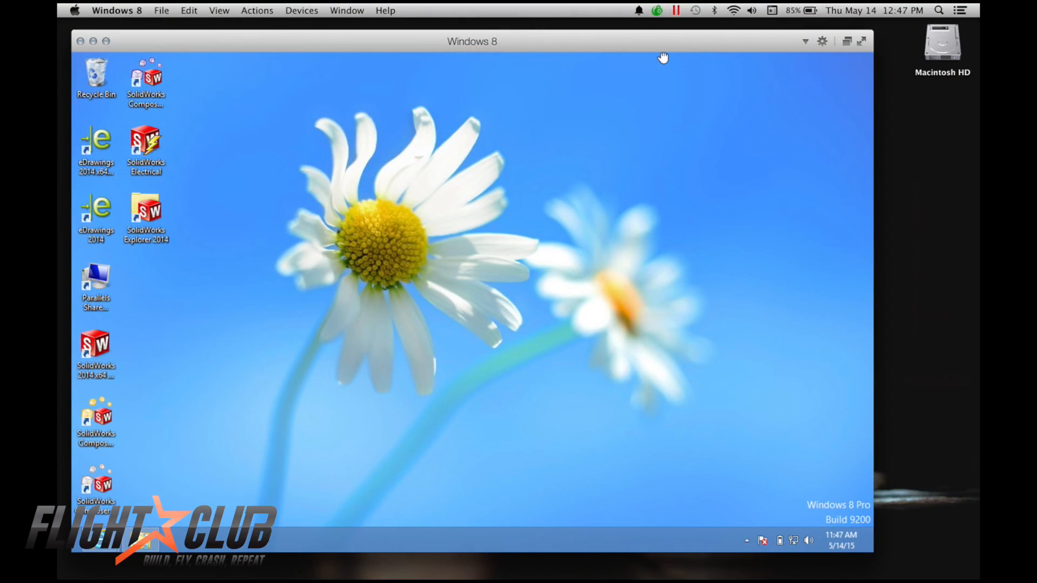
pyautogui.moveTo(590, 137)
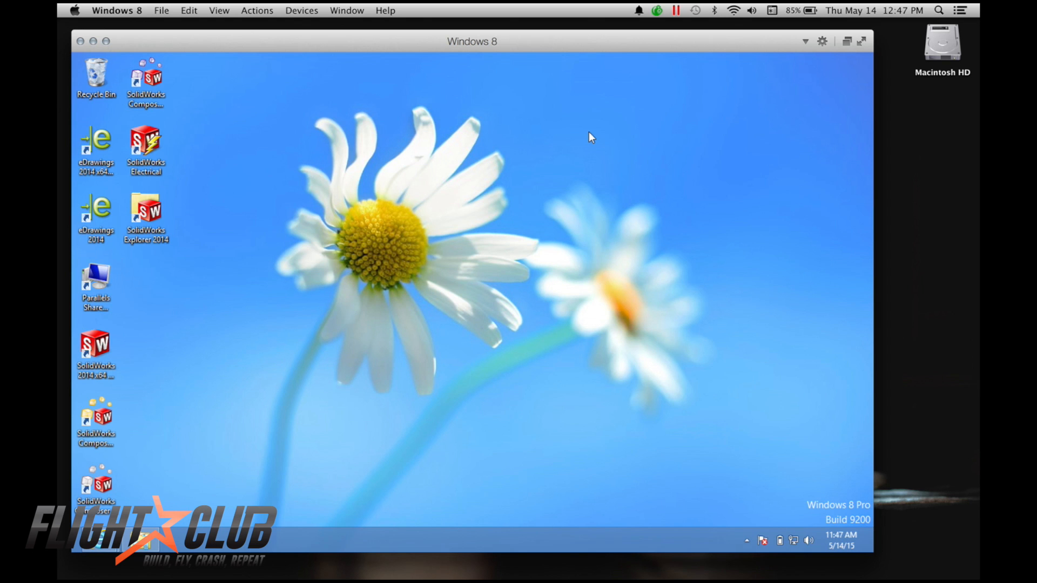
pyautogui.moveTo(621, 58)
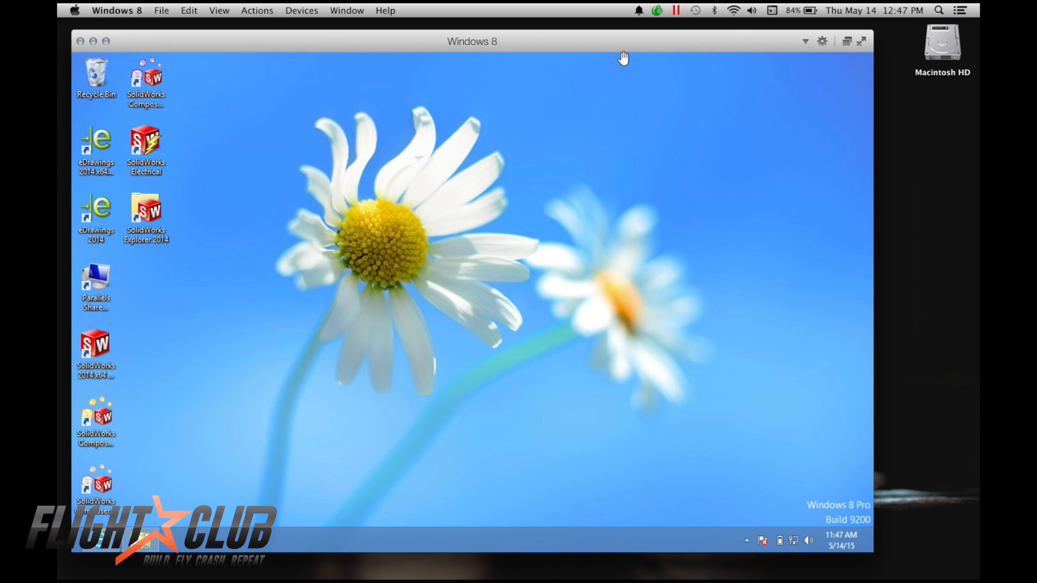
pyautogui.moveTo(666, 45)
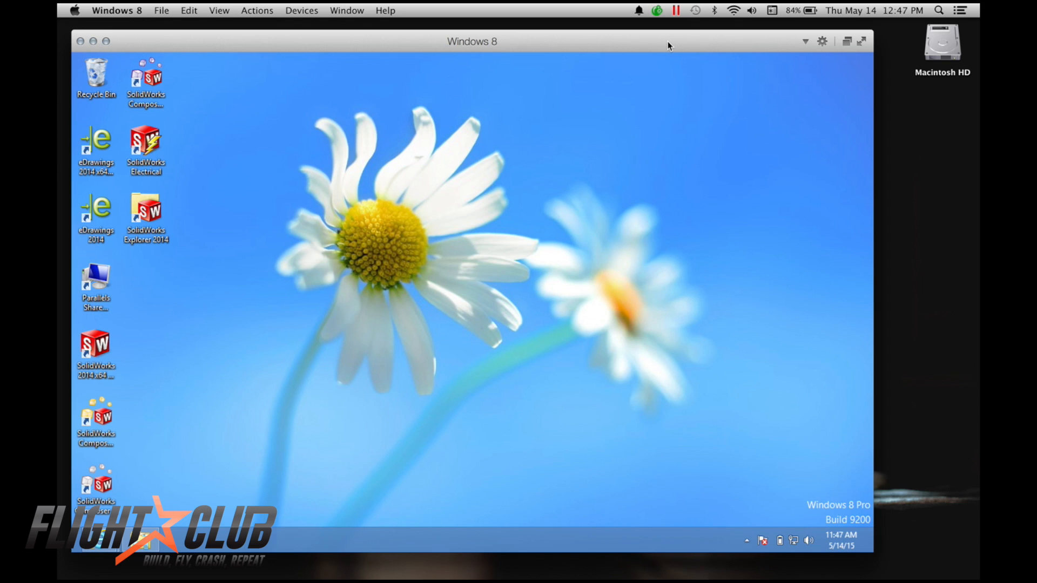
pyautogui.moveTo(591, 49)
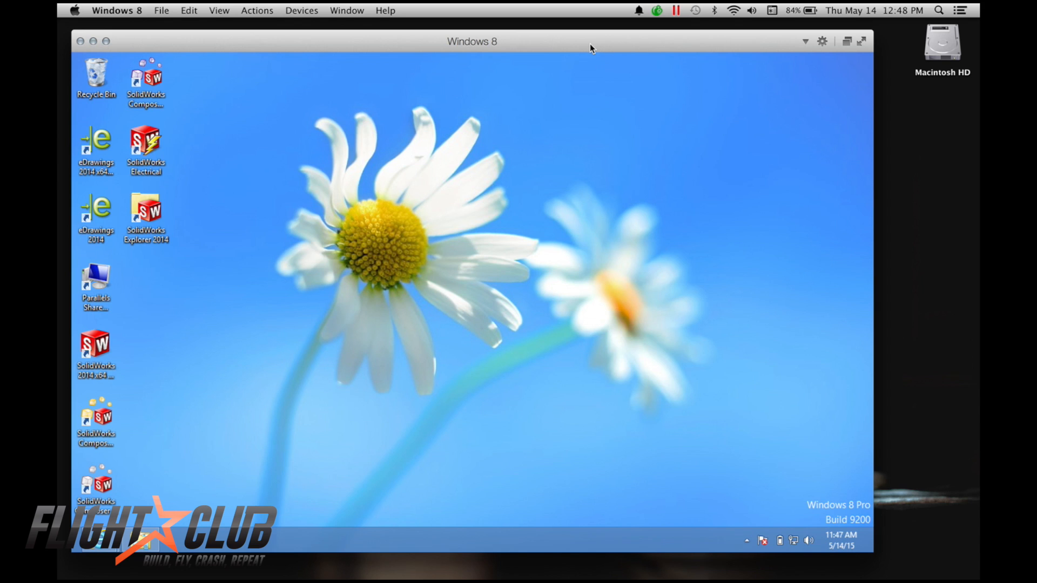
pyautogui.moveTo(388, 248)
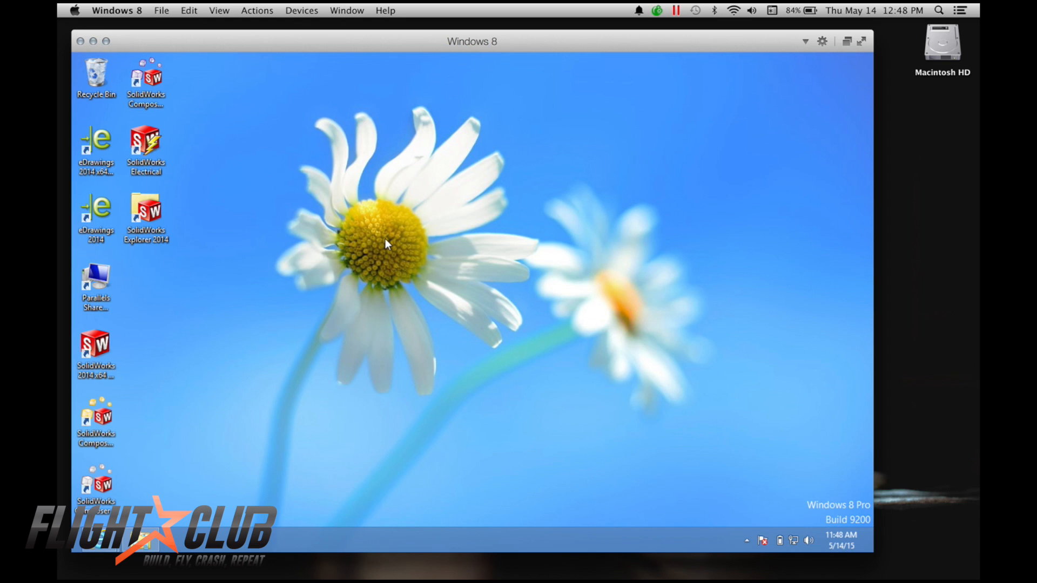
pyautogui.moveTo(537, 109)
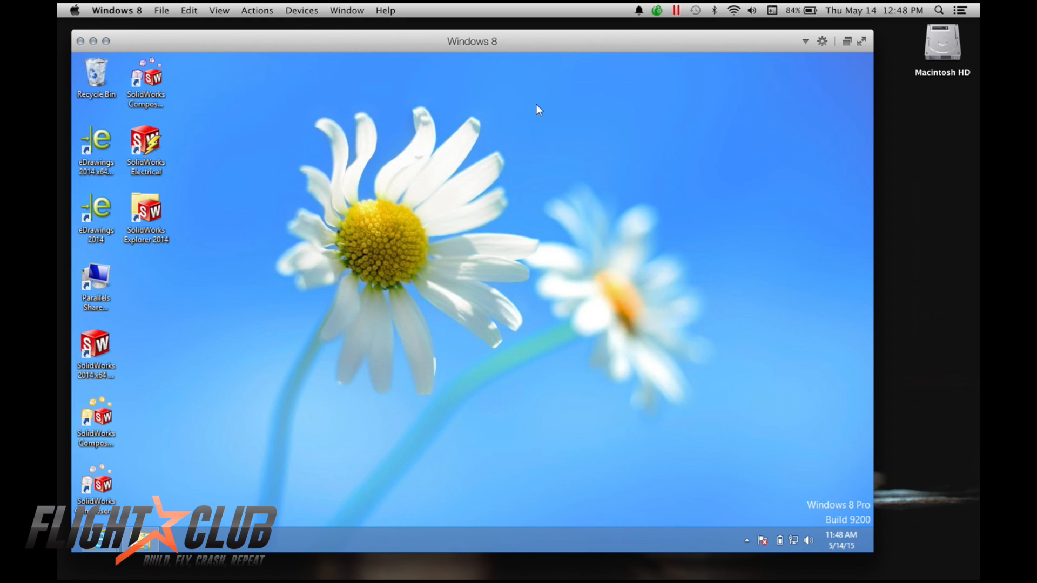
pyautogui.moveTo(380, 258)
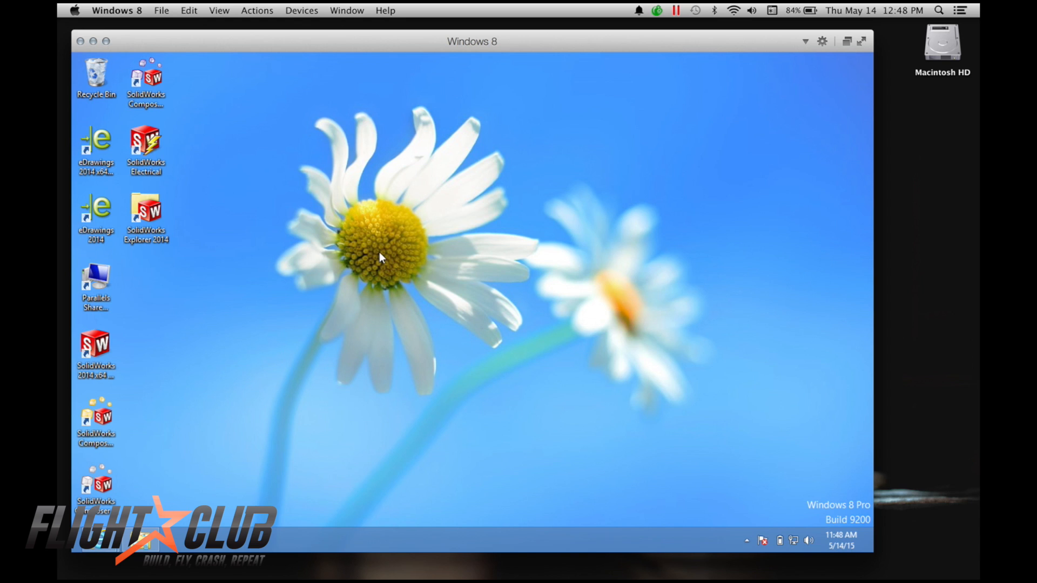
pyautogui.moveTo(293, 374)
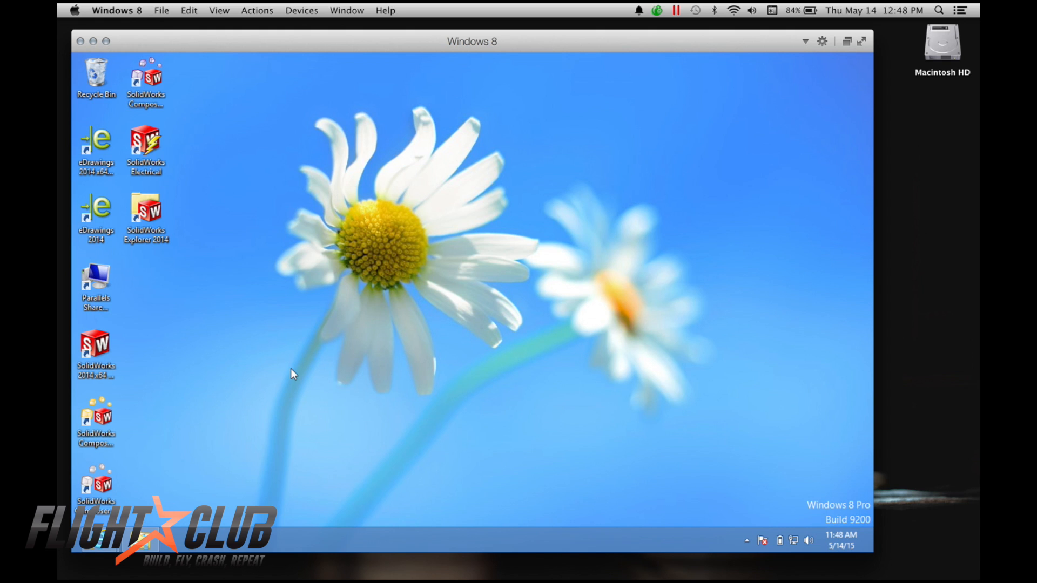
pyautogui.moveTo(201, 489)
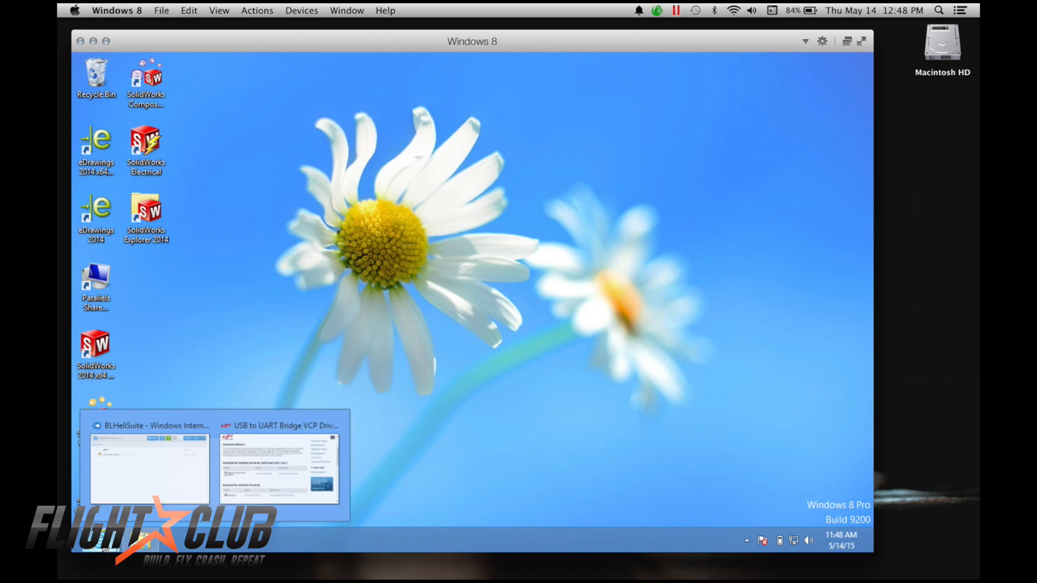
# - Save the CP210x VCP Windows XP–8.1 driver zip (3.66 MB) to Downloads and show it in its folder
pyautogui.click(279, 470)
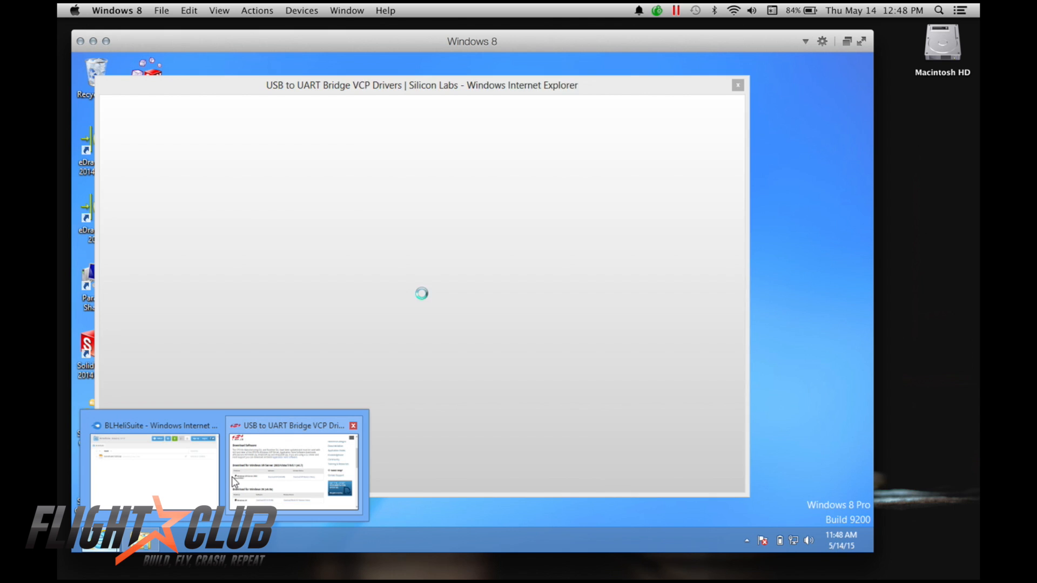
pyautogui.click(737, 85)
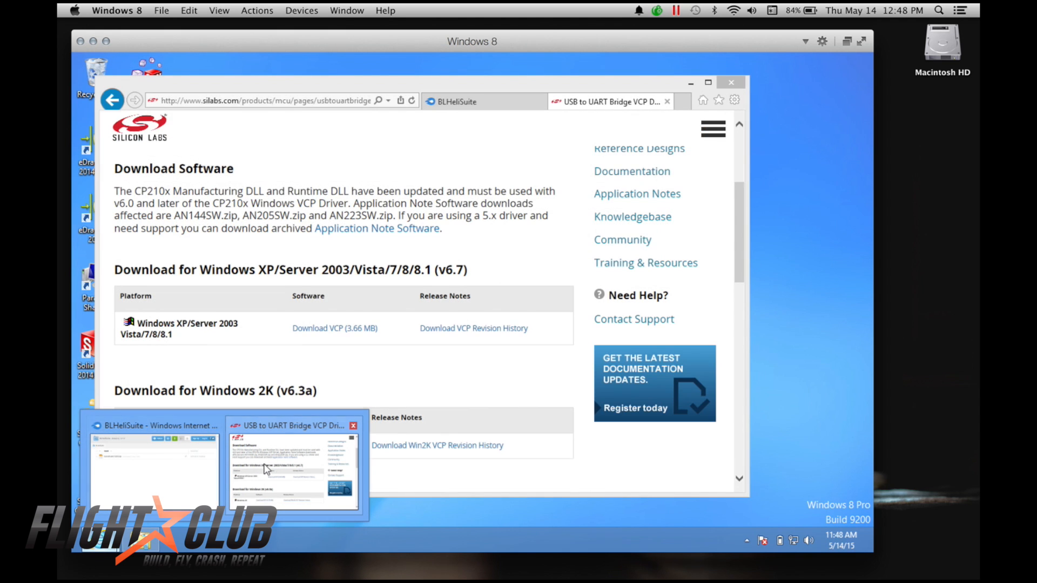
pyautogui.moveTo(279, 466)
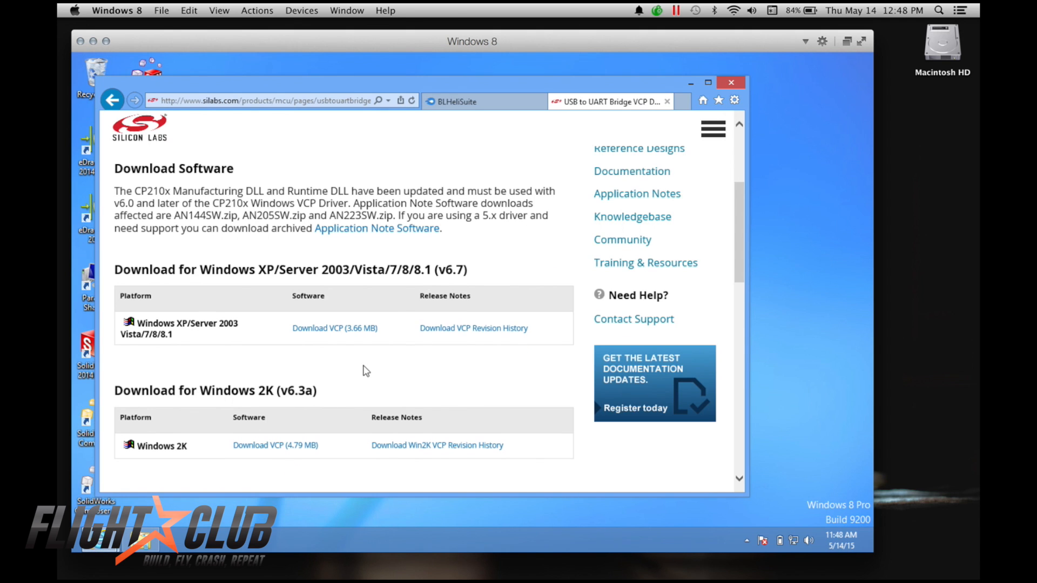
pyautogui.scroll(-3)
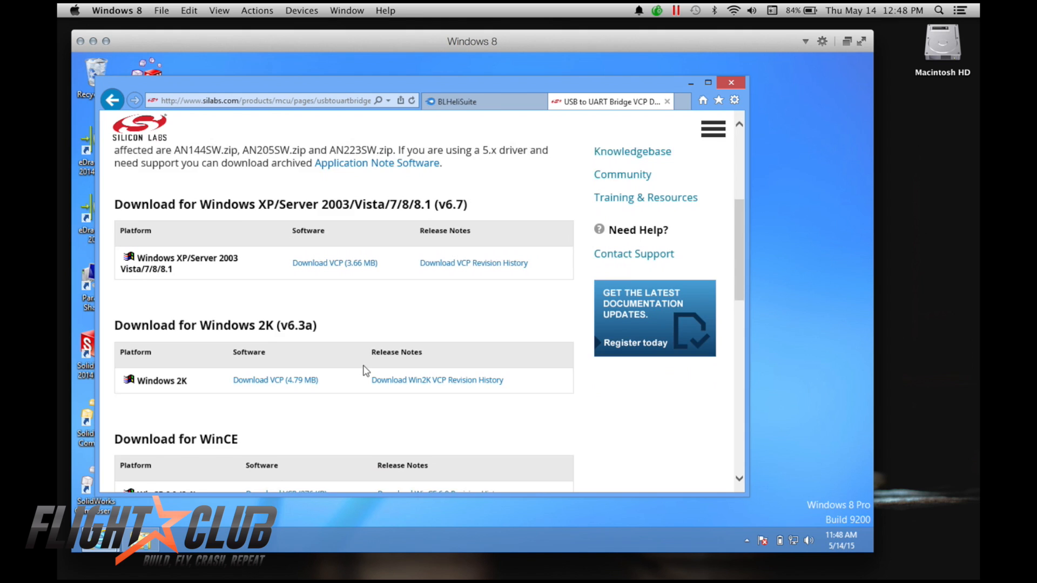
pyautogui.scroll(-3)
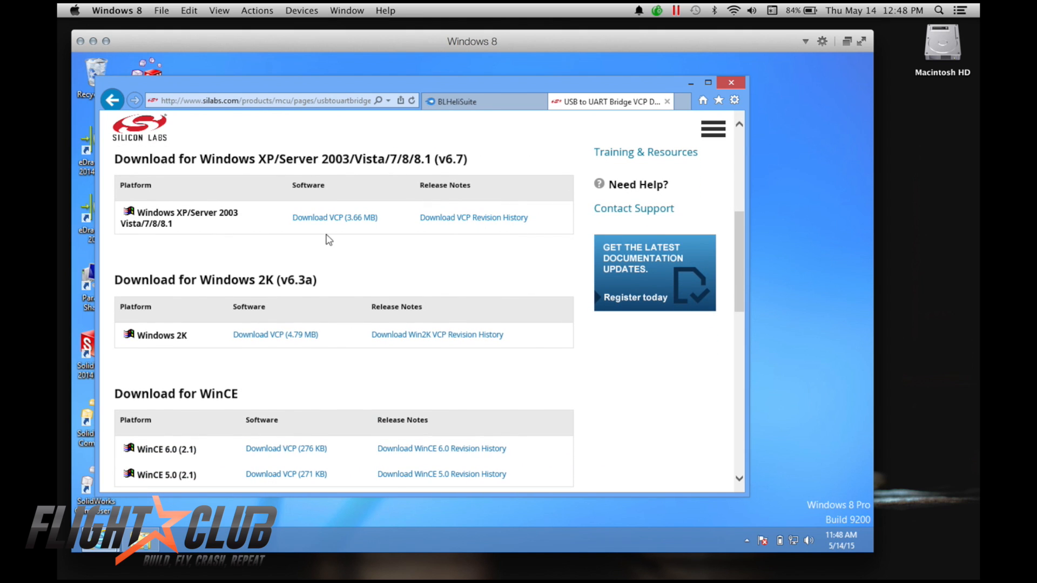
pyautogui.moveTo(334, 217)
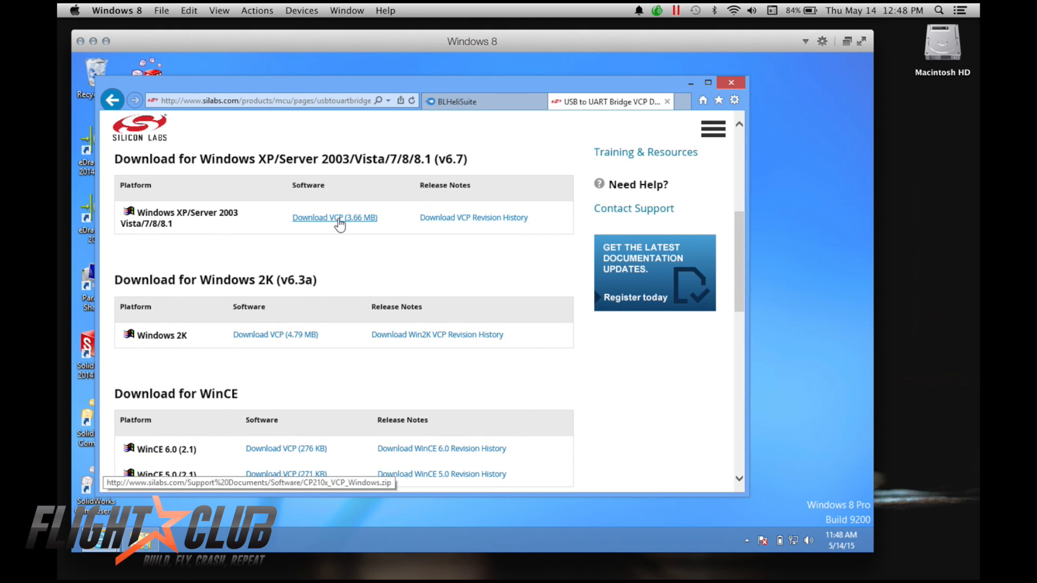
pyautogui.moveTo(164, 227)
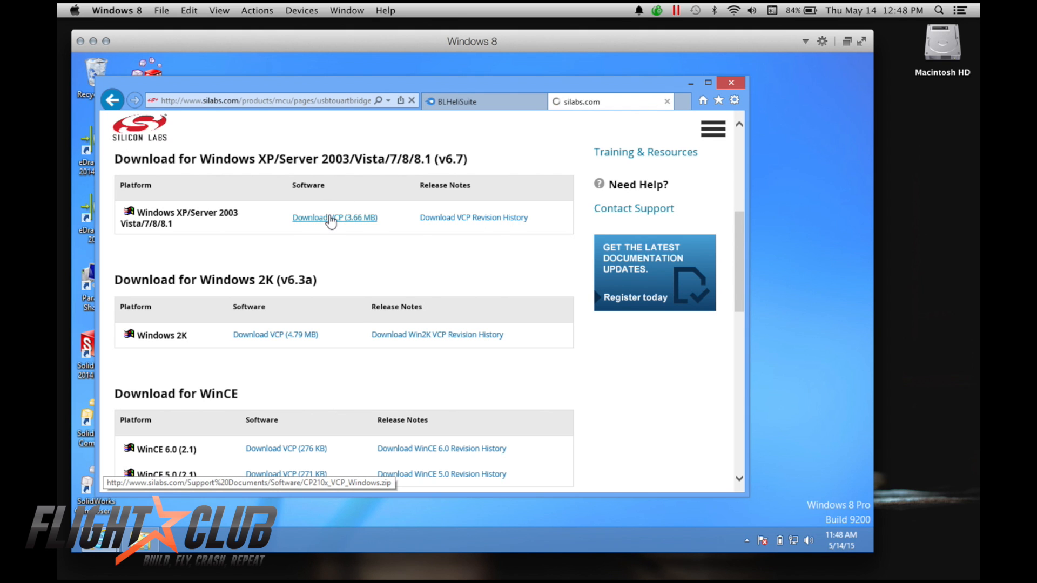
pyautogui.click(335, 217)
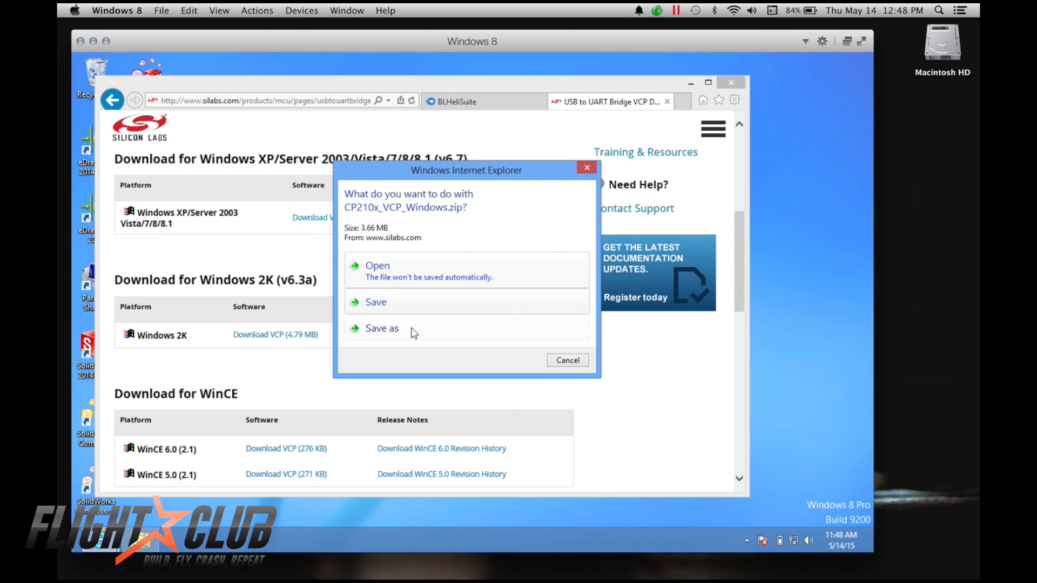
pyautogui.click(382, 327)
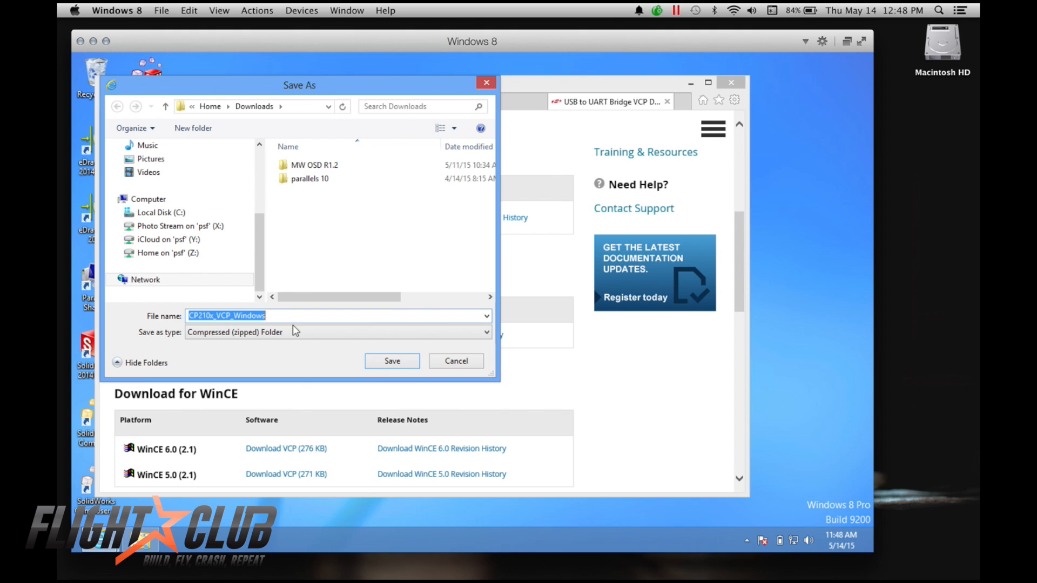
pyautogui.click(391, 361)
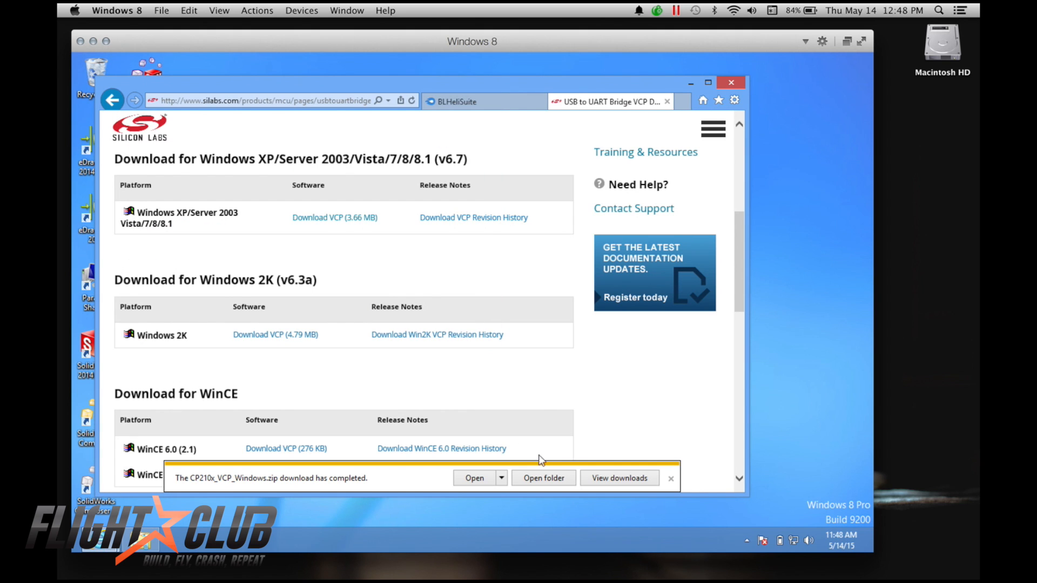
pyautogui.click(542, 478)
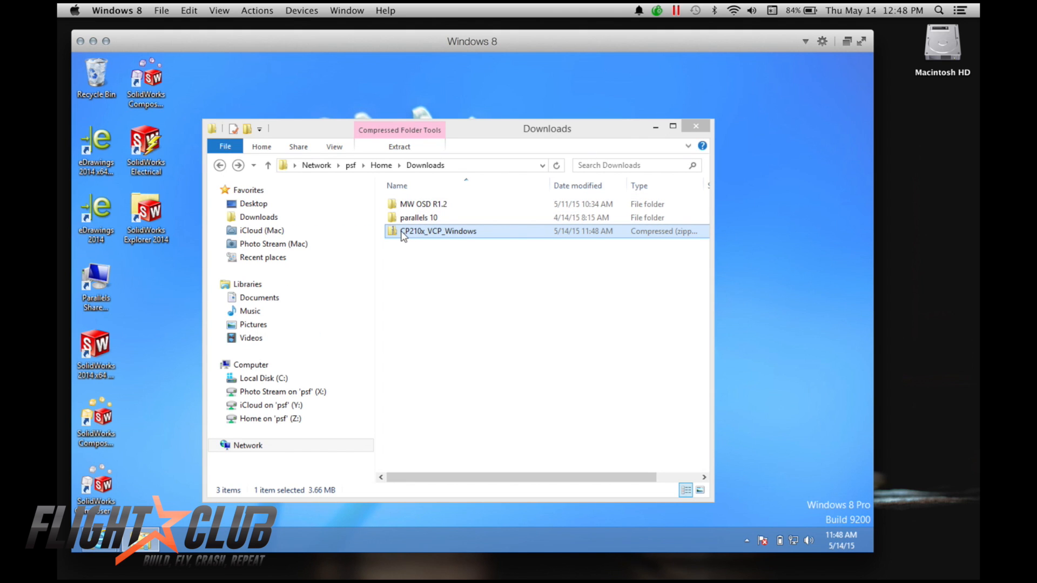
# - Open the CP210x_VCP_Windows zip's inner folder and run the 64-bit driver installer
pyautogui.doubleClick(438, 231)
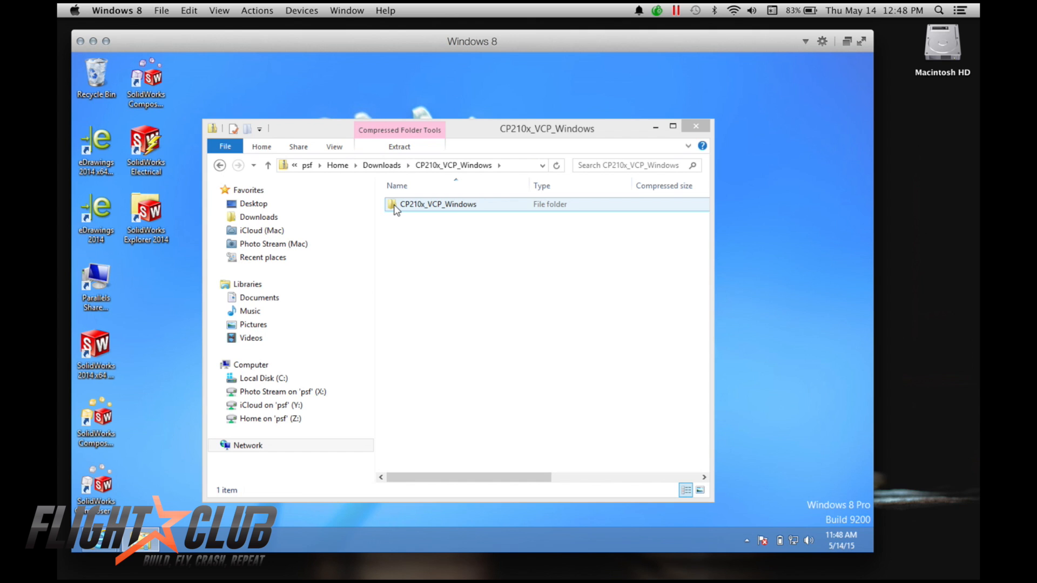
pyautogui.click(438, 204)
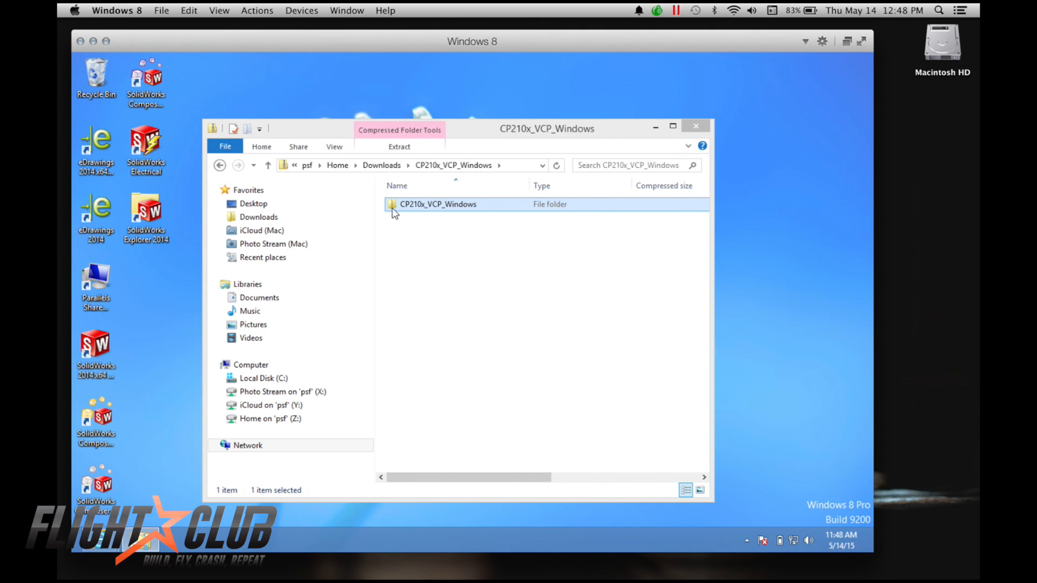
pyautogui.doubleClick(438, 203)
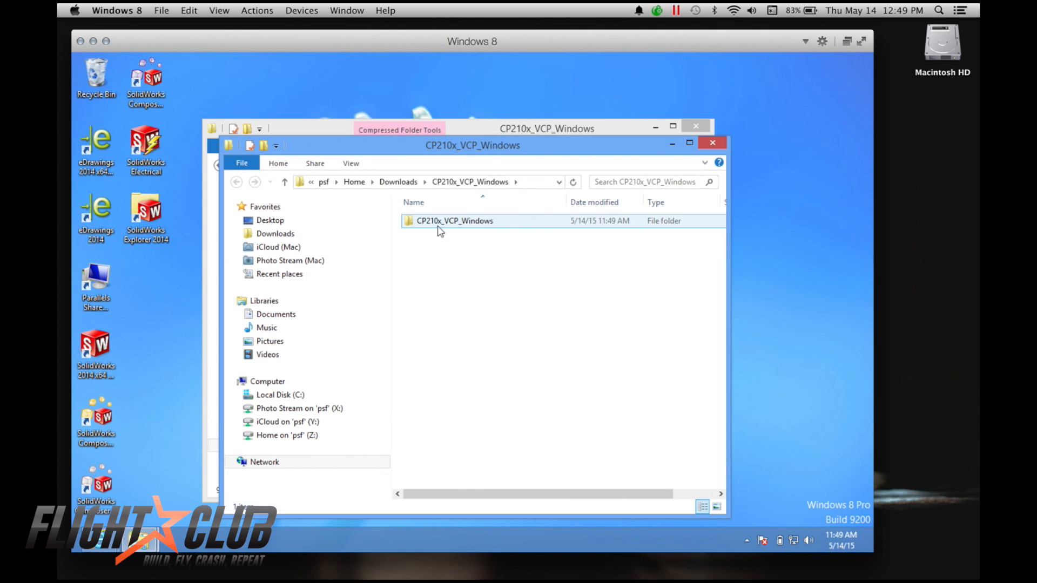
pyautogui.doubleClick(454, 221)
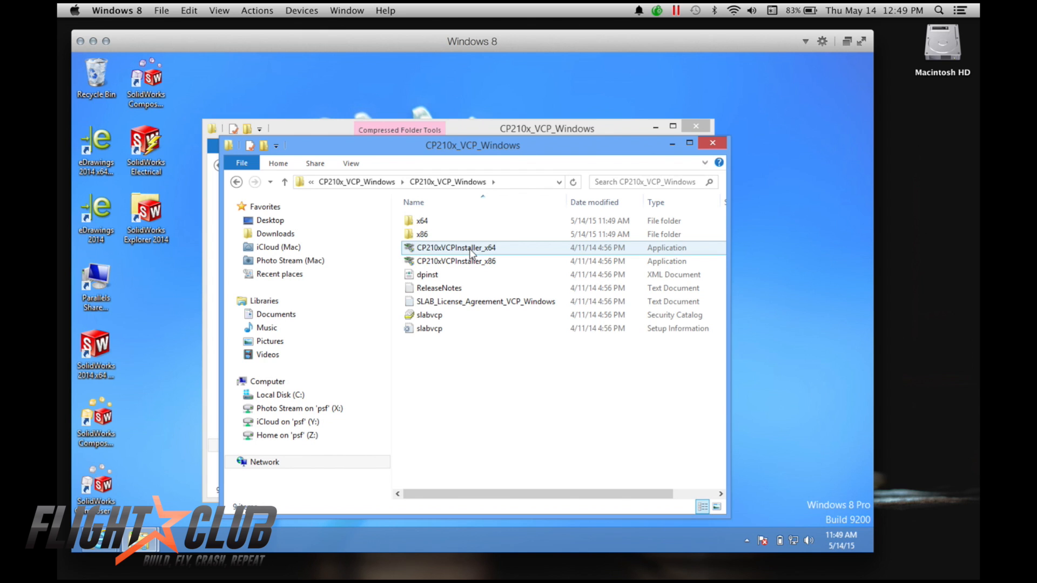
pyautogui.doubleClick(456, 247)
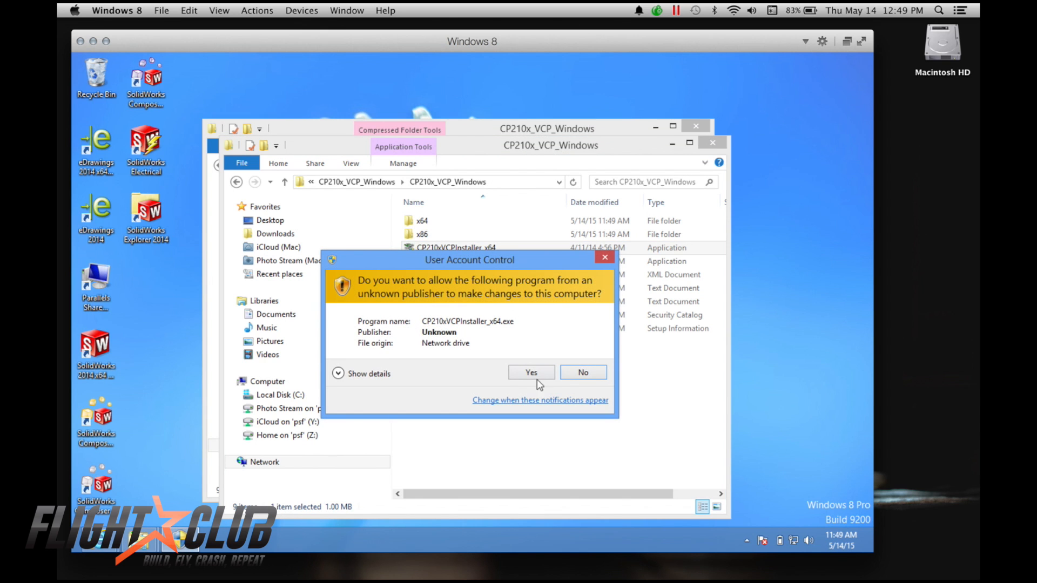
# - Accept the license, install the USB-to-UART bridge driver, and close both driver folders
pyautogui.click(531, 372)
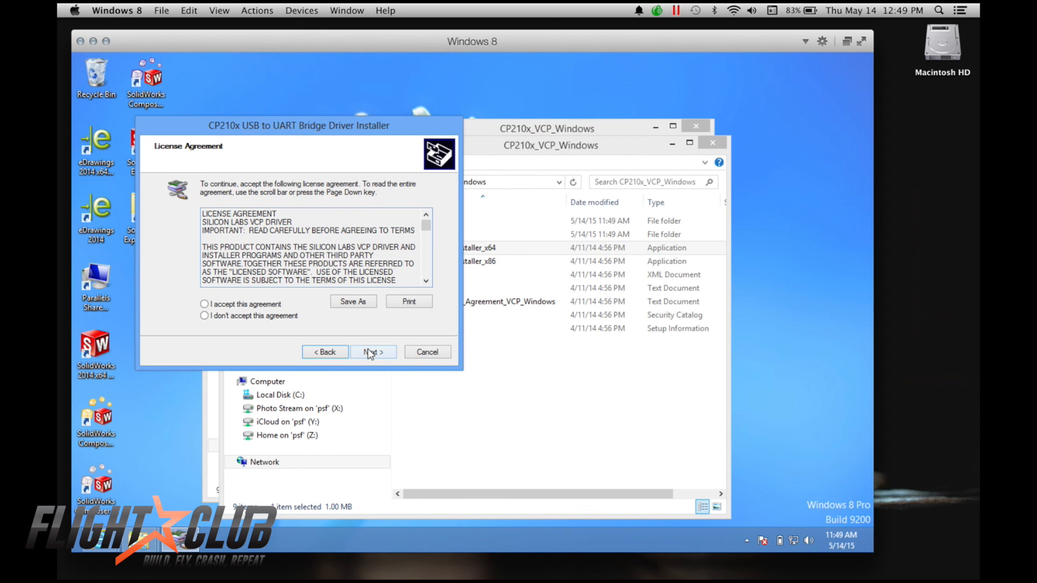
pyautogui.click(204, 304)
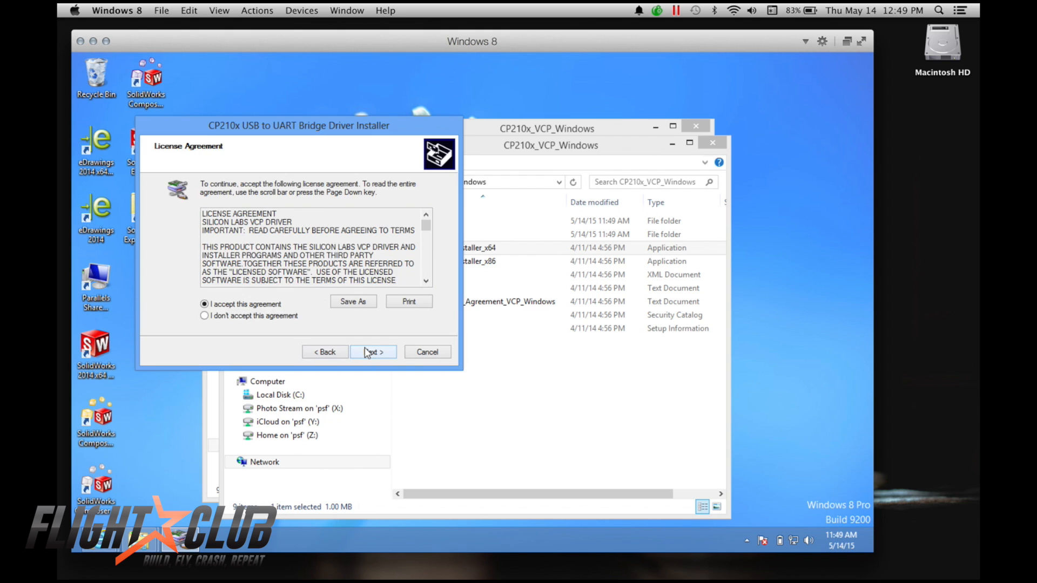
pyautogui.click(373, 351)
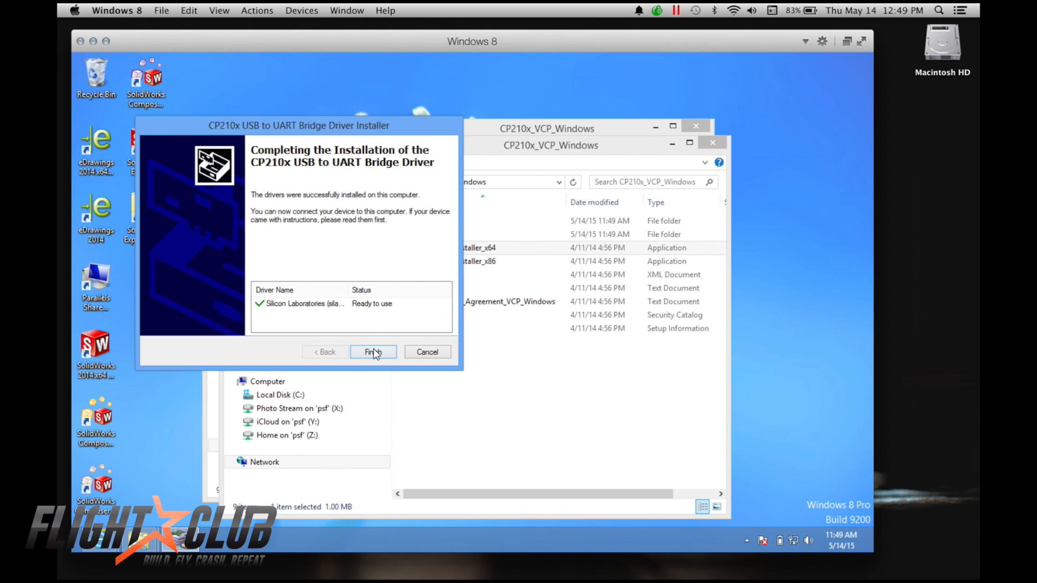
pyautogui.click(372, 351)
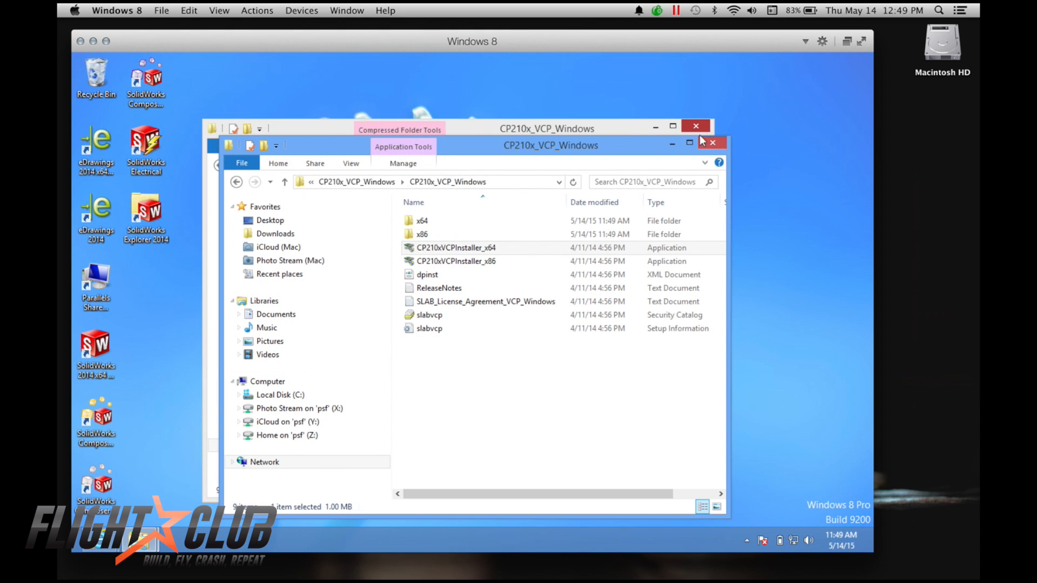
pyautogui.click(711, 142)
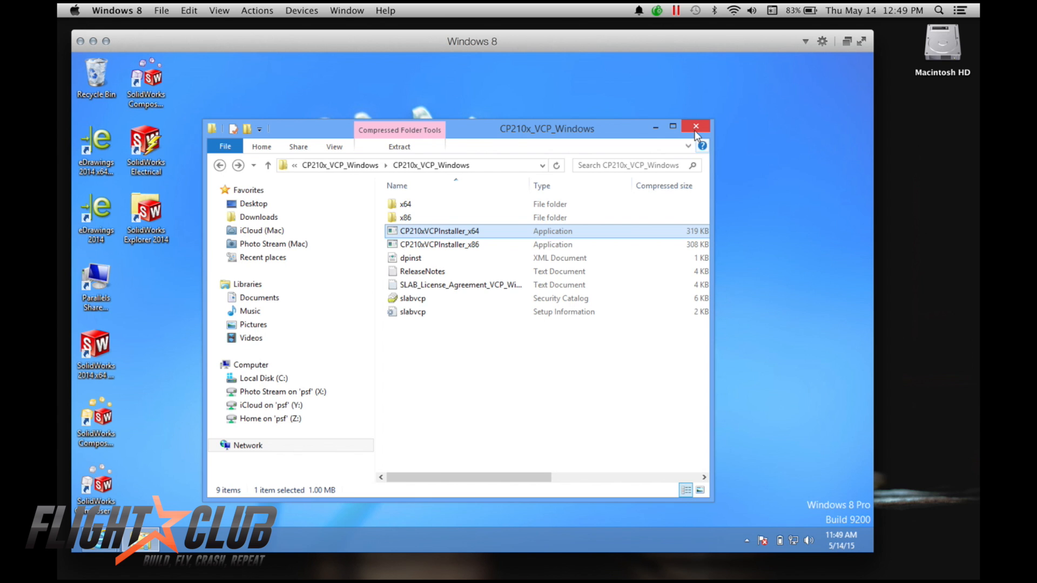
pyautogui.click(695, 126)
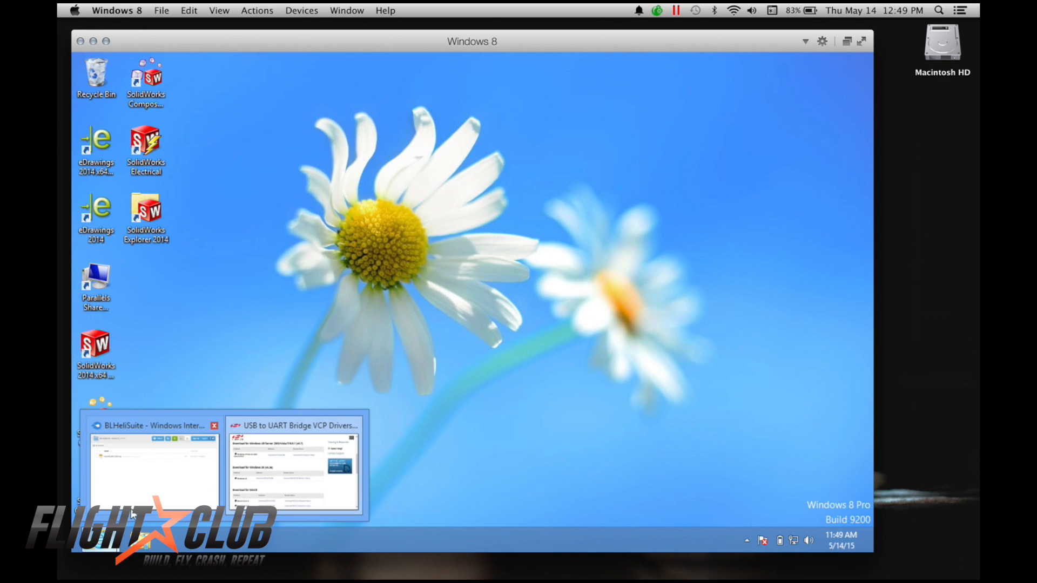
# - Fetch BLHeliSuite13200.zip from MediaFire and open the downloaded archive
pyautogui.click(155, 470)
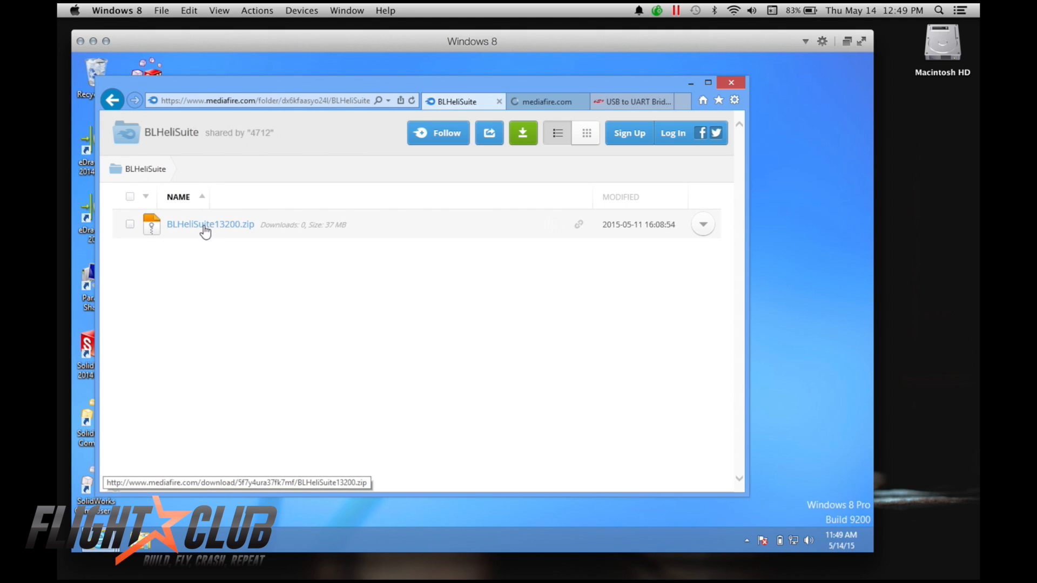
pyautogui.click(210, 224)
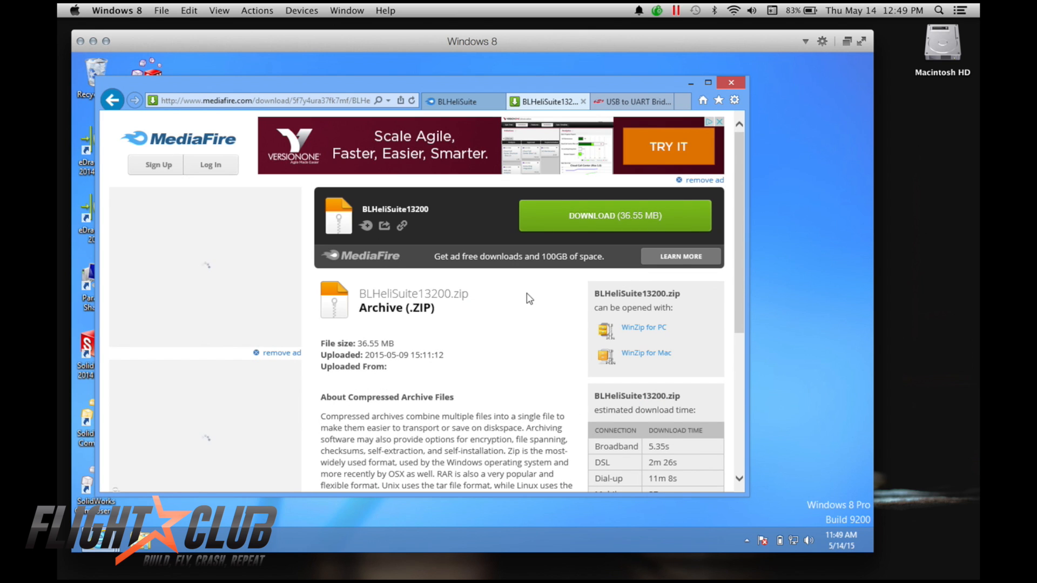
pyautogui.click(614, 215)
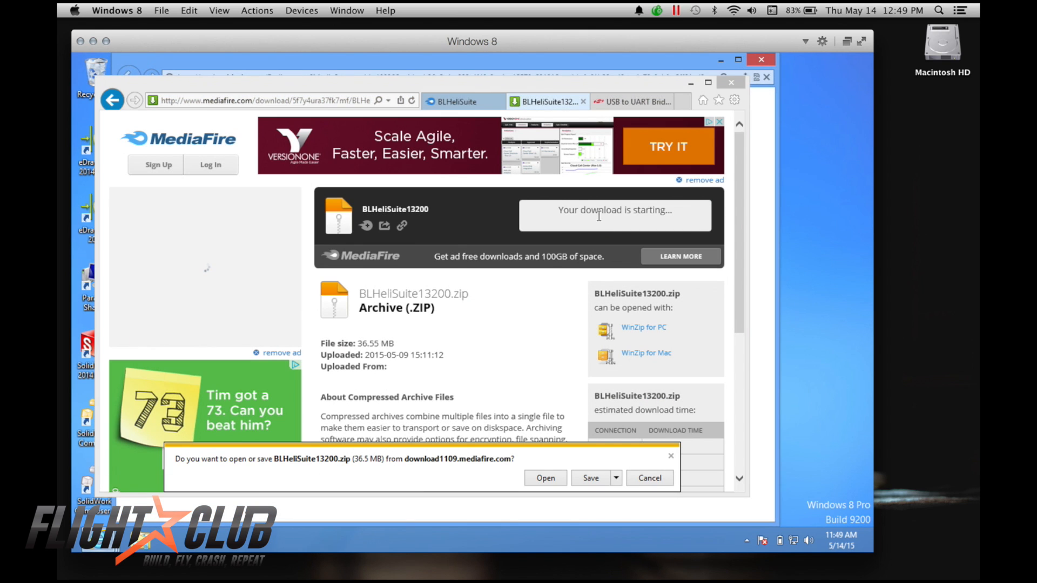
pyautogui.click(545, 477)
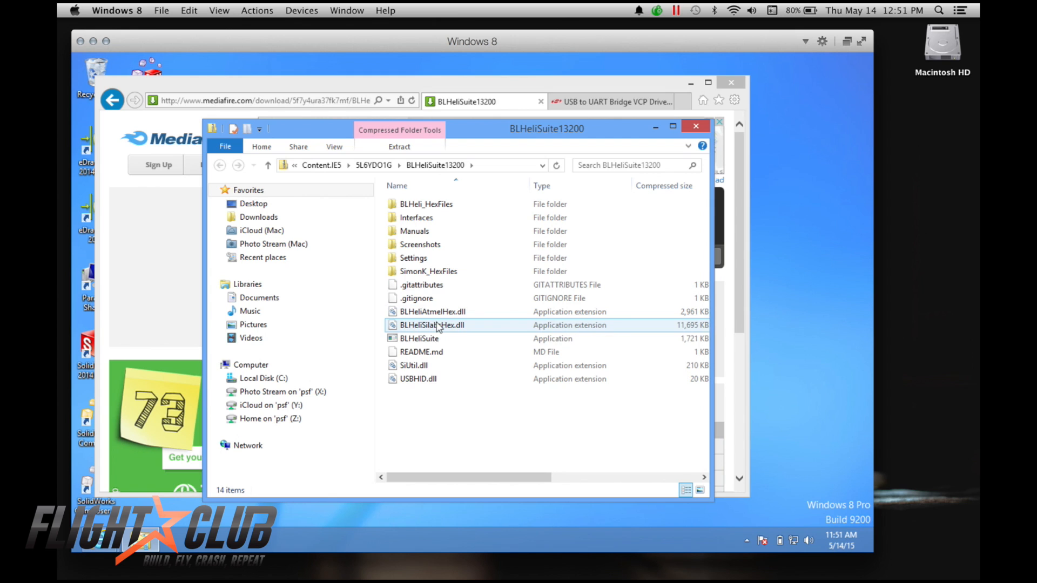
# - Extract all BLHeliSuite13200 files into Documents and select the BLHeliSuite application
pyautogui.click(419, 338)
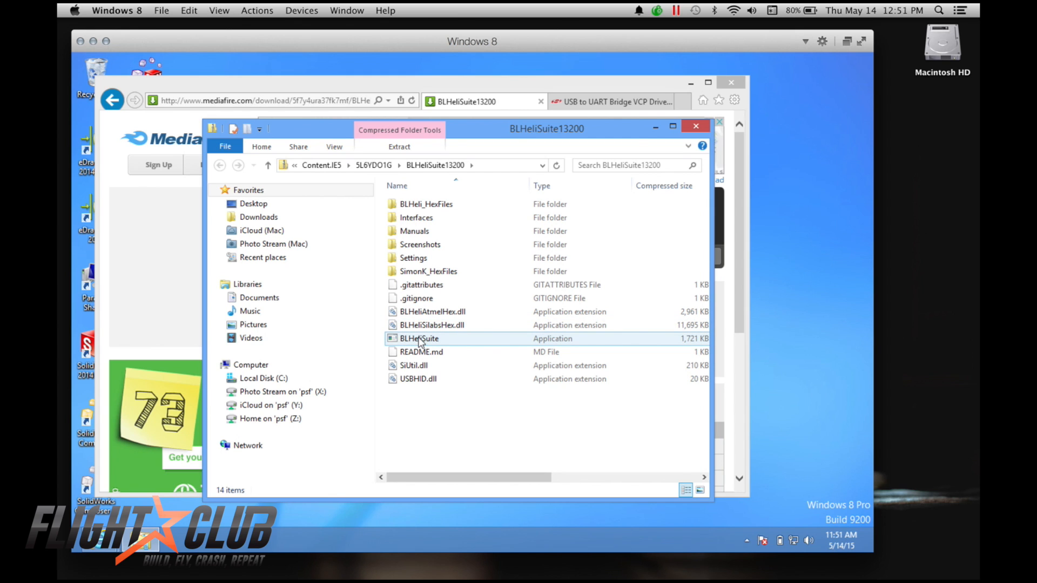
pyautogui.doubleClick(419, 339)
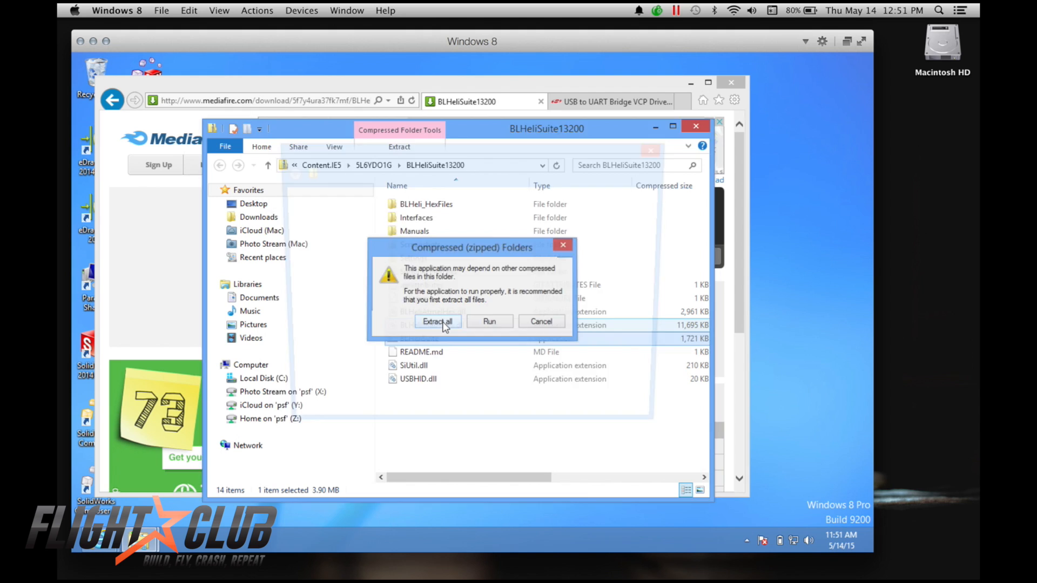
pyautogui.click(436, 321)
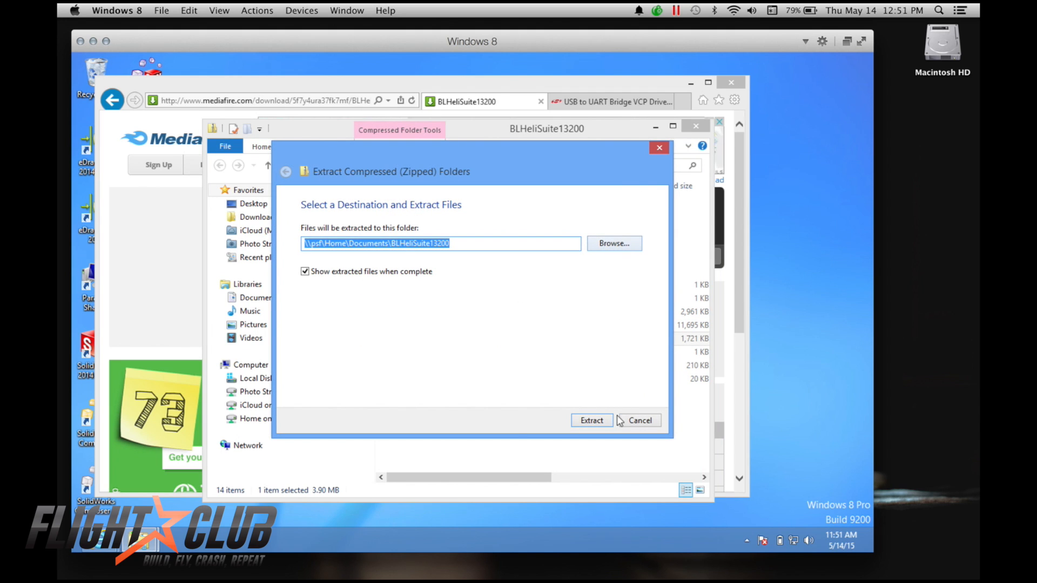
pyautogui.click(591, 421)
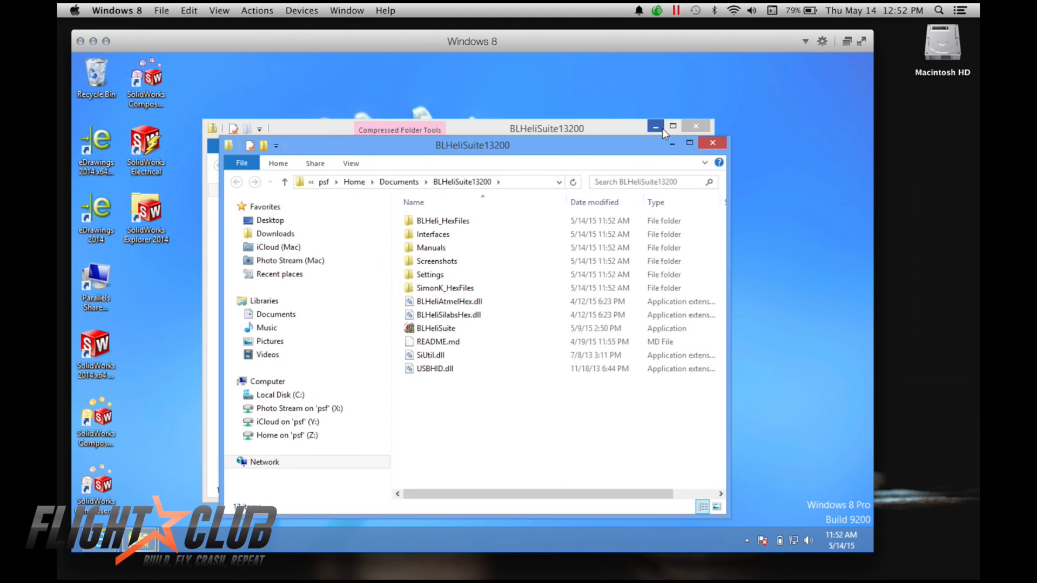
pyautogui.click(447, 301)
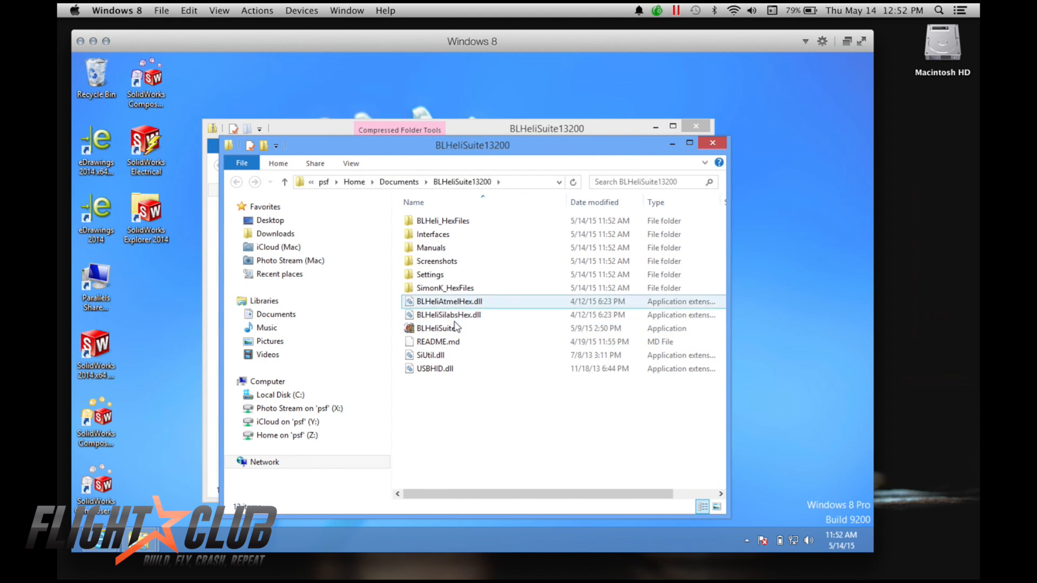
pyautogui.click(435, 328)
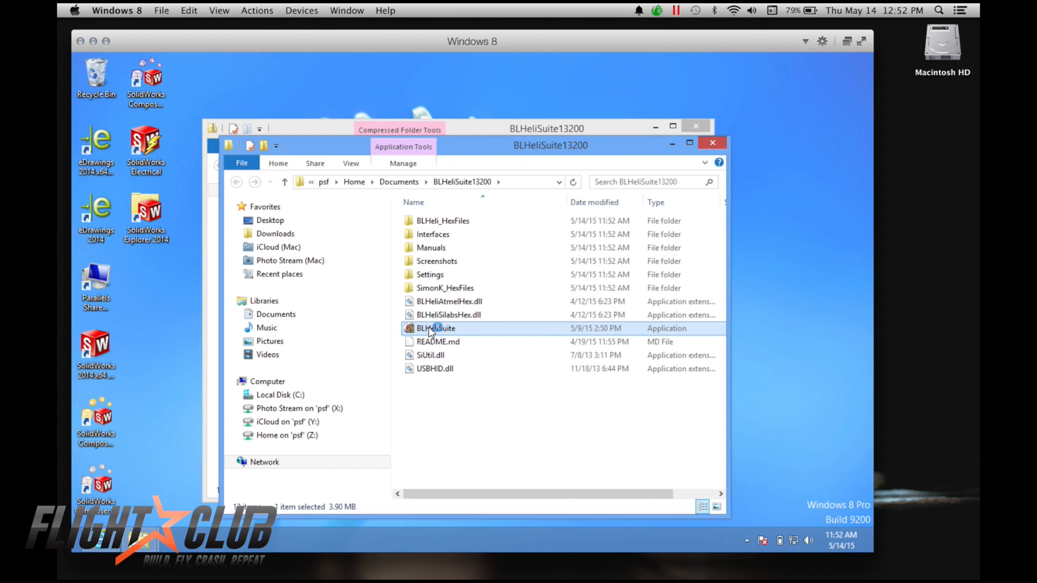
# - Launch BLHeliSuite 13.2 and show the Select ATMEL / SILABS Interface list
pyautogui.doubleClick(434, 327)
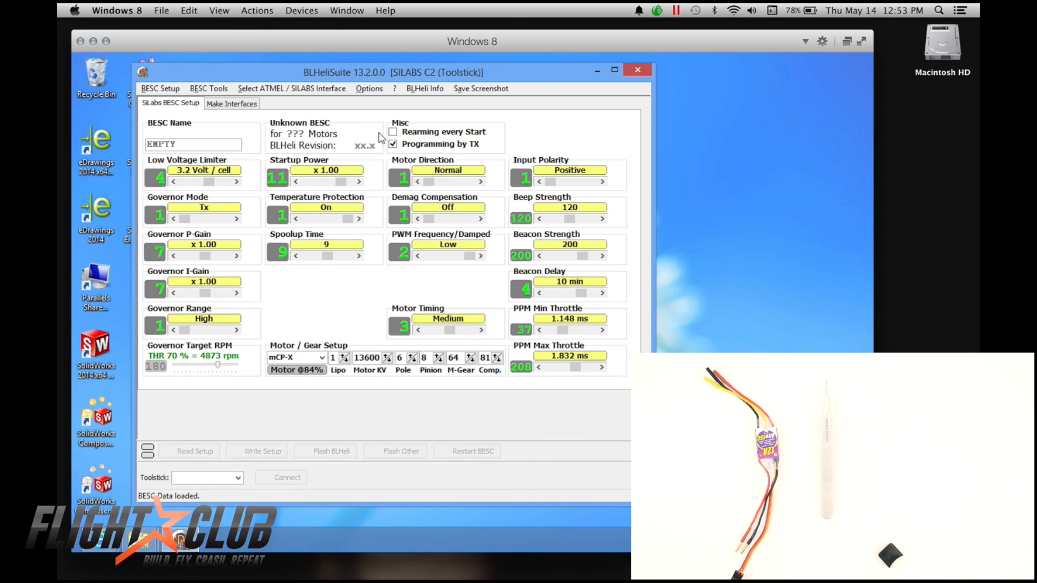
pyautogui.moveTo(291, 88)
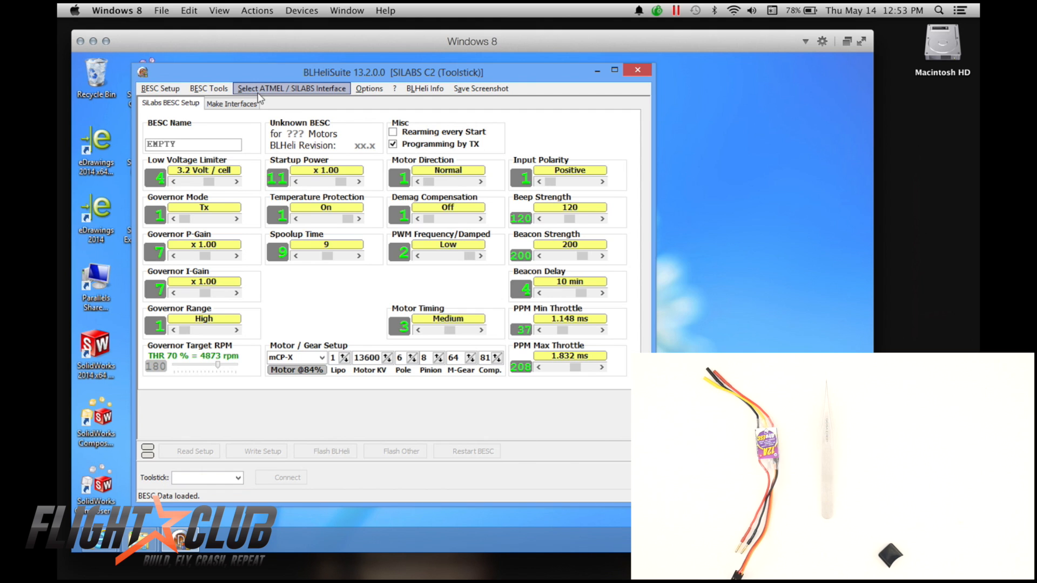
pyautogui.click(291, 88)
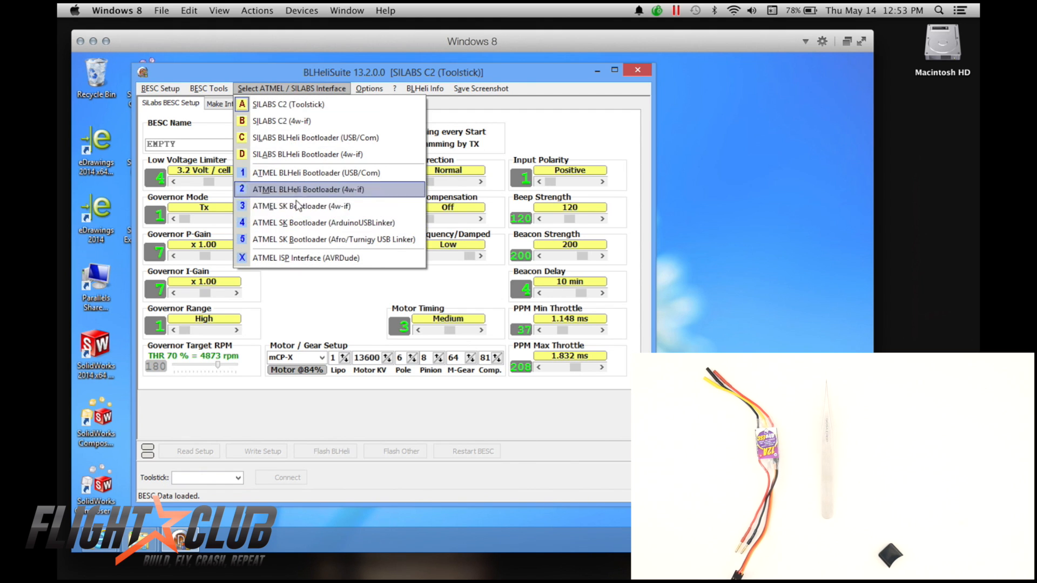
pyautogui.moveTo(298, 239)
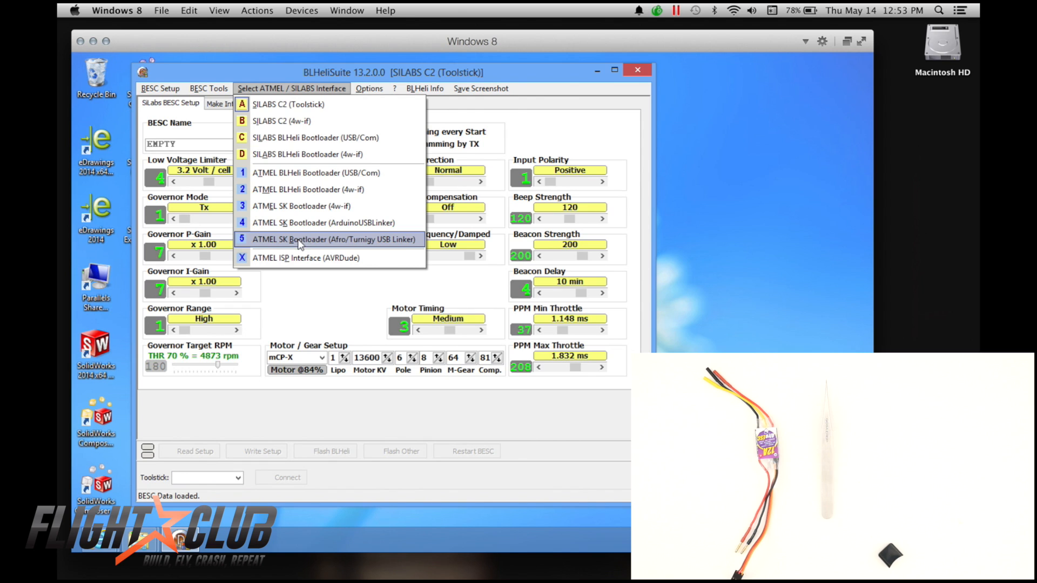
pyautogui.moveTo(357, 247)
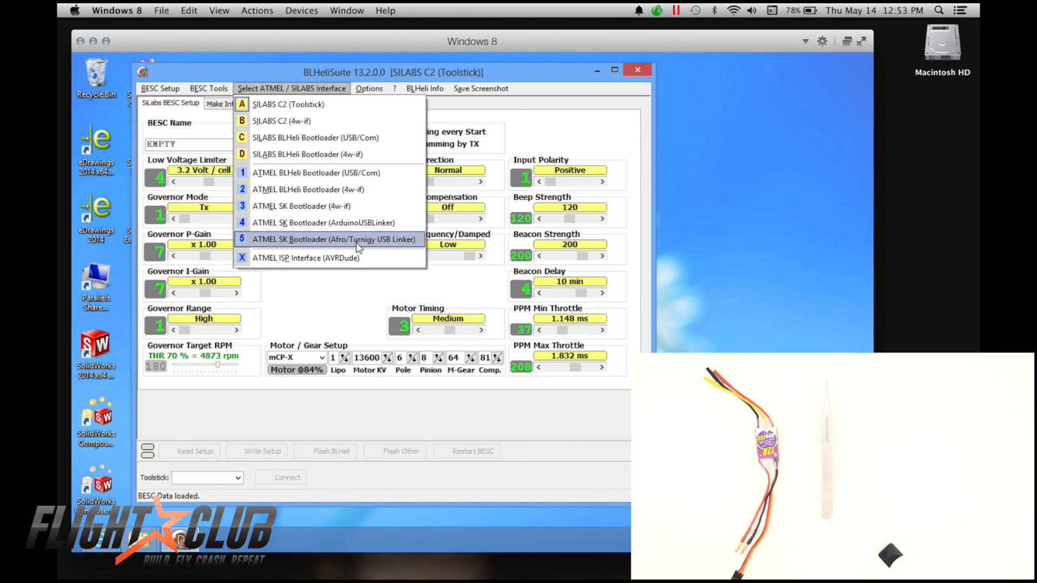
# - Choose the ATMEL SK Bootloader (Afro/Turnigy USB Linker) interface on port COM3
pyautogui.click(333, 240)
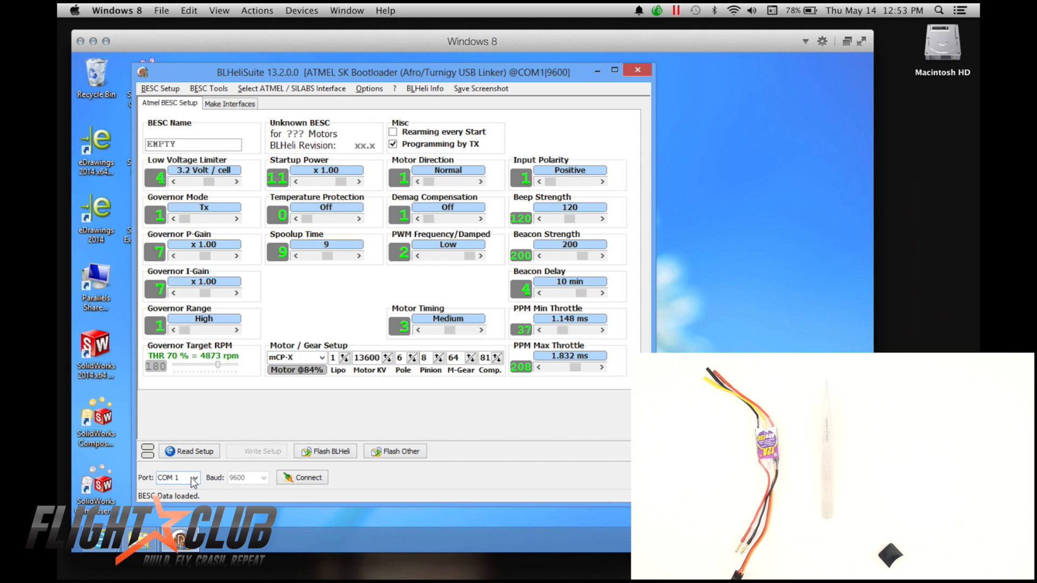
pyautogui.click(194, 477)
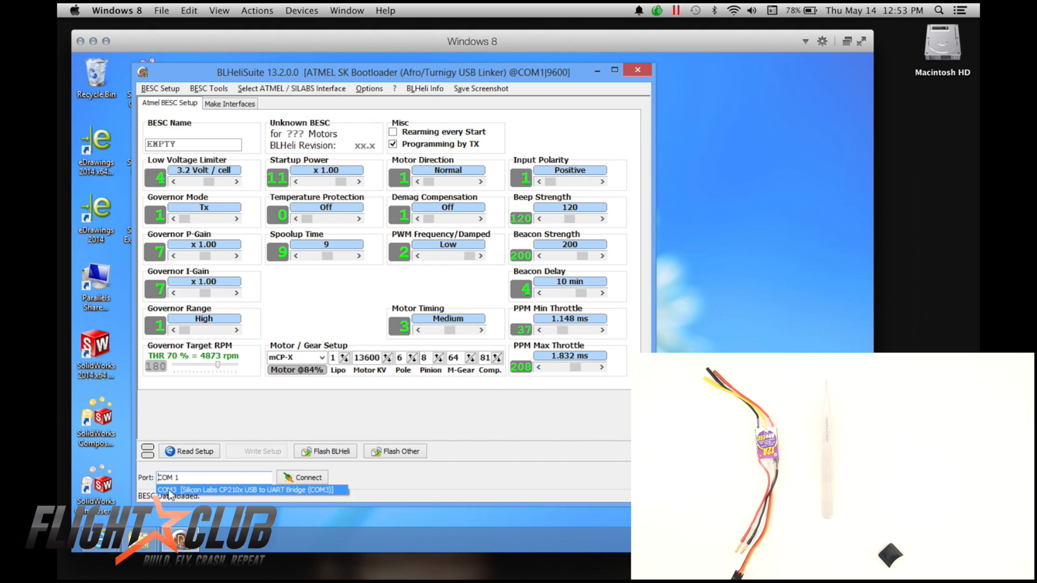
pyautogui.moveTo(204, 494)
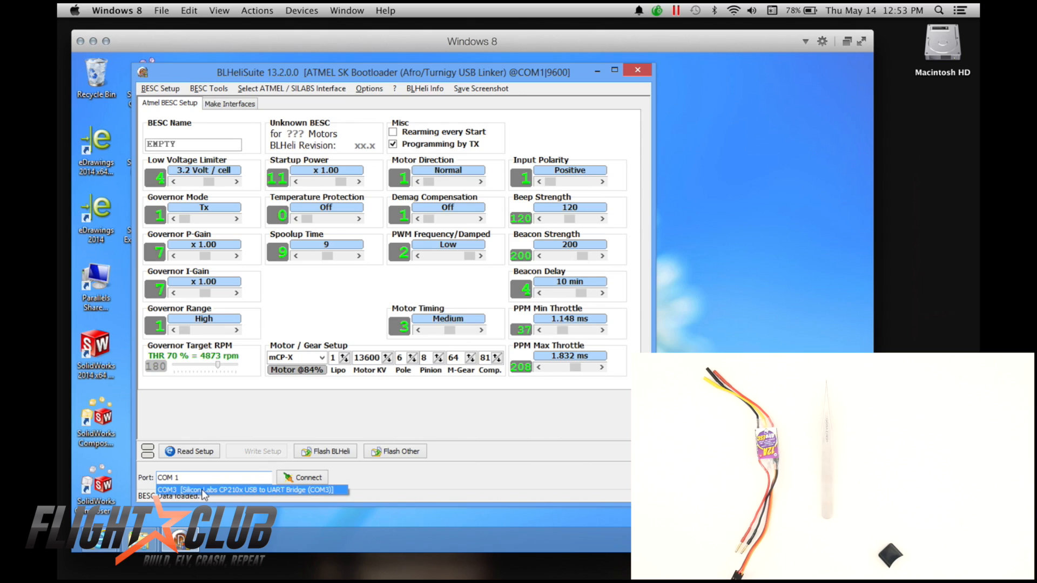
pyautogui.click(250, 490)
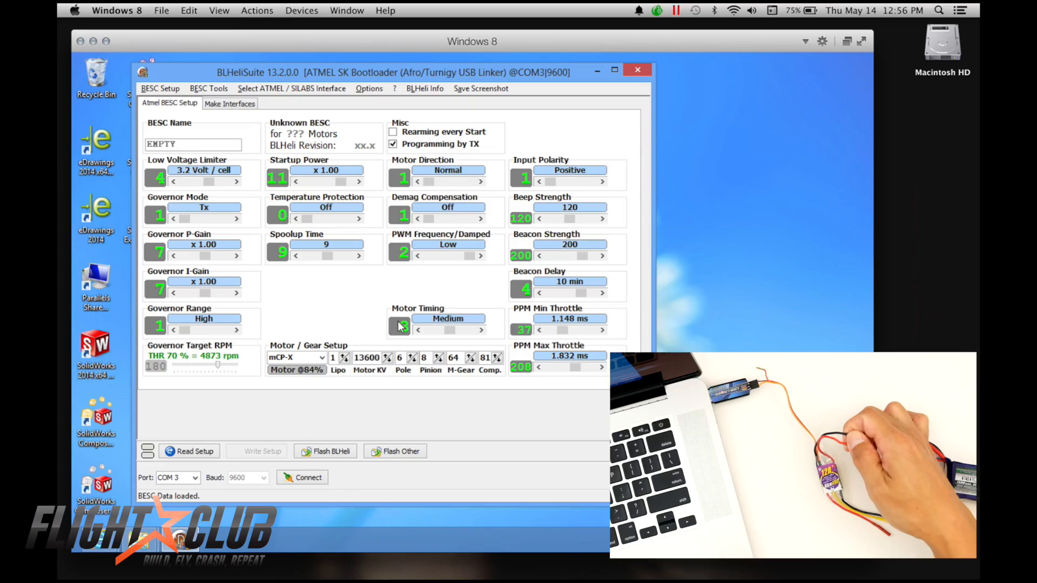
# - Connect to the ESC on COM3, read its settings, and agree to flash BLHeli firmware
pyautogui.click(400, 329)
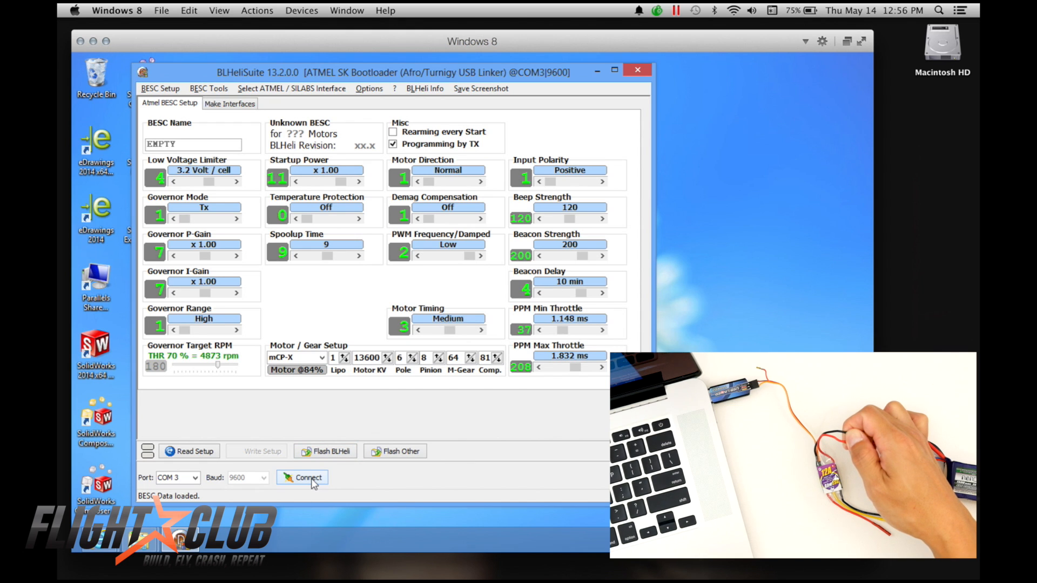
pyautogui.click(307, 477)
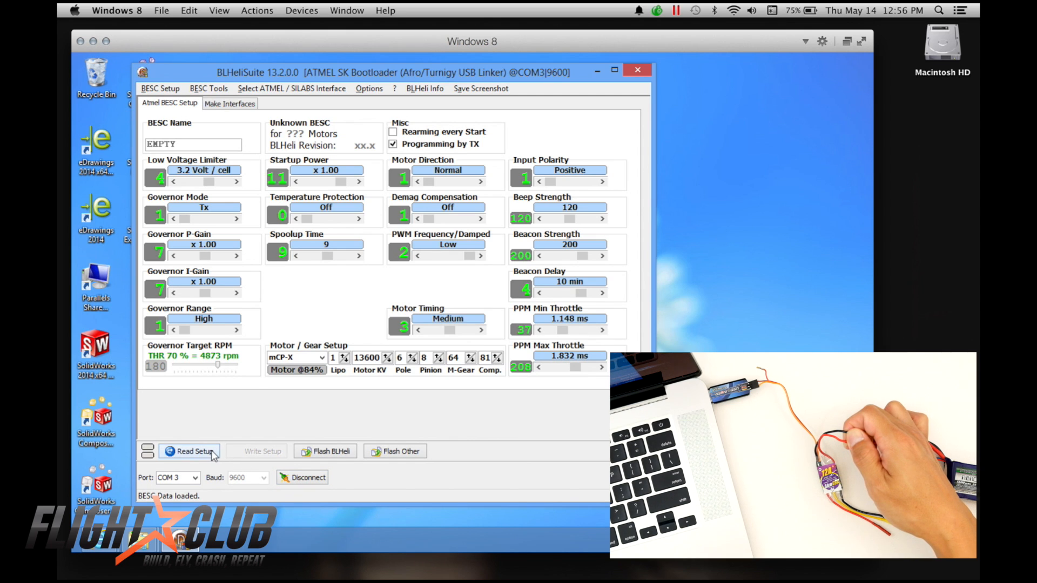
pyautogui.click(190, 451)
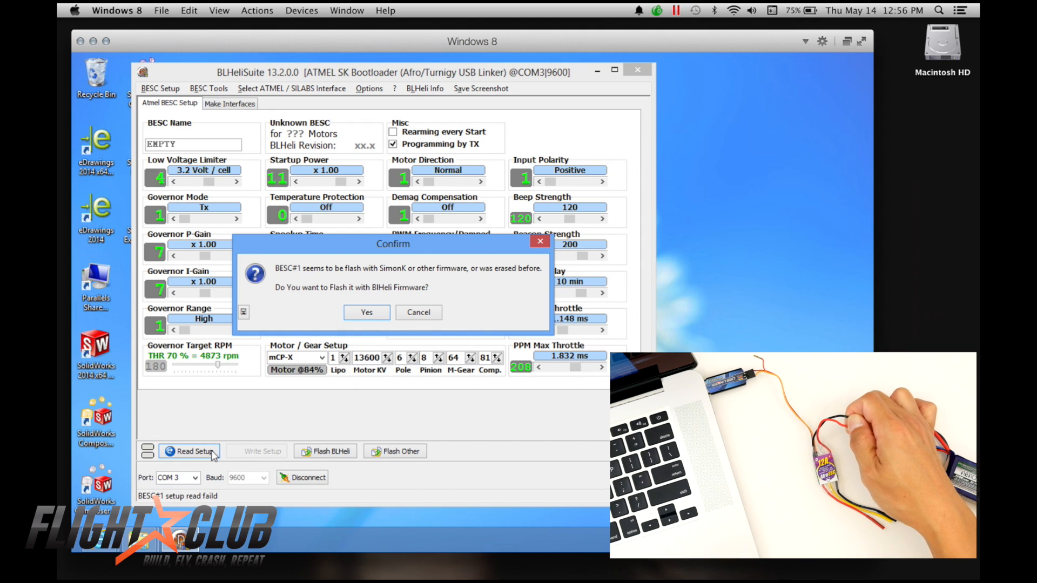
pyautogui.moveTo(324, 292)
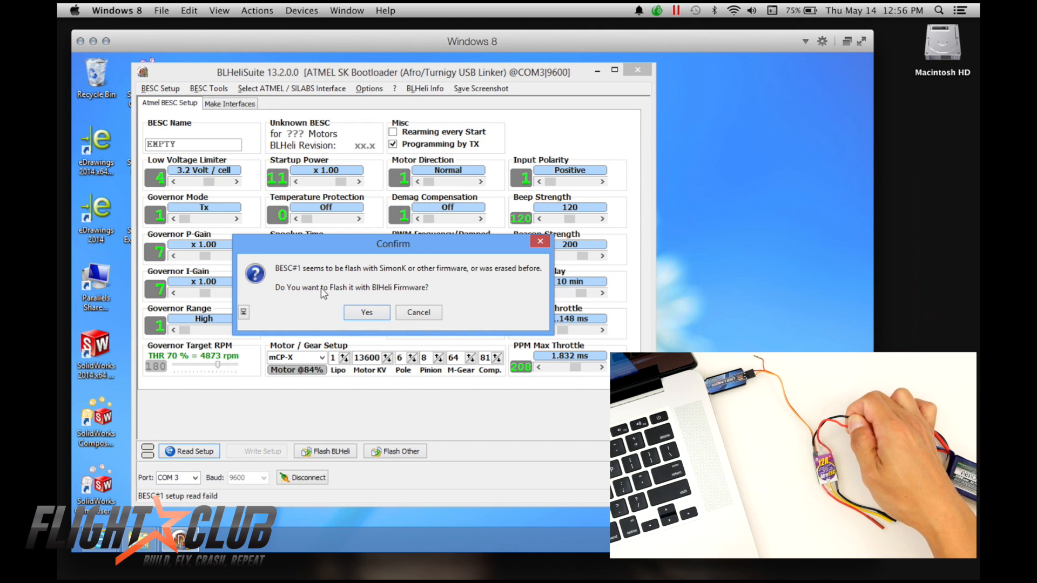
pyautogui.click(366, 312)
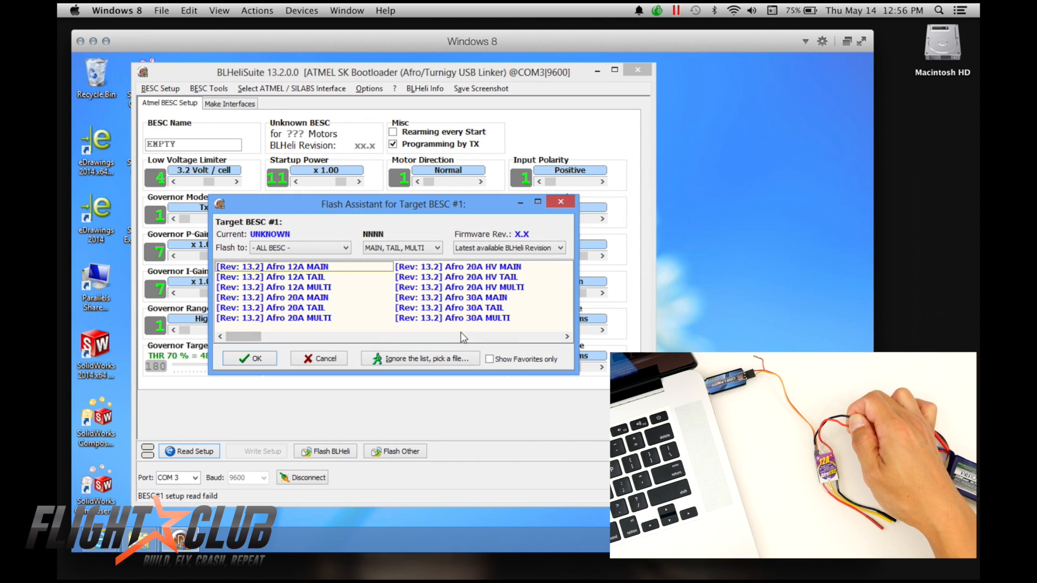
pyautogui.moveTo(442, 338)
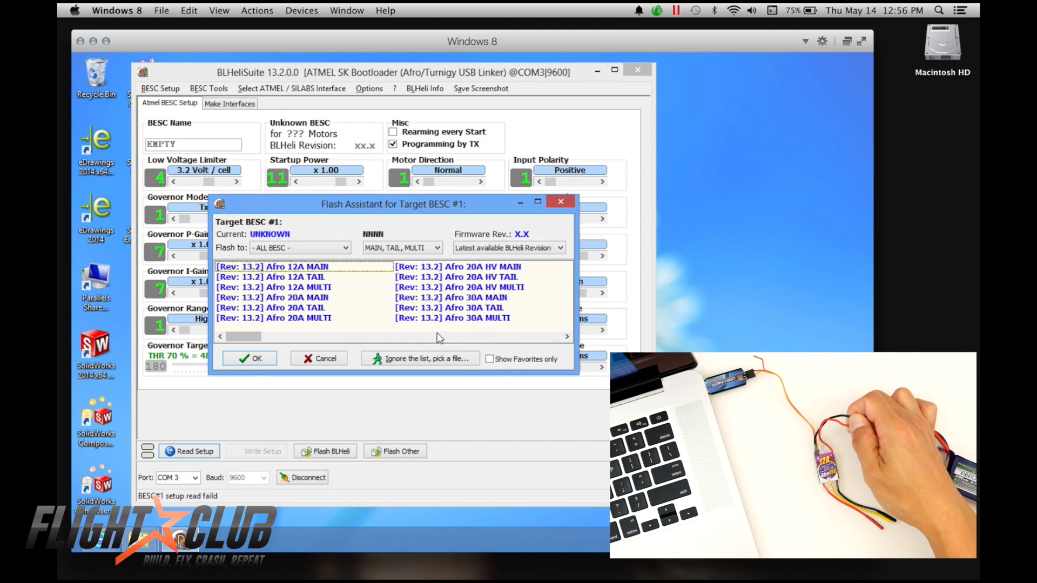
pyautogui.moveTo(294, 298)
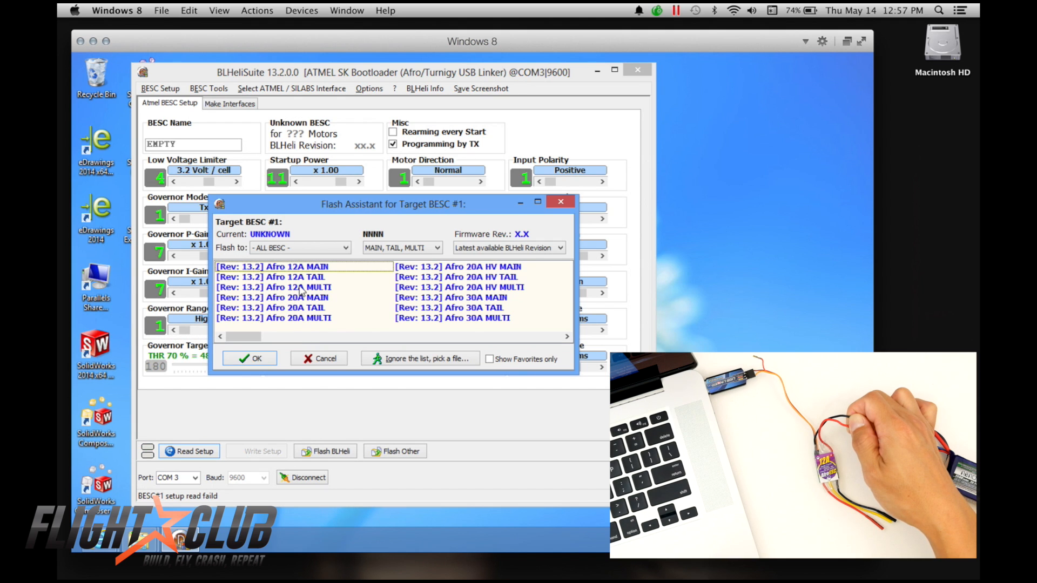
# - Flash the ESC with [Rev: 13.2] Afro 12A MULTI firmware, confirming the AFRO_12A (Multi) prompt
pyautogui.click(272, 286)
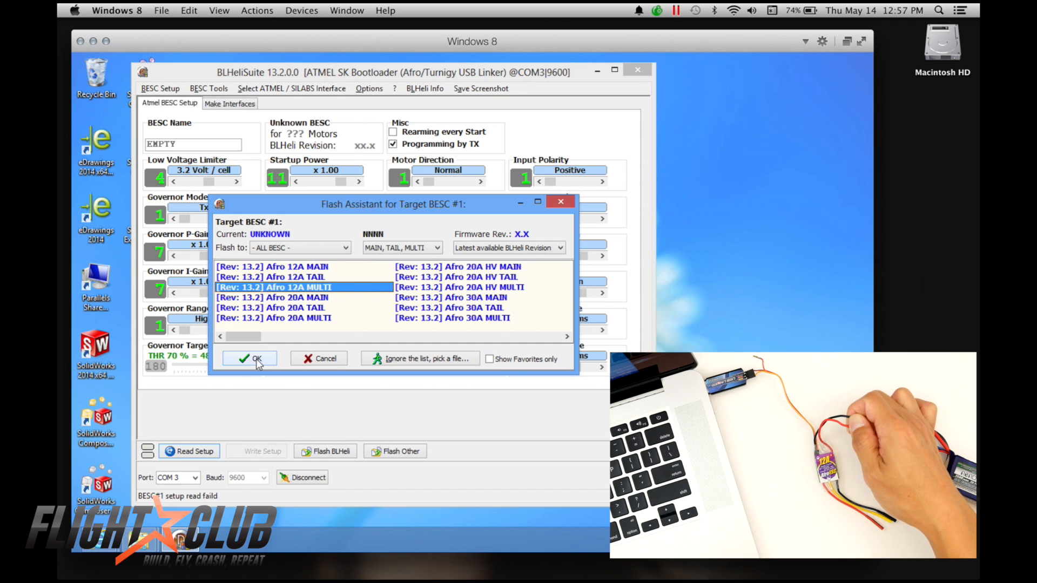
pyautogui.click(249, 357)
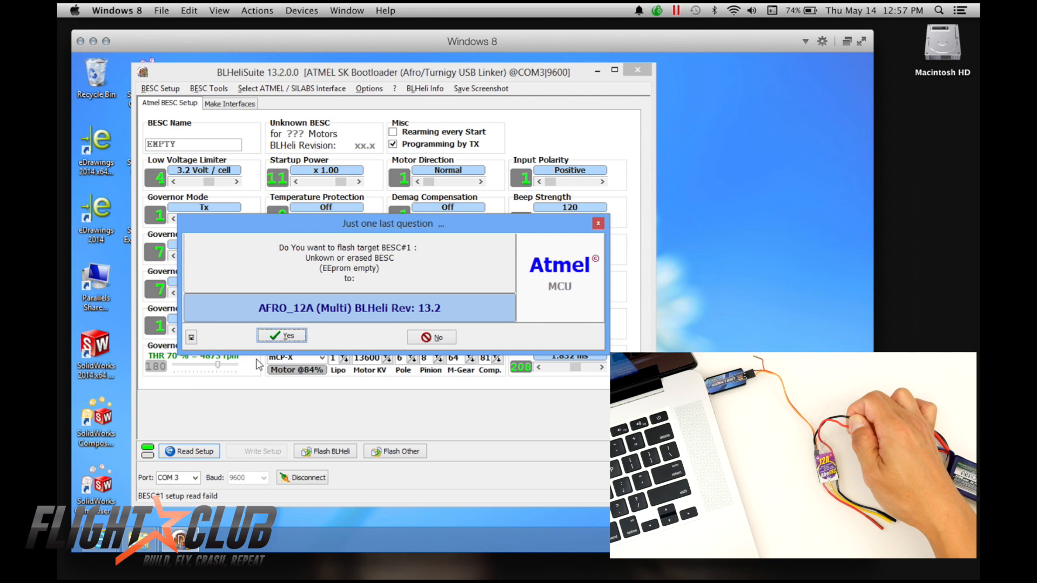
pyautogui.click(281, 335)
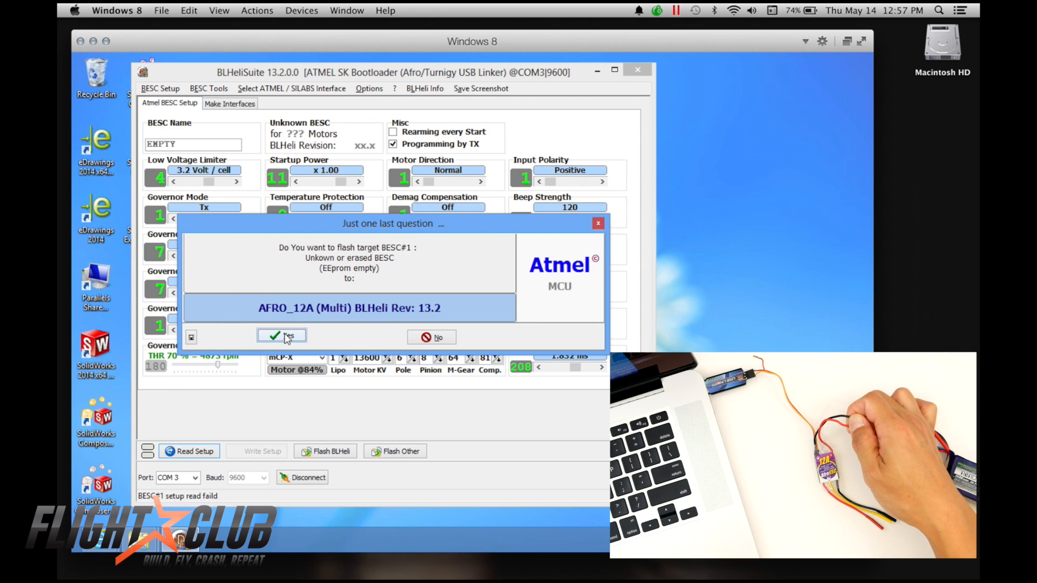
pyautogui.click(282, 336)
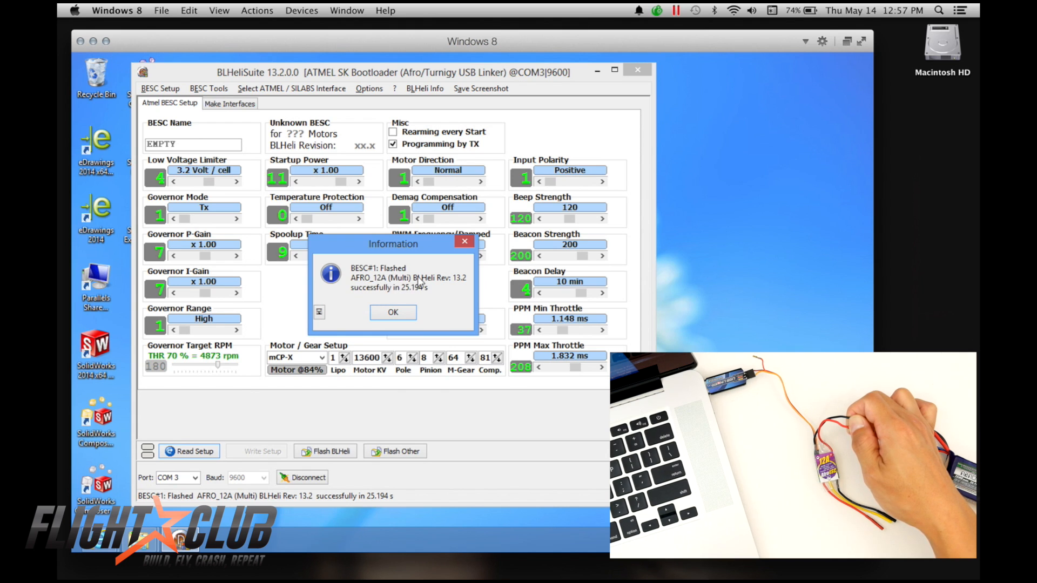
pyautogui.moveTo(454, 285)
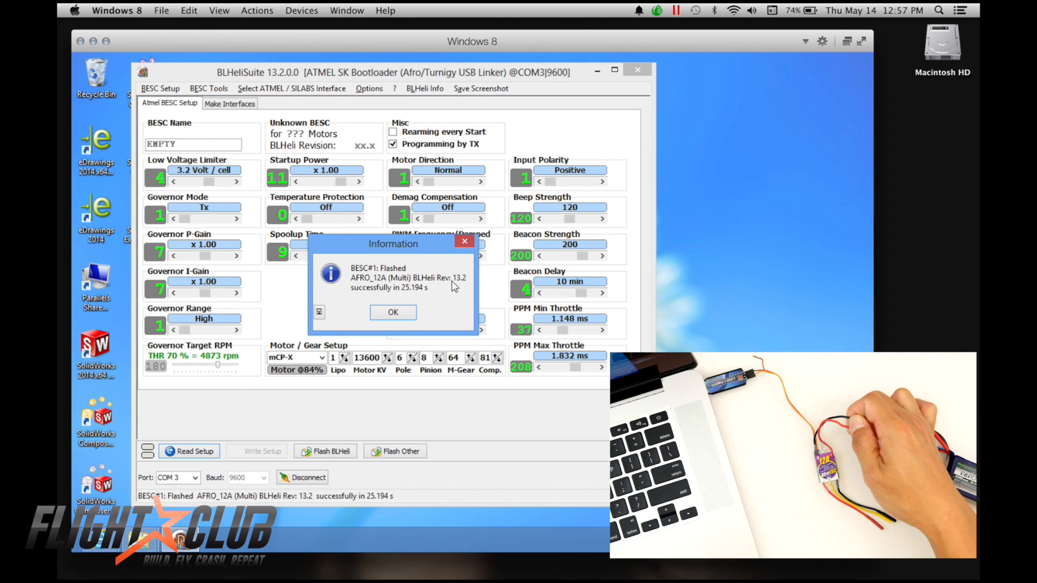
pyautogui.moveTo(410, 296)
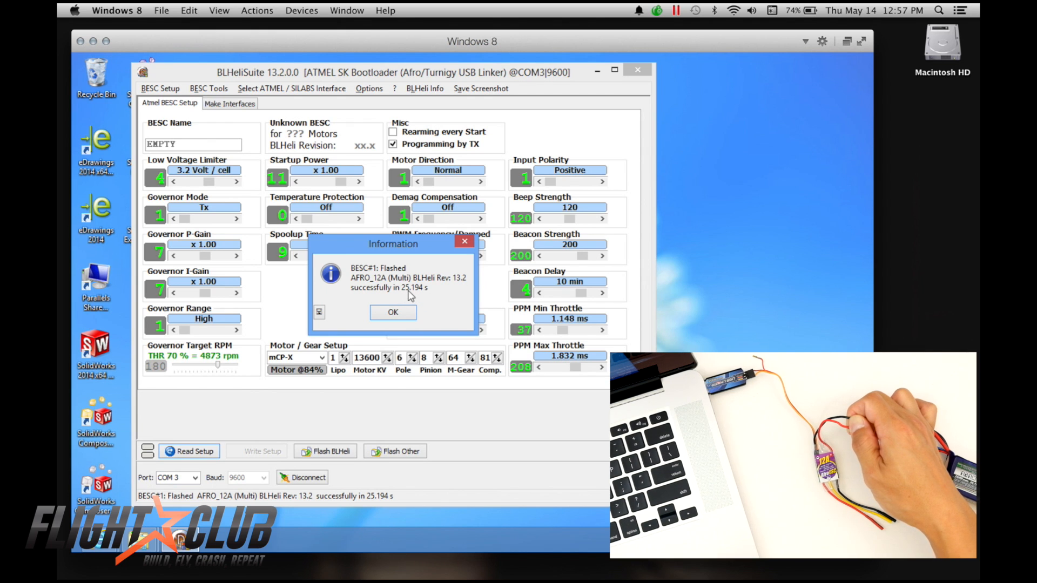
# - Set the Afro 12A ESC to Damped Light PWM and High motor timing
pyautogui.click(392, 312)
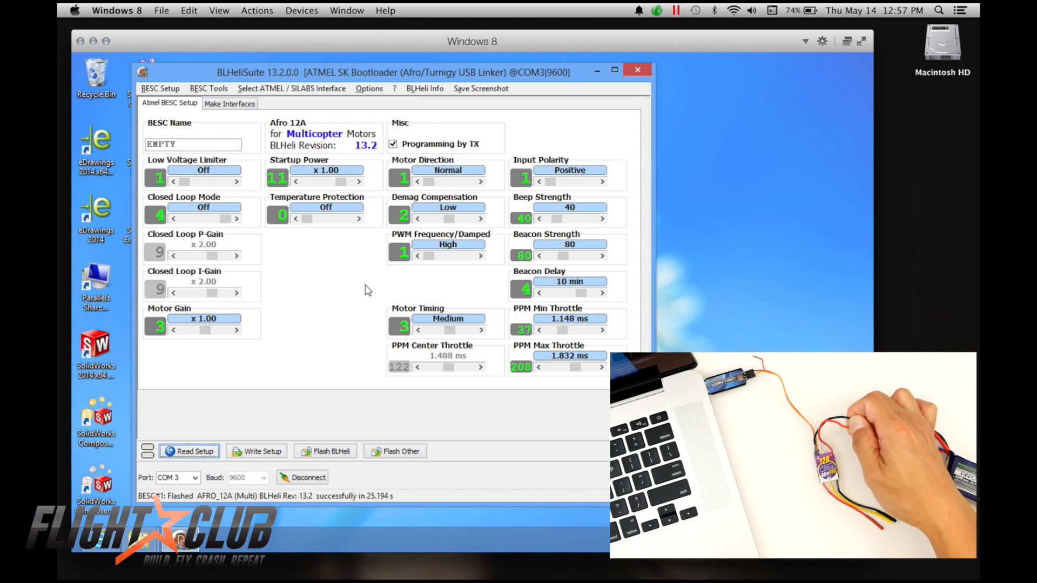
pyautogui.moveTo(408, 275)
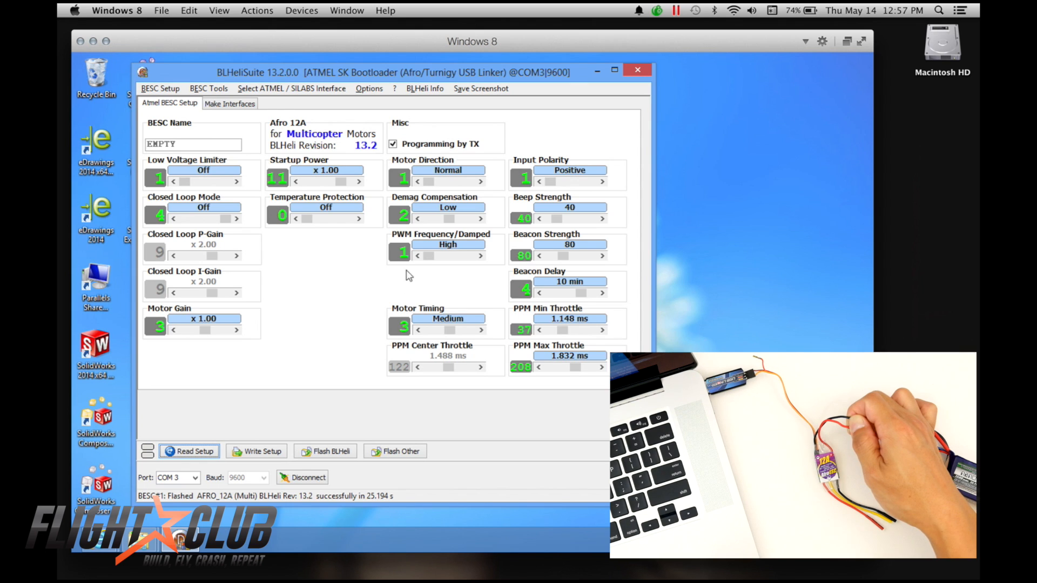
pyautogui.moveTo(448, 245)
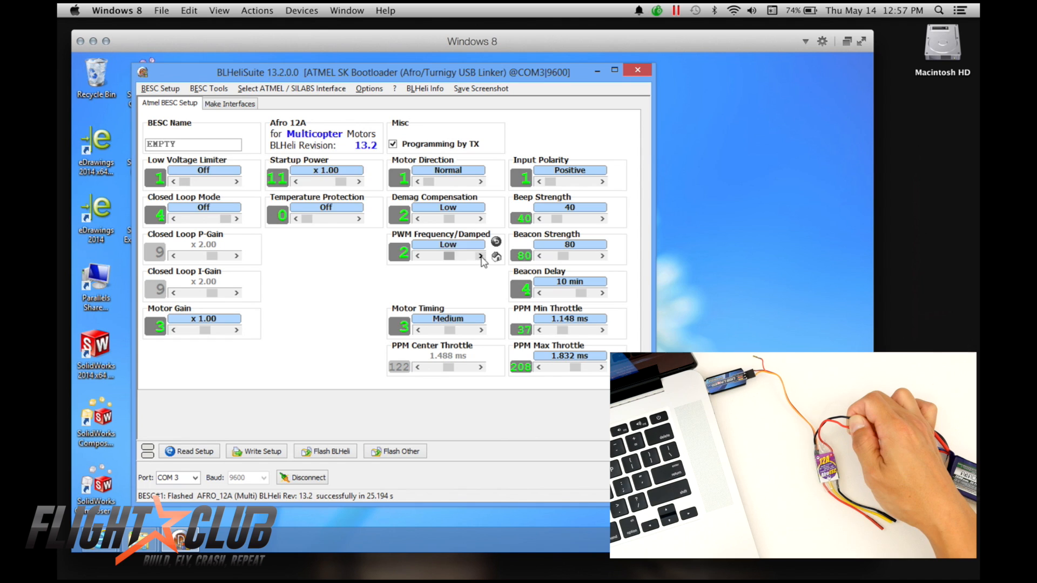
pyautogui.click(480, 256)
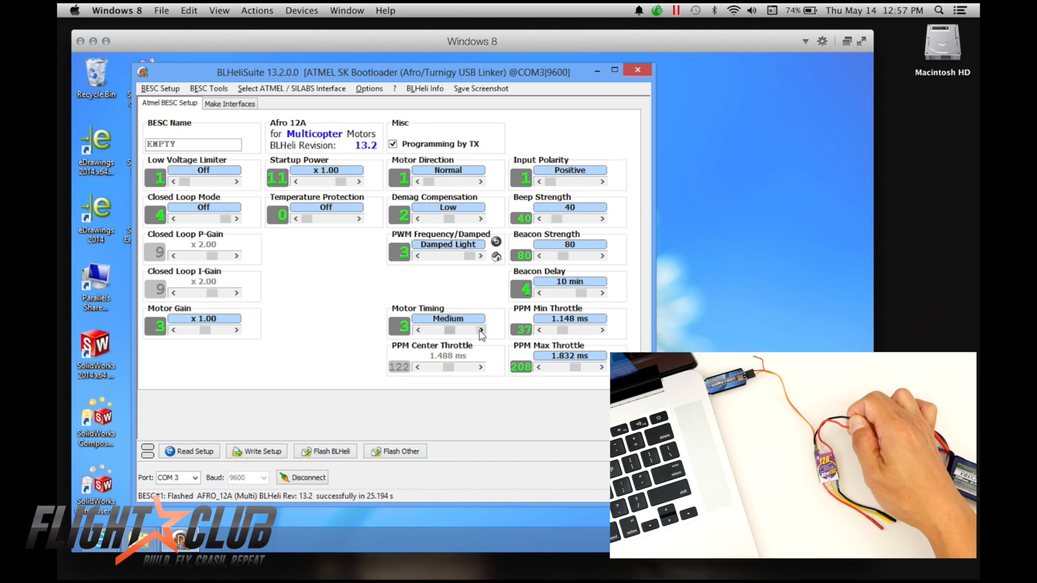
pyautogui.click(480, 330)
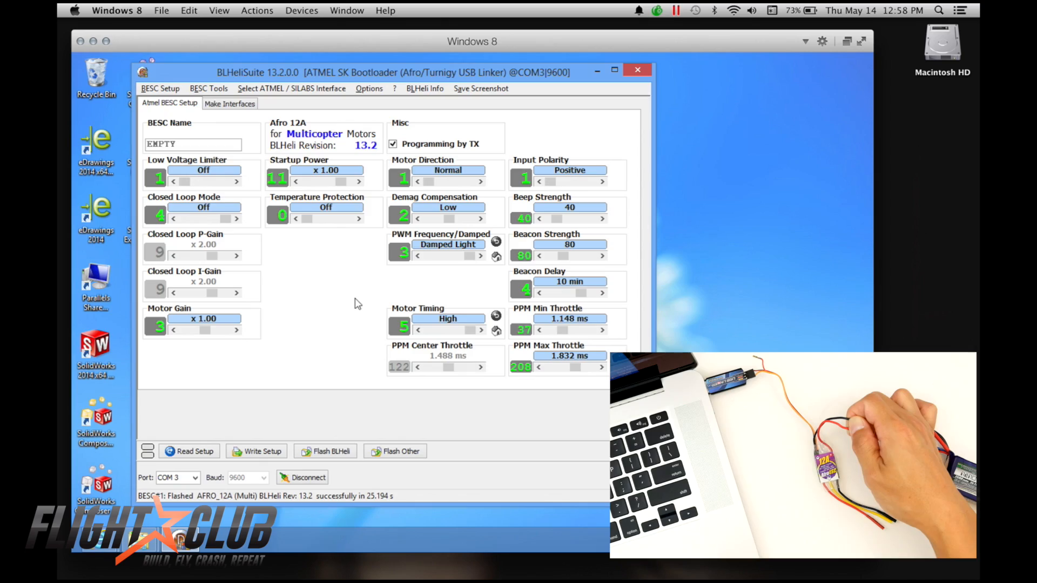
pyautogui.click(306, 477)
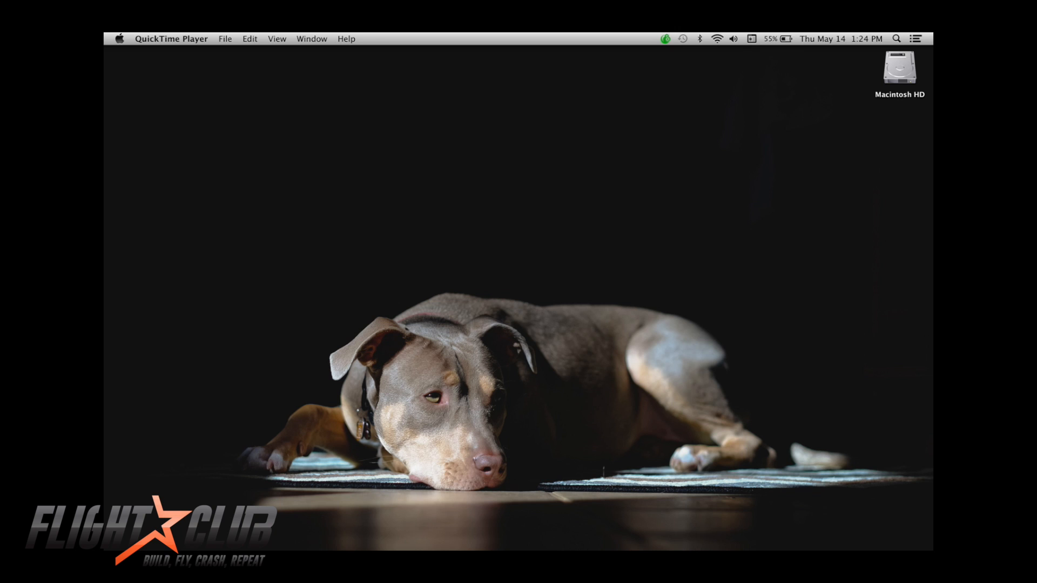
pyautogui.moveTo(192, 532)
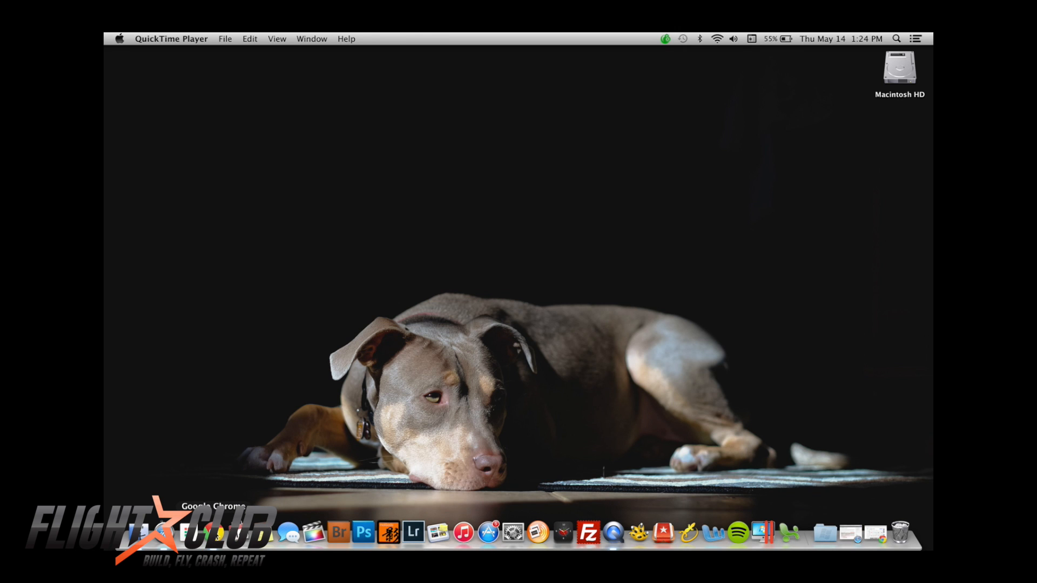
# - Add Cleanflight - Configurator to Chrome, approve serial device access, and launch the app
pyautogui.click(191, 531)
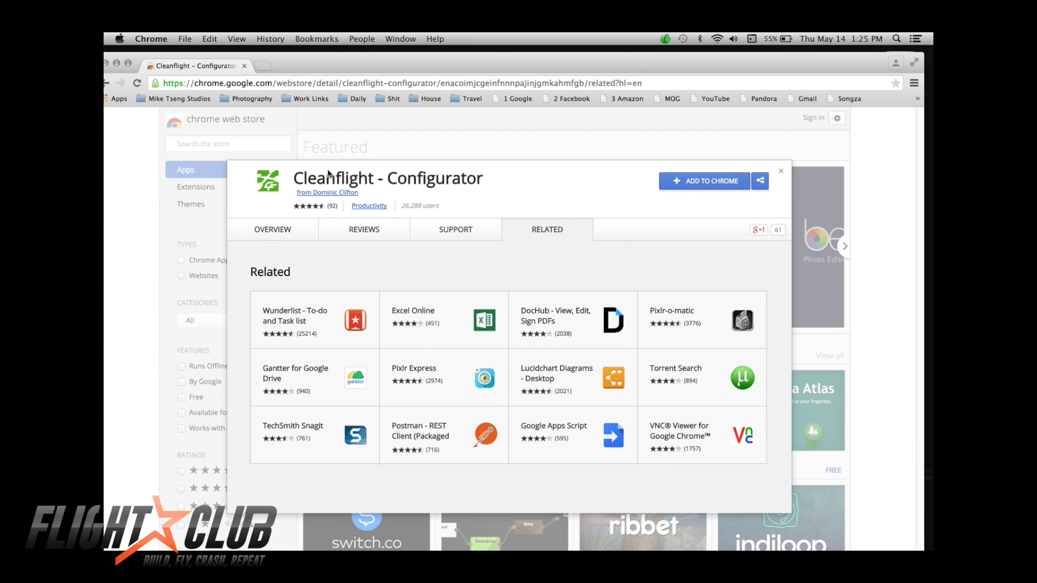
pyautogui.moveTo(704, 188)
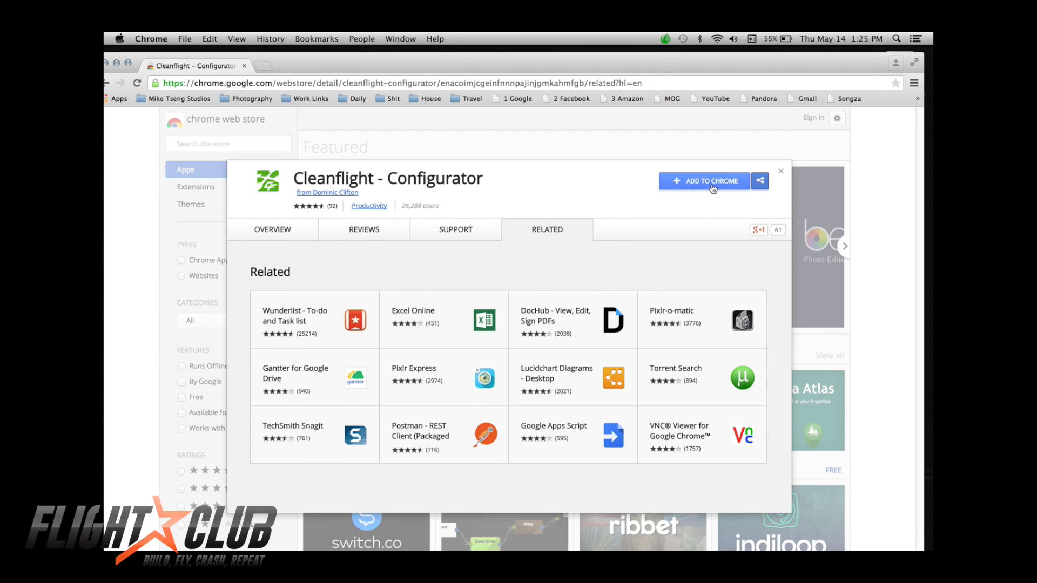
pyautogui.click(703, 181)
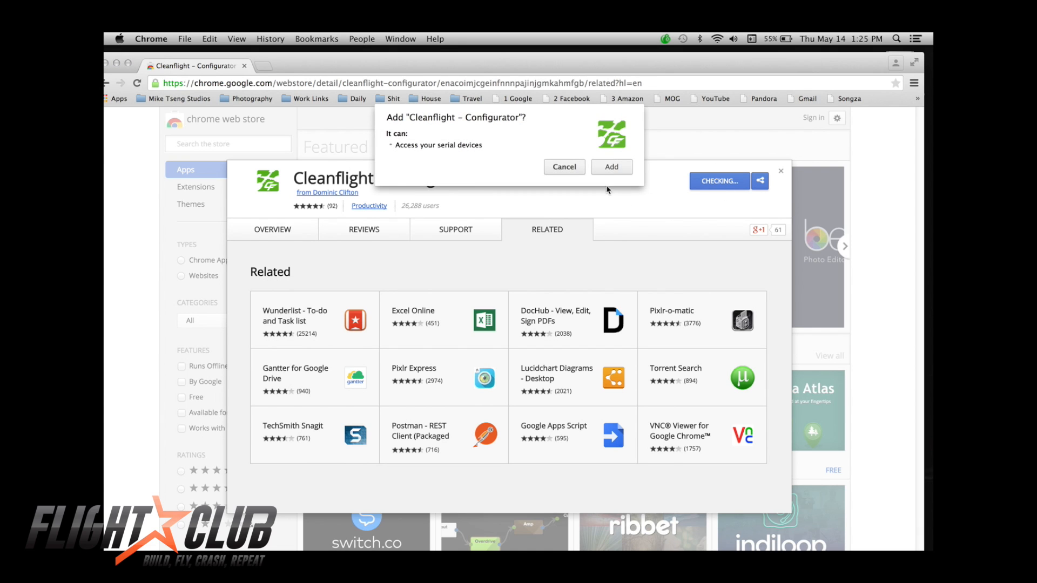
pyautogui.click(611, 167)
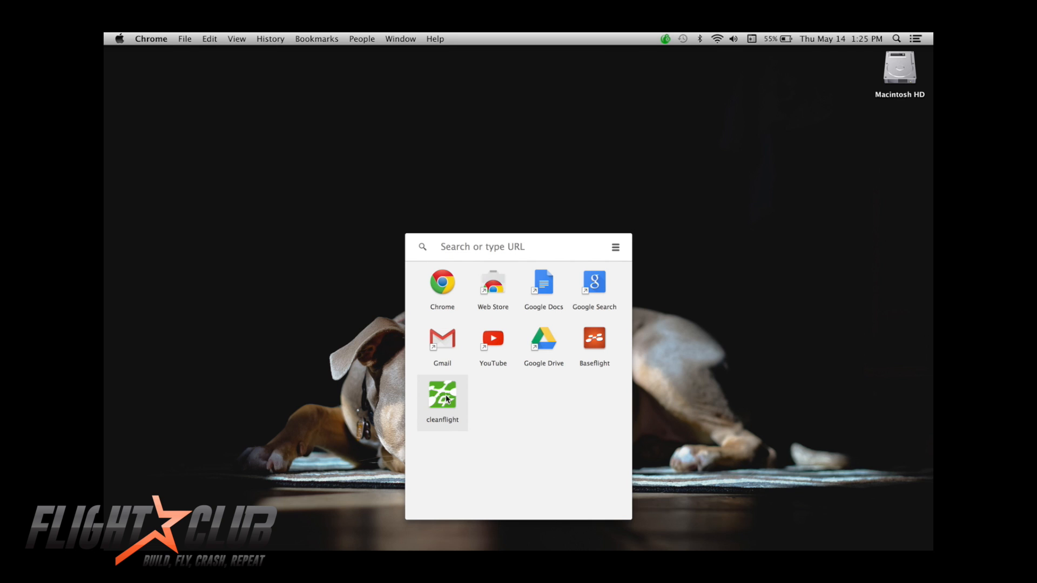
pyautogui.click(441, 397)
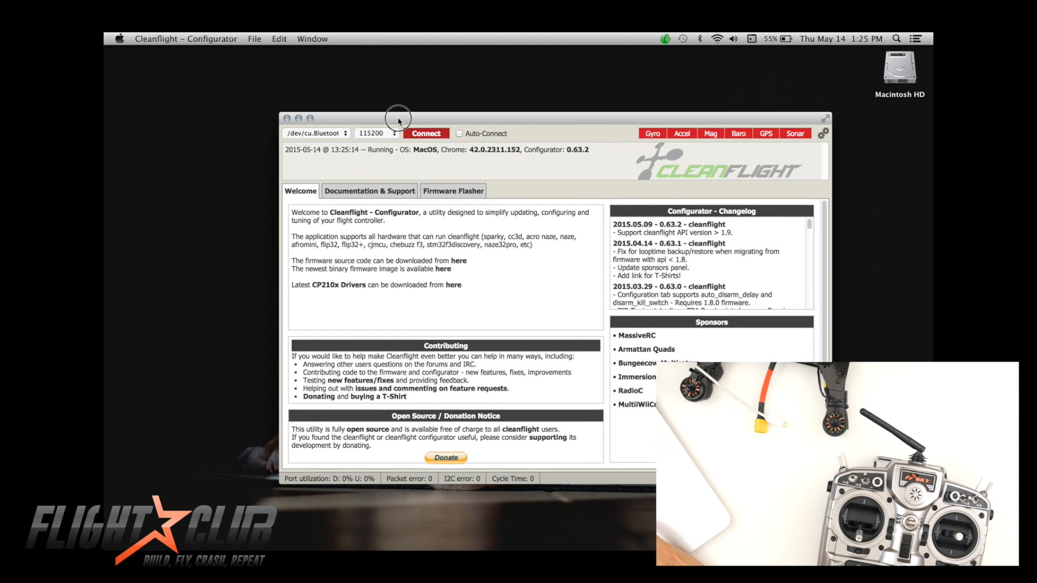
# - Connect to the SLAB USB serial port, disconnect, and go to firmware flashing
pyautogui.moveTo(398, 118); pyautogui.dragTo(418, 124)
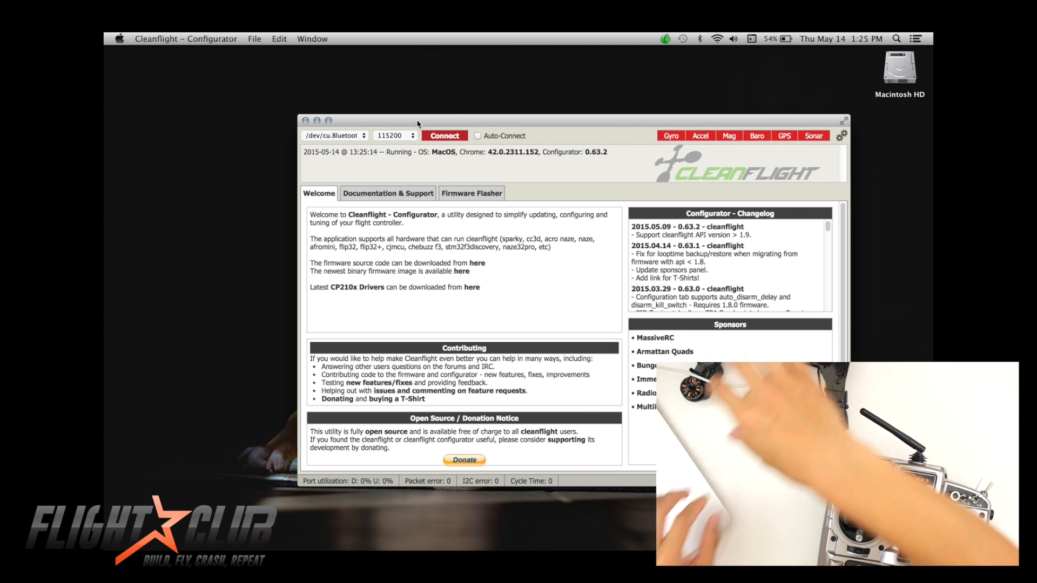
pyautogui.click(334, 135)
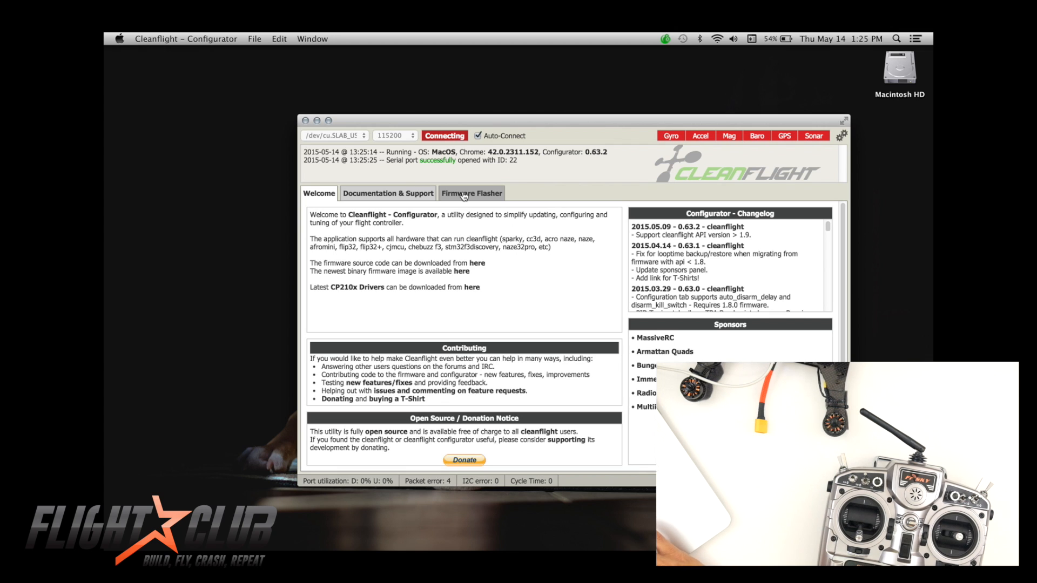
pyautogui.click(444, 135)
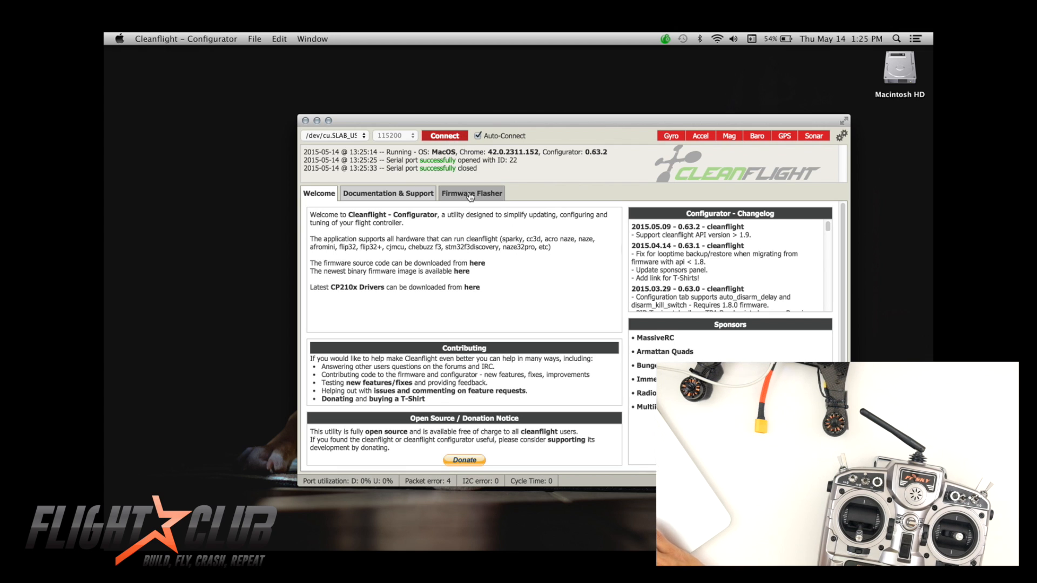
pyautogui.click(470, 194)
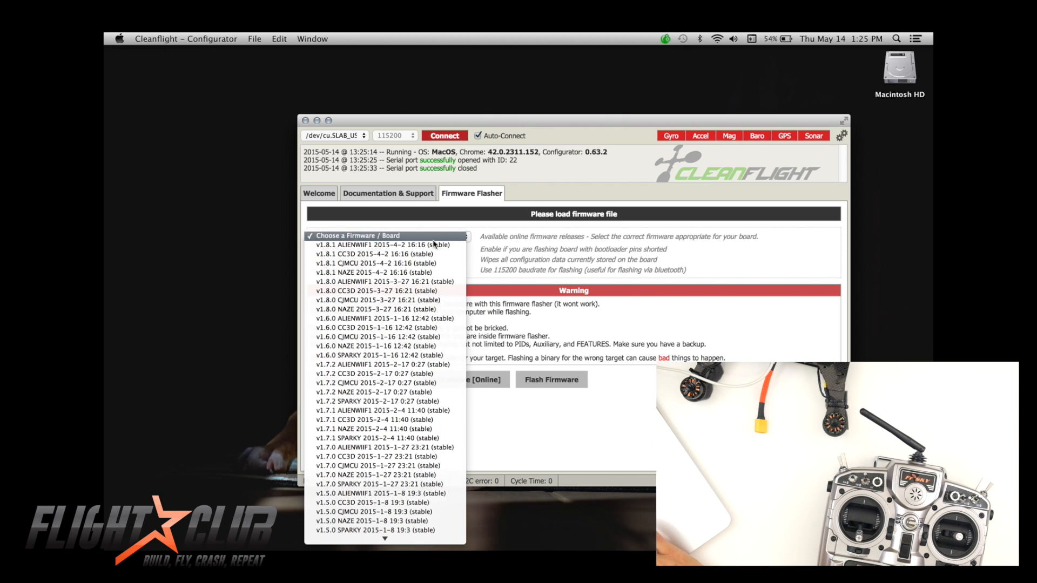
pyautogui.moveTo(362, 272)
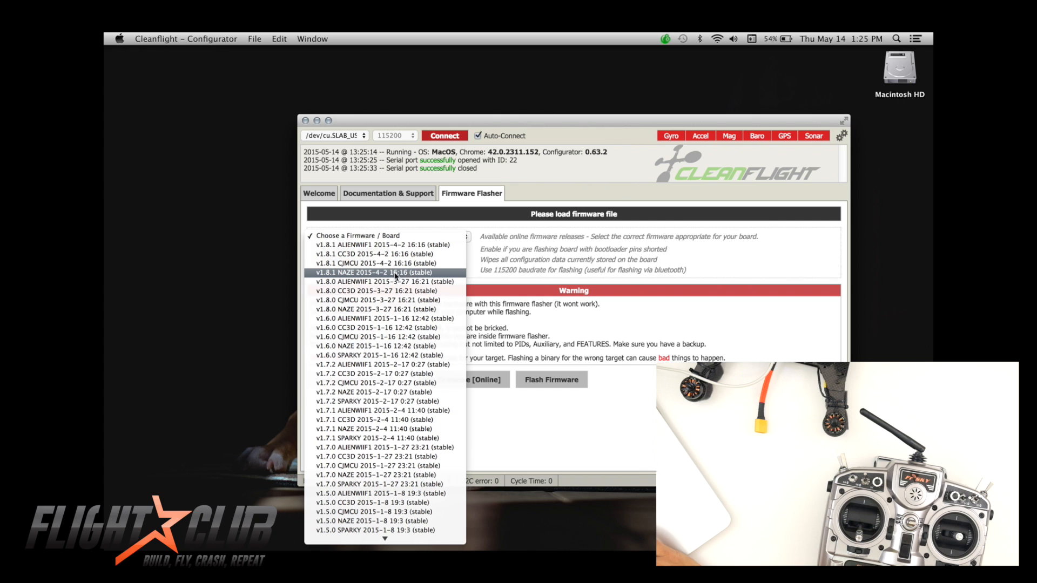
pyautogui.moveTo(357, 276)
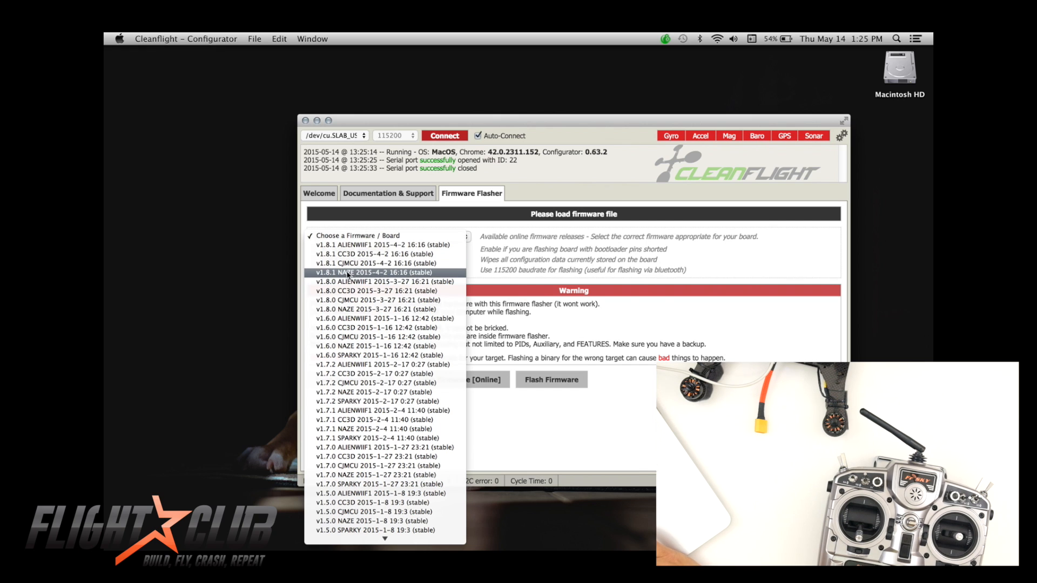
# - Load the v1.8.1 NAZE firmware online and flash it to the board
pyautogui.click(360, 272)
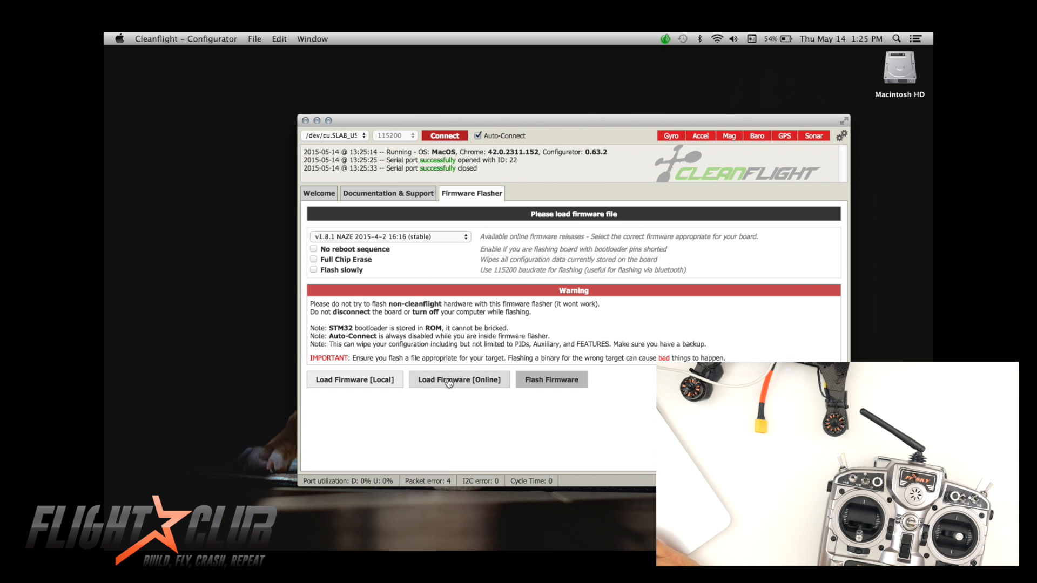
pyautogui.click(459, 379)
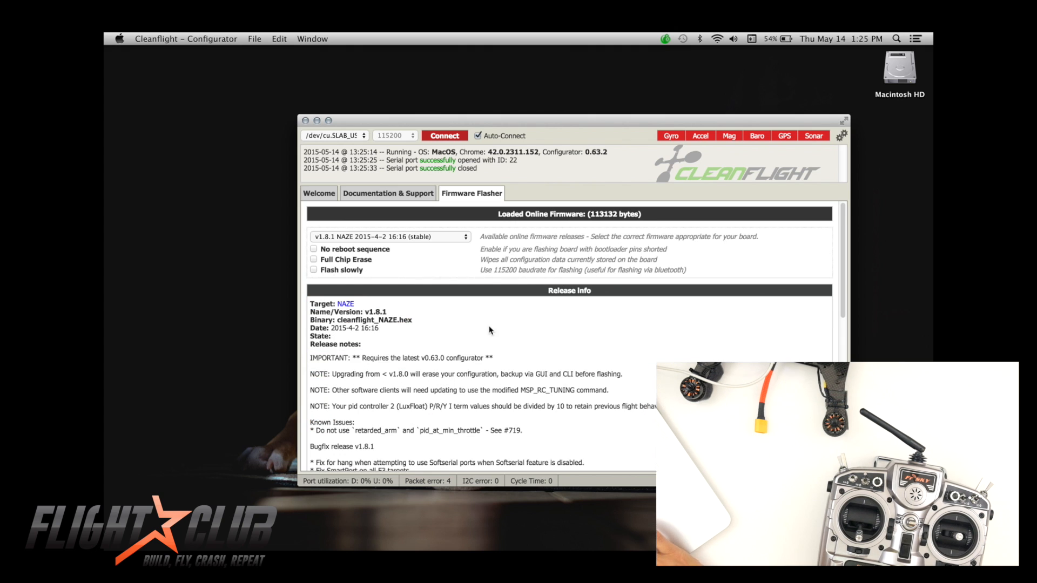
pyautogui.scroll(-3)
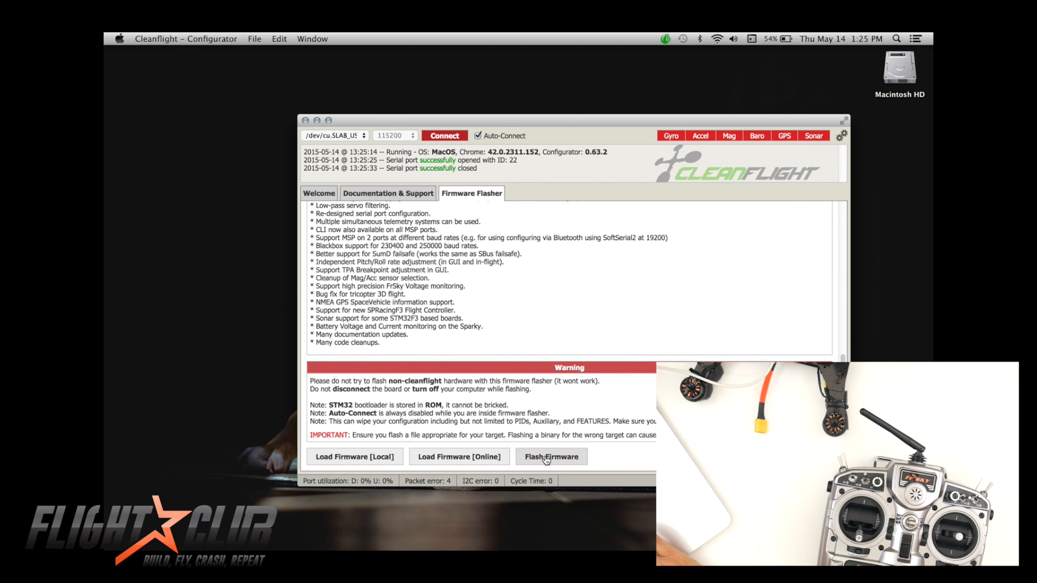
pyautogui.moveTo(569, 330)
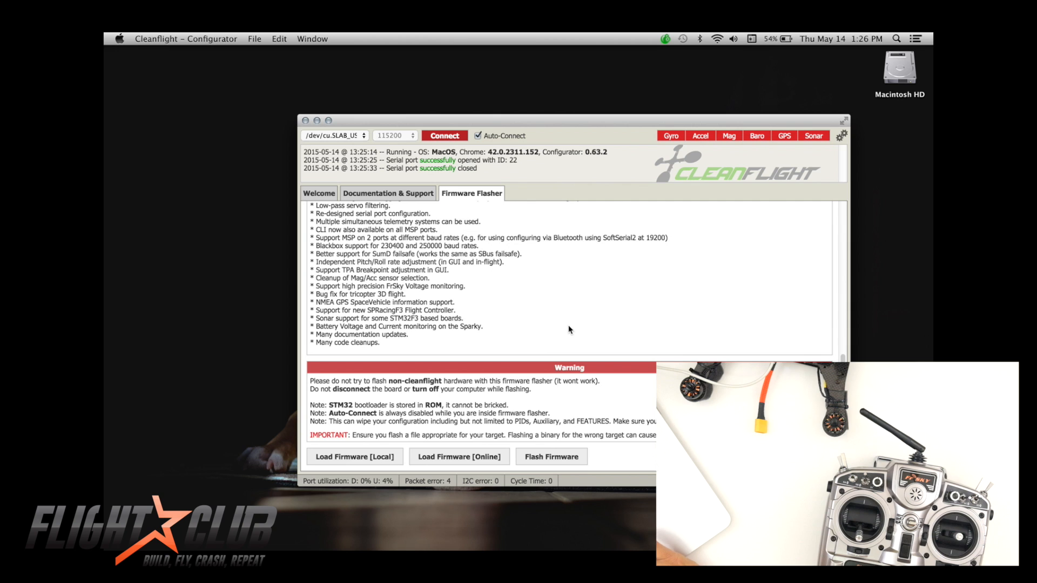
pyautogui.click(459, 457)
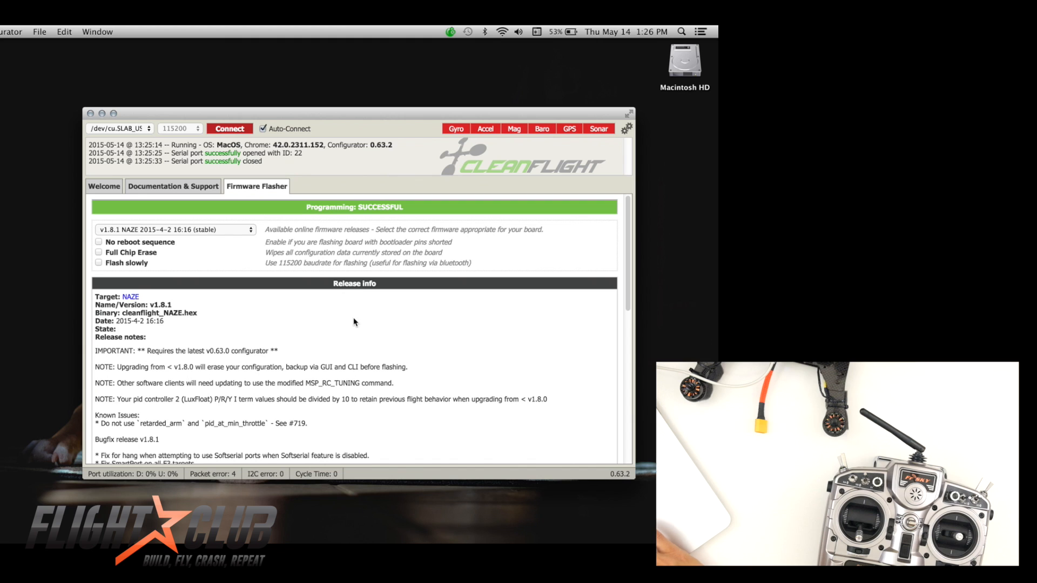
pyautogui.moveTo(295, 212)
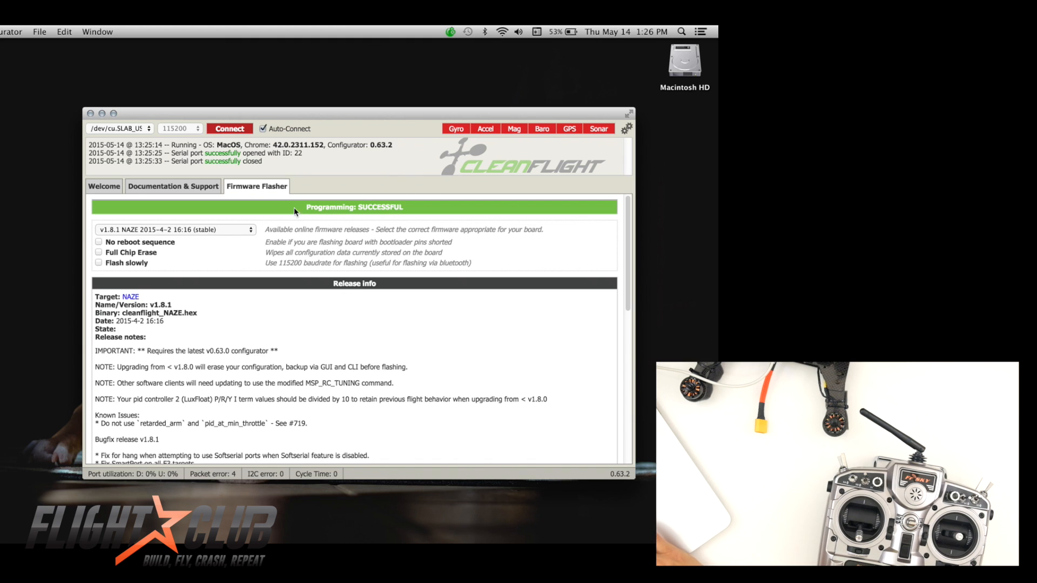
pyautogui.click(229, 128)
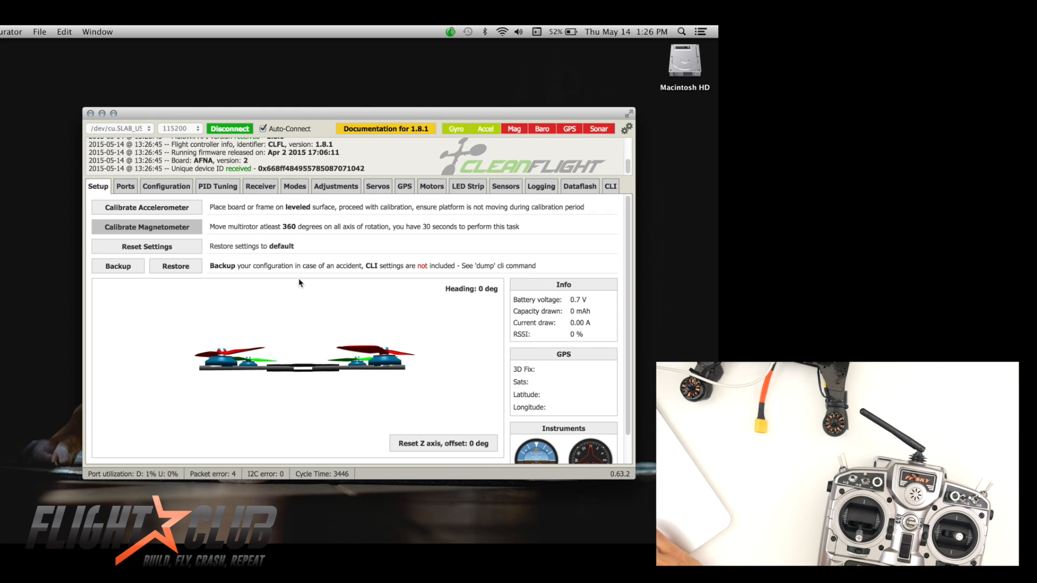
pyautogui.moveTo(295, 285)
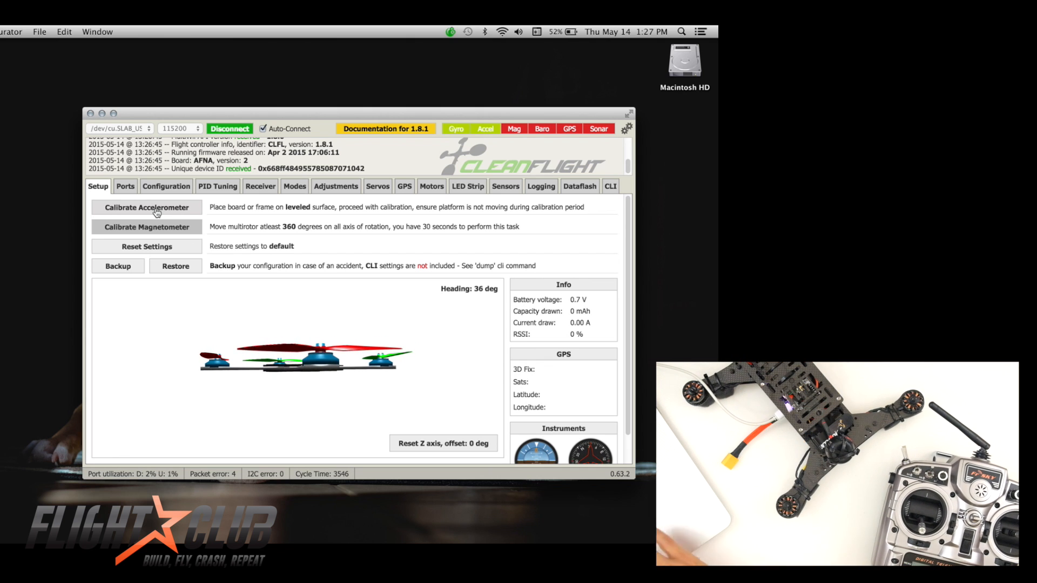
# - Calibrate the accelerometer on the Setup tab, then show the Configuration tab
pyautogui.click(146, 207)
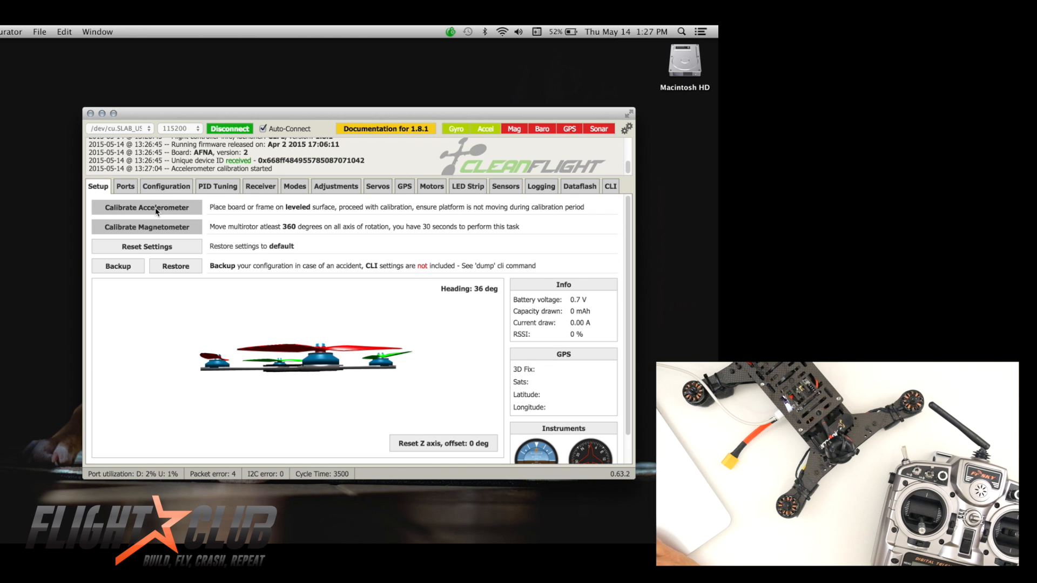
pyautogui.click(147, 207)
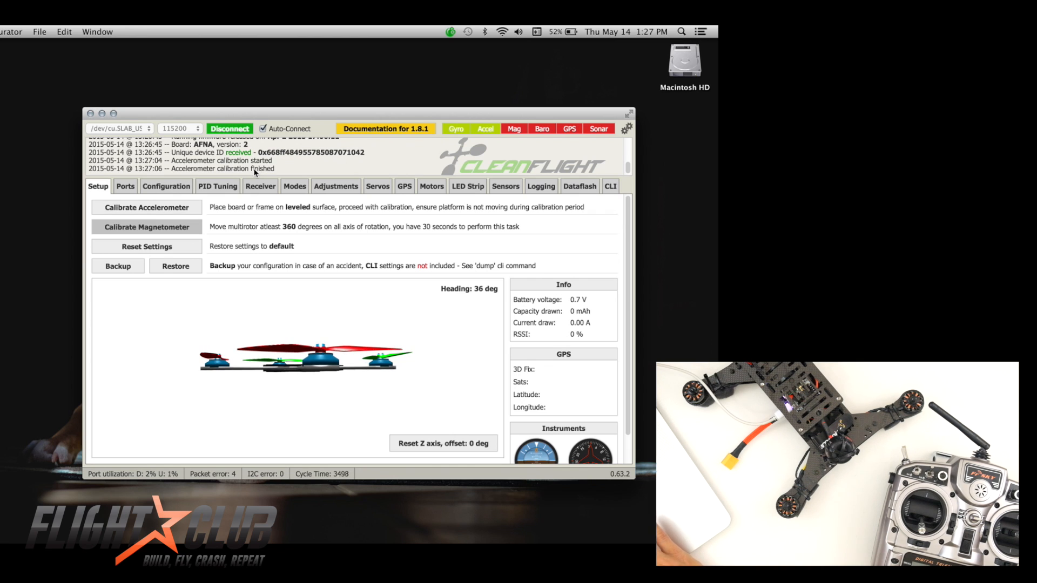
pyautogui.moveTo(166, 186)
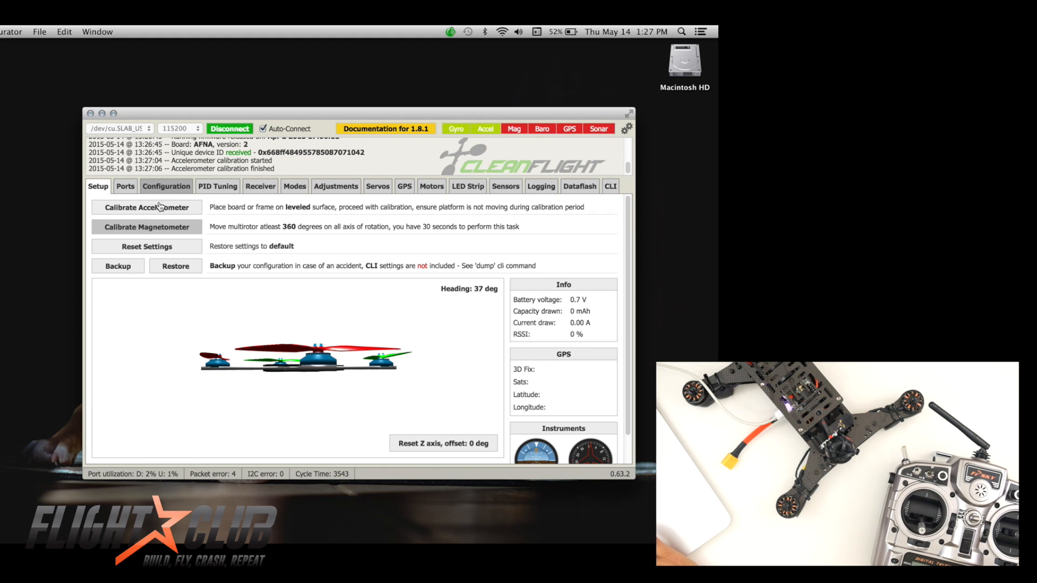
pyautogui.click(166, 186)
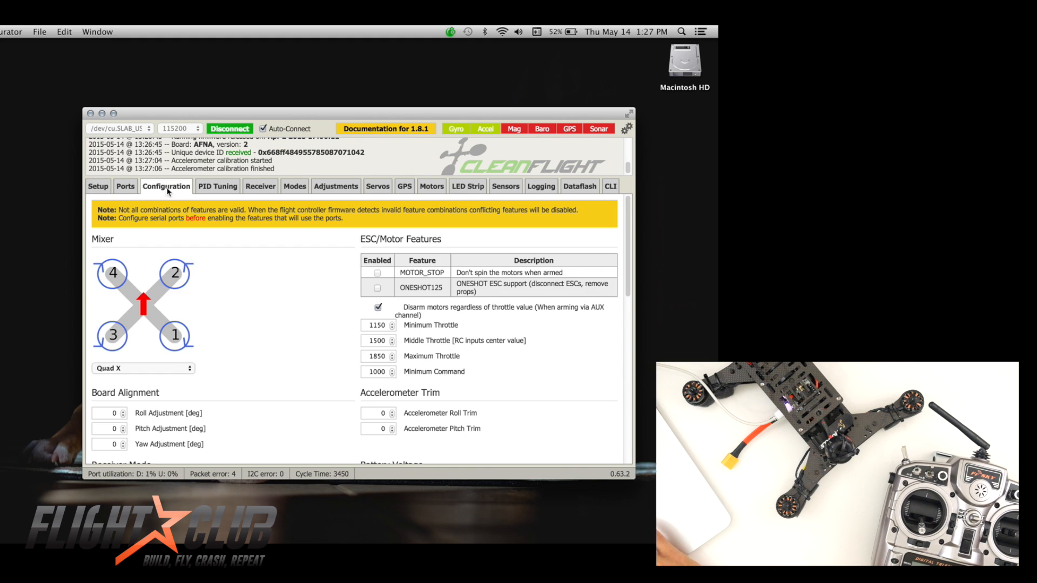
# - Enable MOTOR_STOP and ONESHOT125 under ESC/Motor Features
pyautogui.scroll(-3)
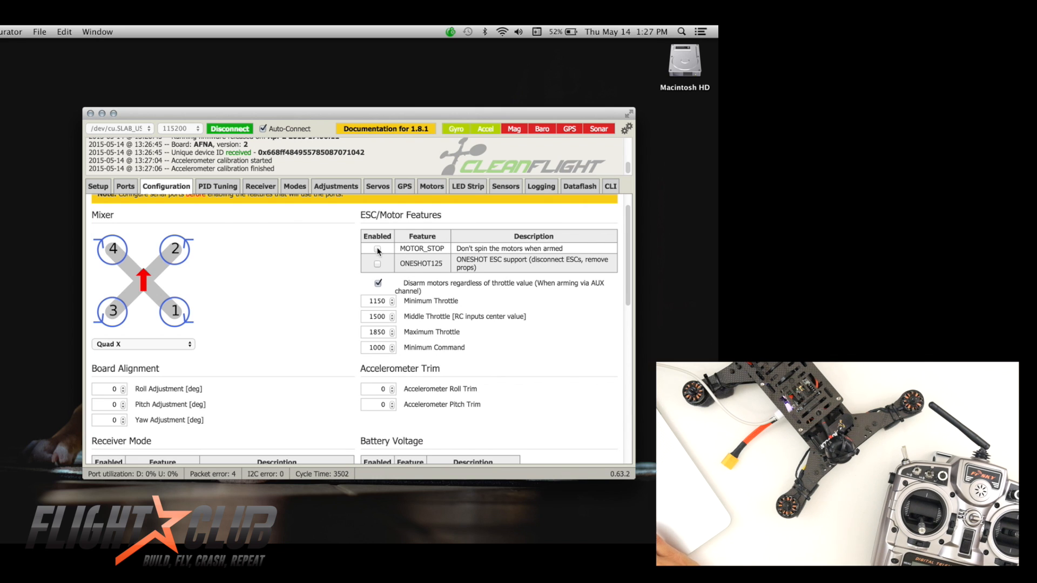
pyautogui.click(377, 248)
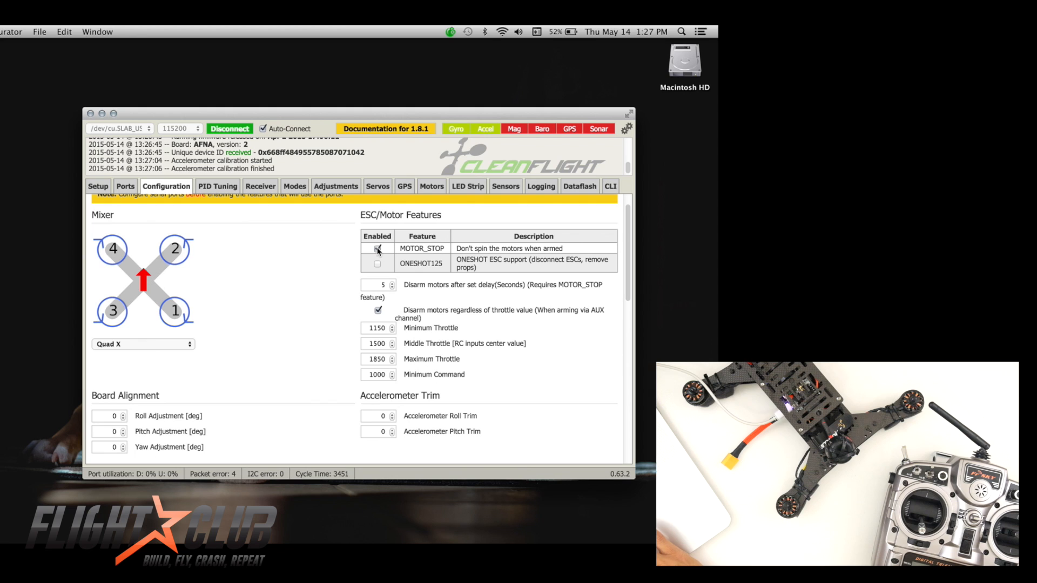
pyautogui.click(377, 248)
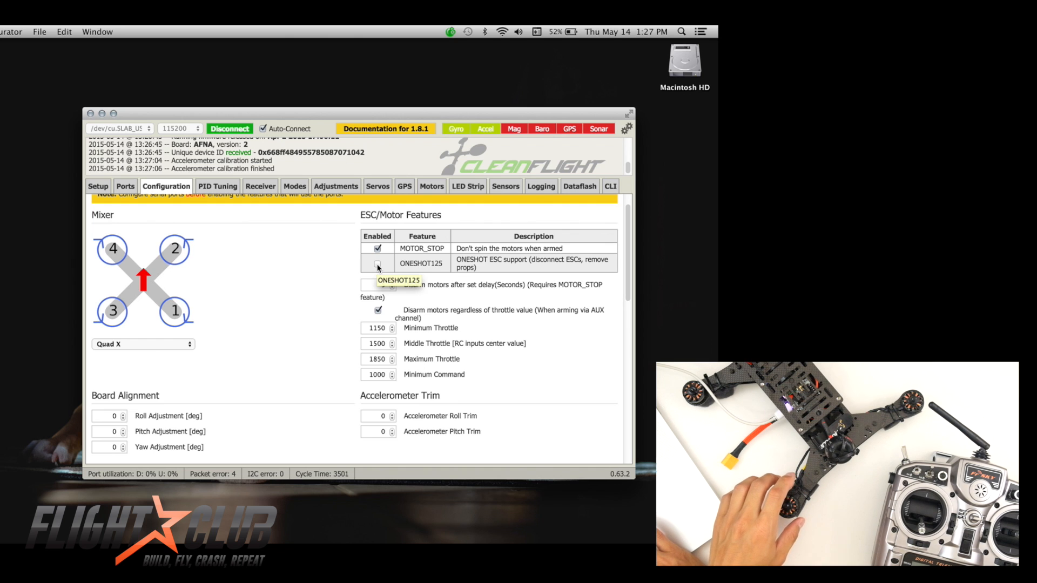
pyautogui.click(377, 263)
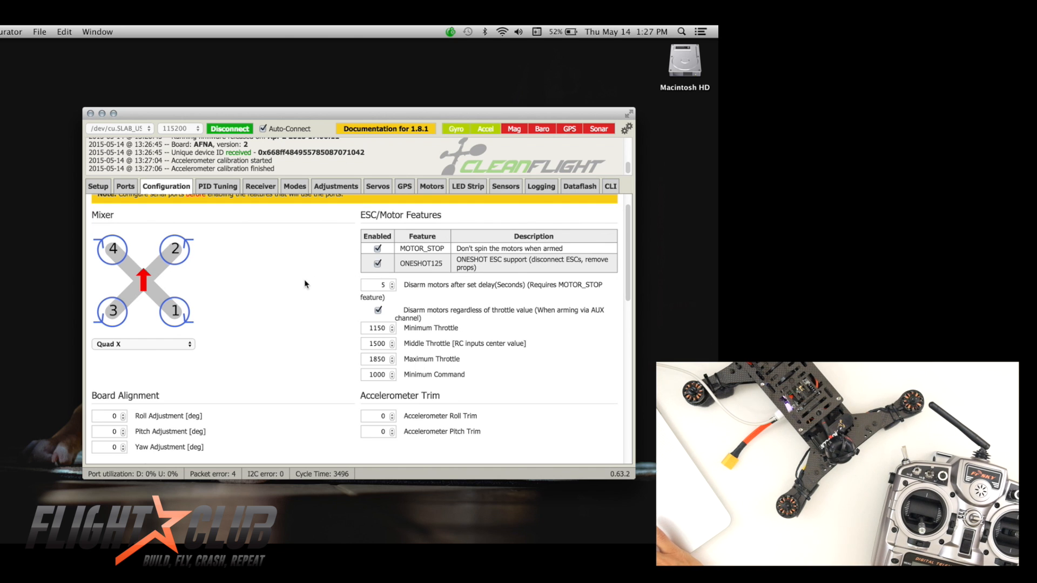
pyautogui.scroll(-3)
pyautogui.write('90')
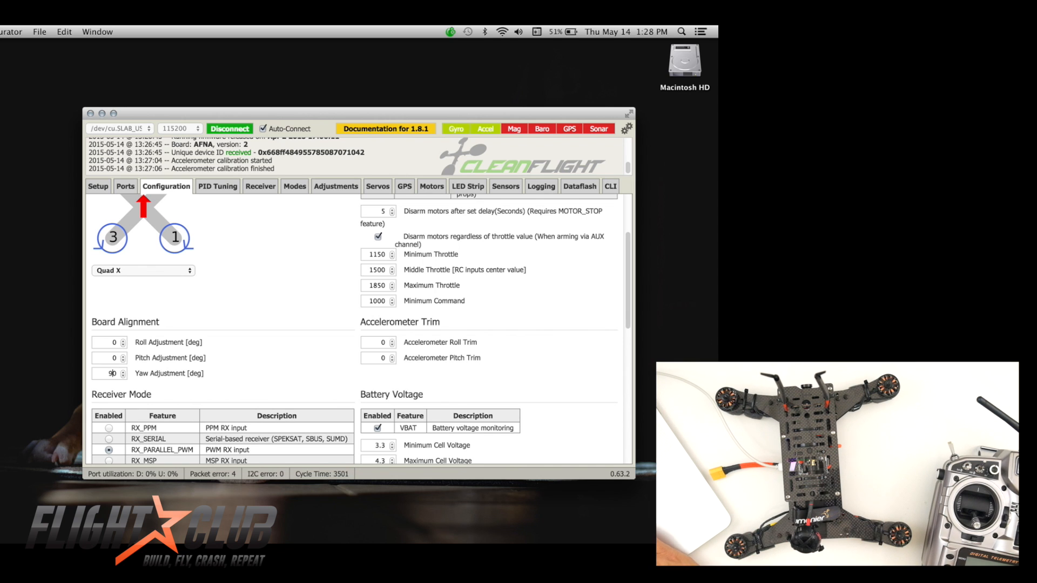
pyautogui.moveTo(283, 365)
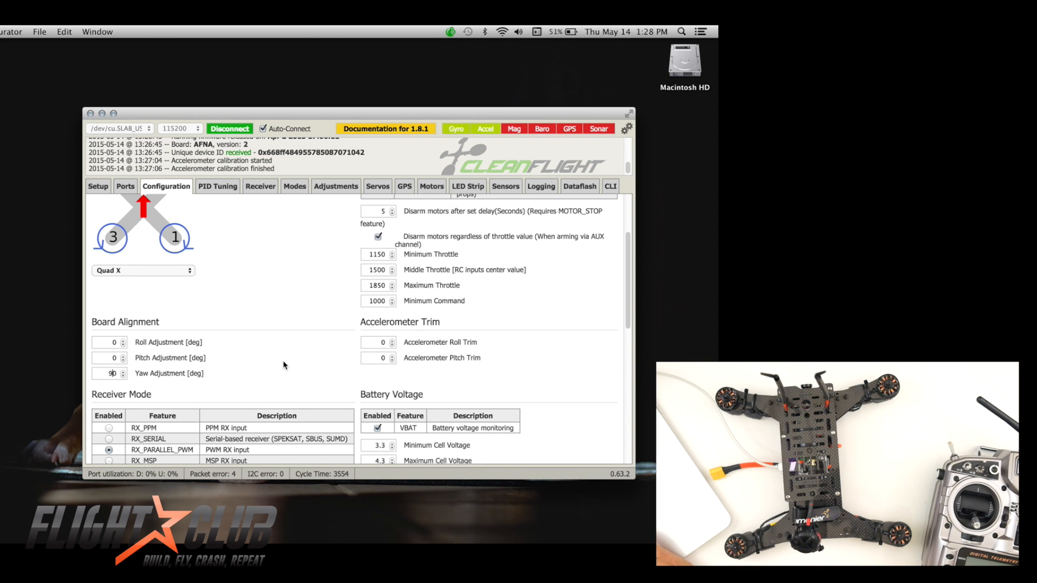
# - Scroll the Configuration page past Board Alignment to the Receiver Mode options
pyautogui.scroll(-3)
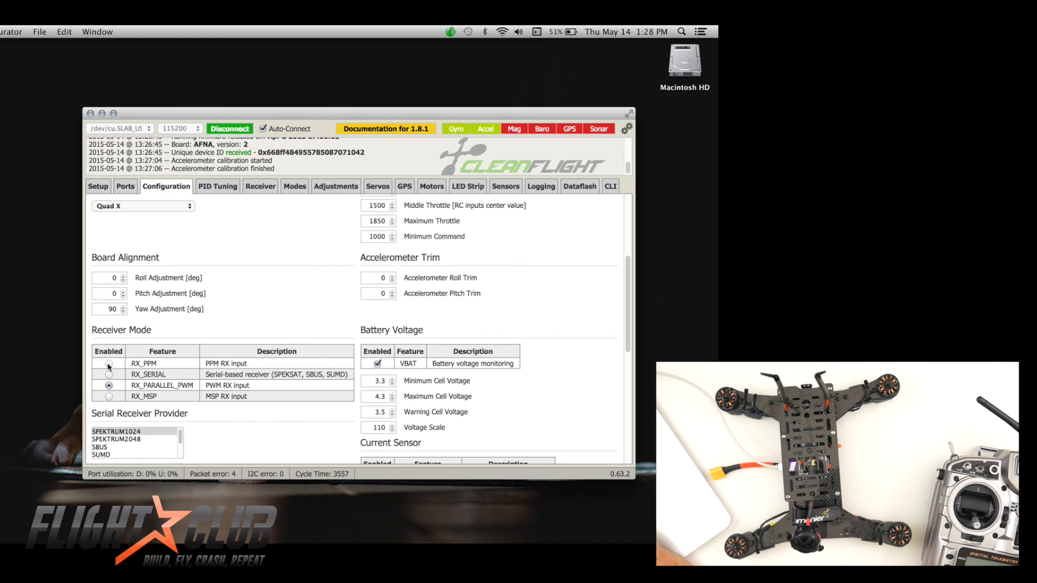
# - Switch the receiver mode to RX_PPM and lower warning cell voltage to 3.4 V
pyautogui.click(108, 365)
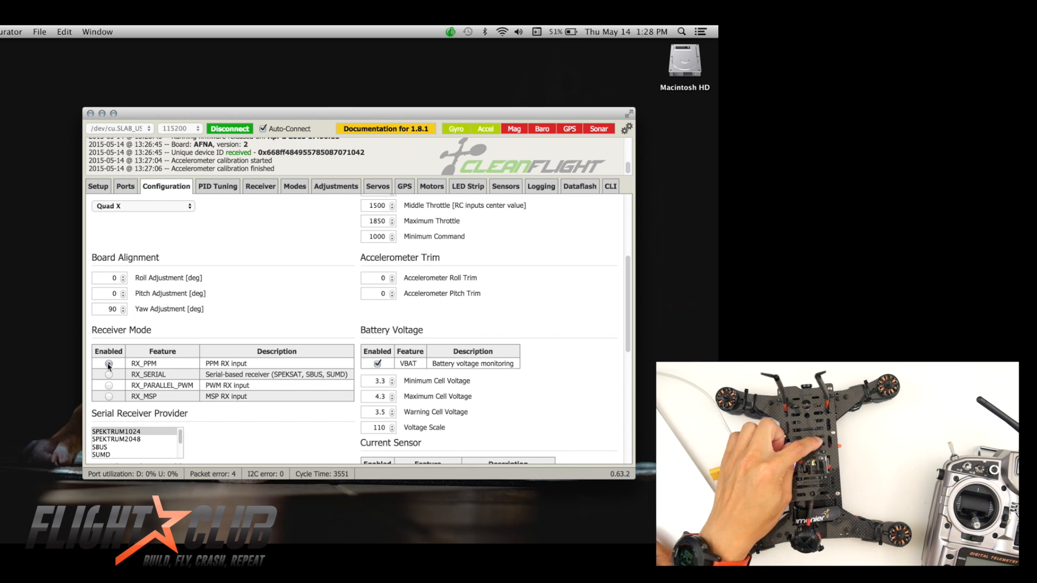
pyautogui.click(108, 365)
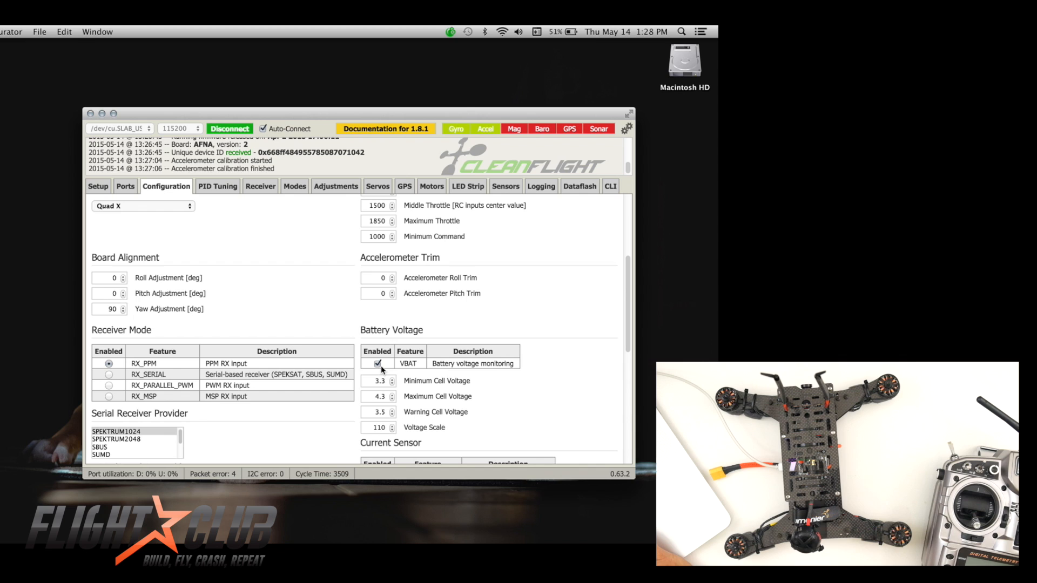
pyautogui.moveTo(394, 378)
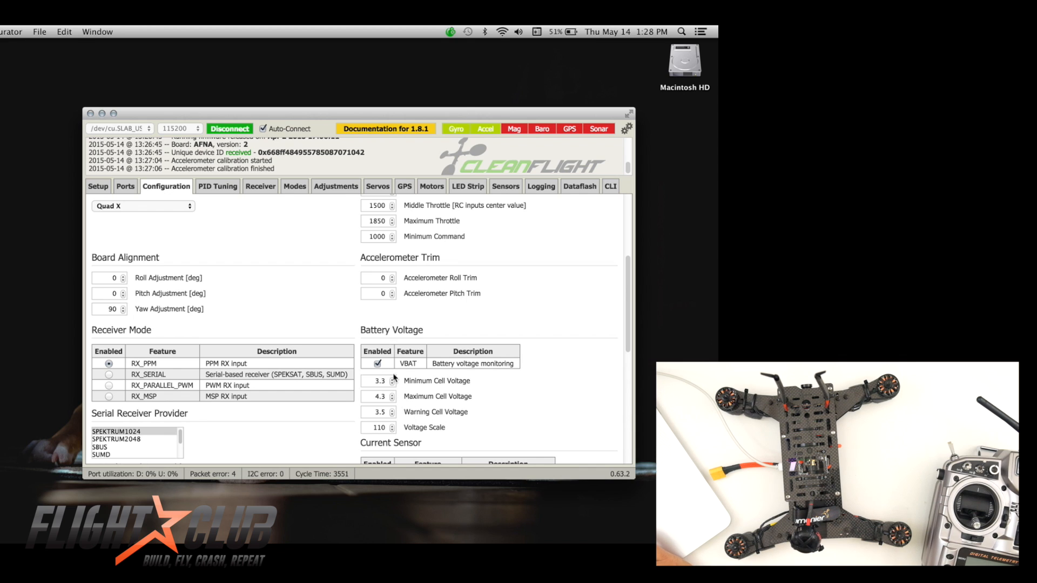
pyautogui.moveTo(401, 417)
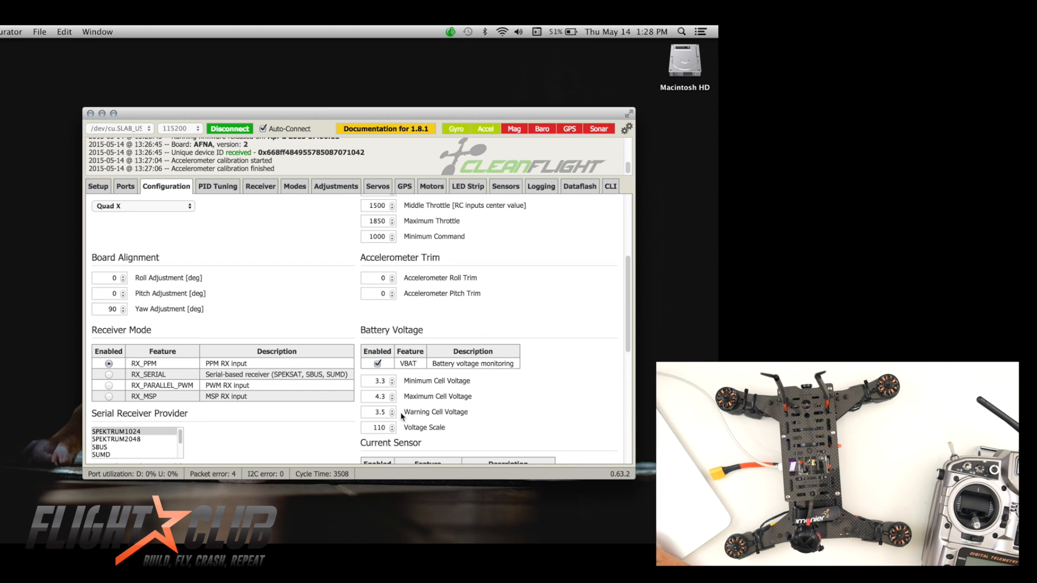
pyautogui.moveTo(392, 418)
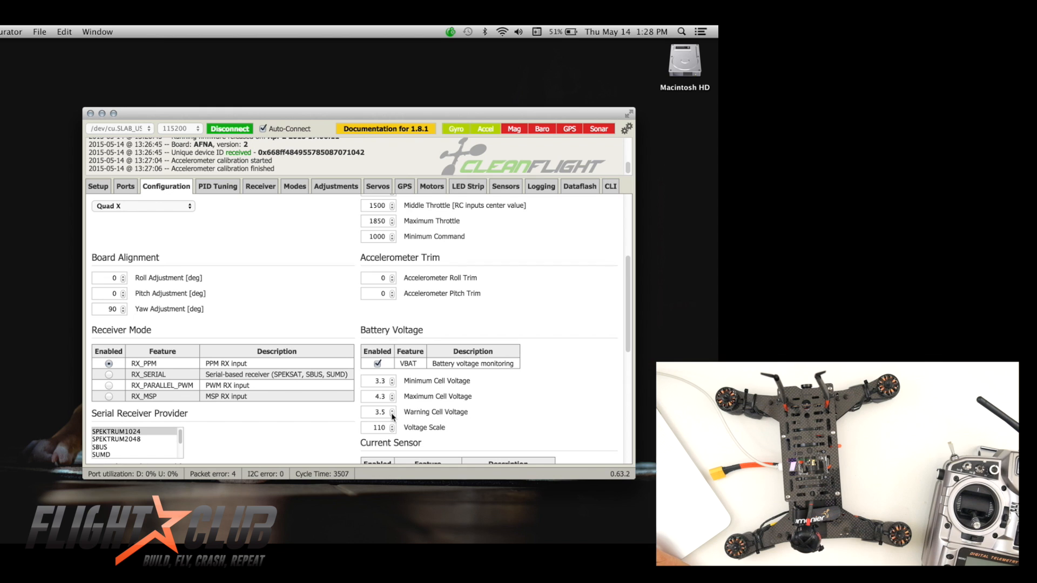
pyautogui.click(391, 415)
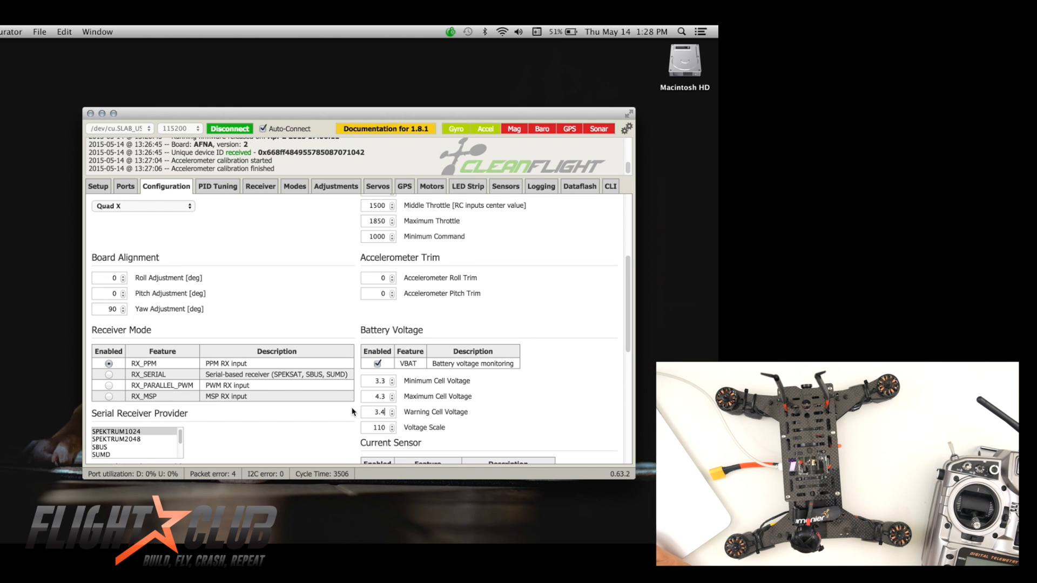
pyautogui.moveTo(333, 289)
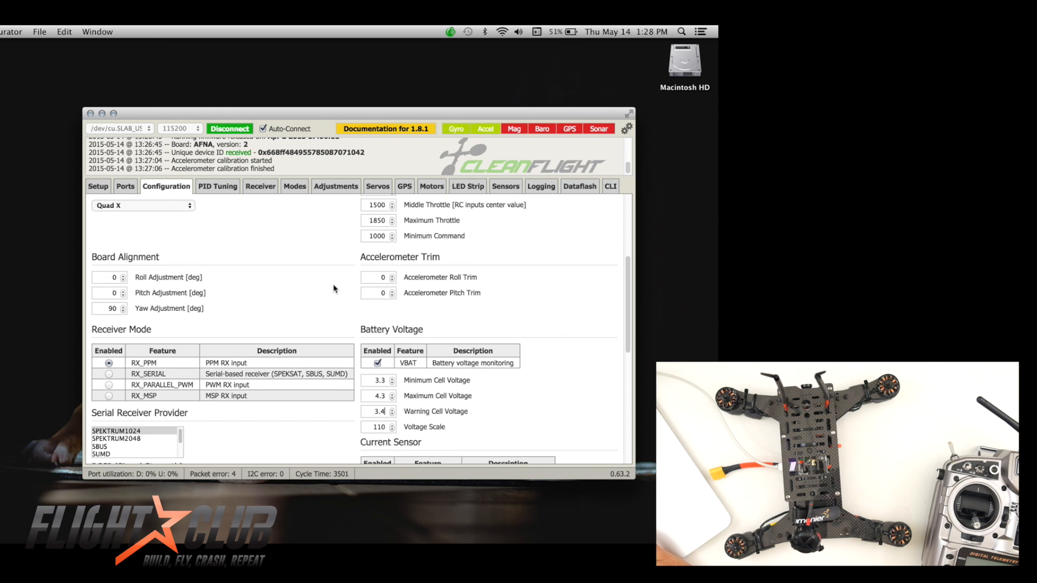
pyautogui.scroll(-3)
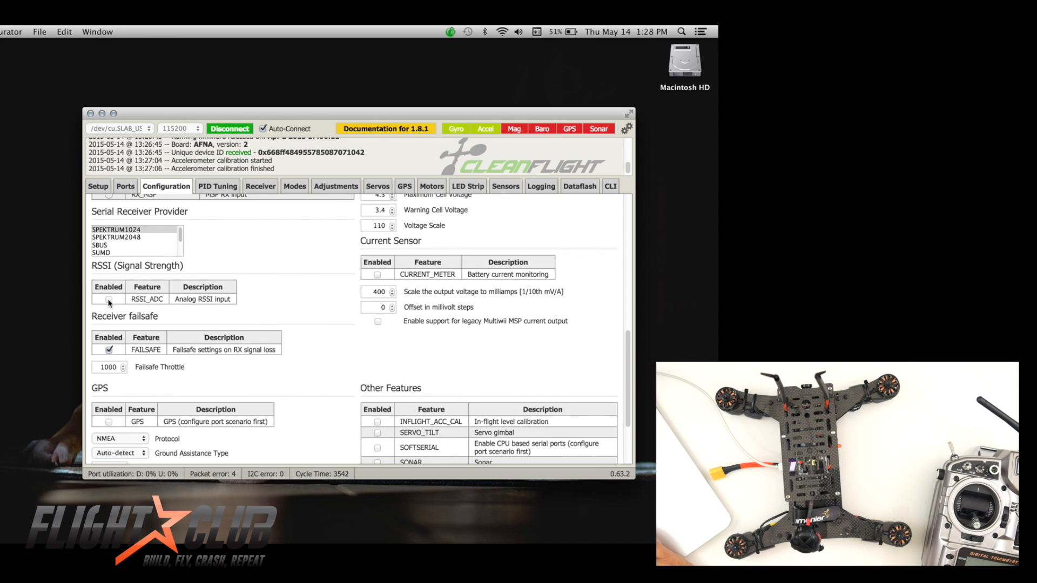
# - Enable RSSI_ADC, save and reboot, then move through PID Tuning to Receiver
pyautogui.click(108, 299)
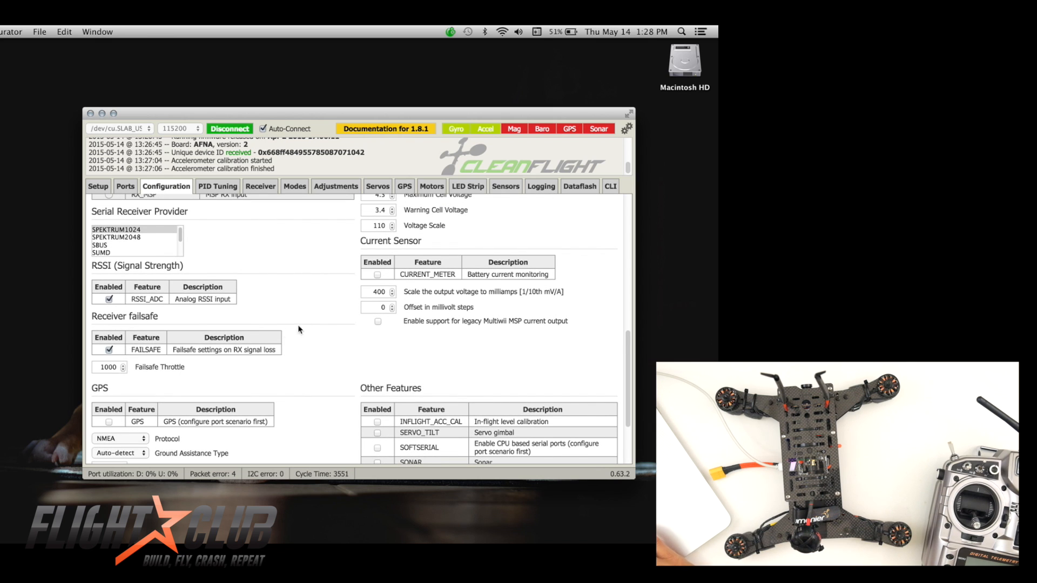
pyautogui.scroll(-3)
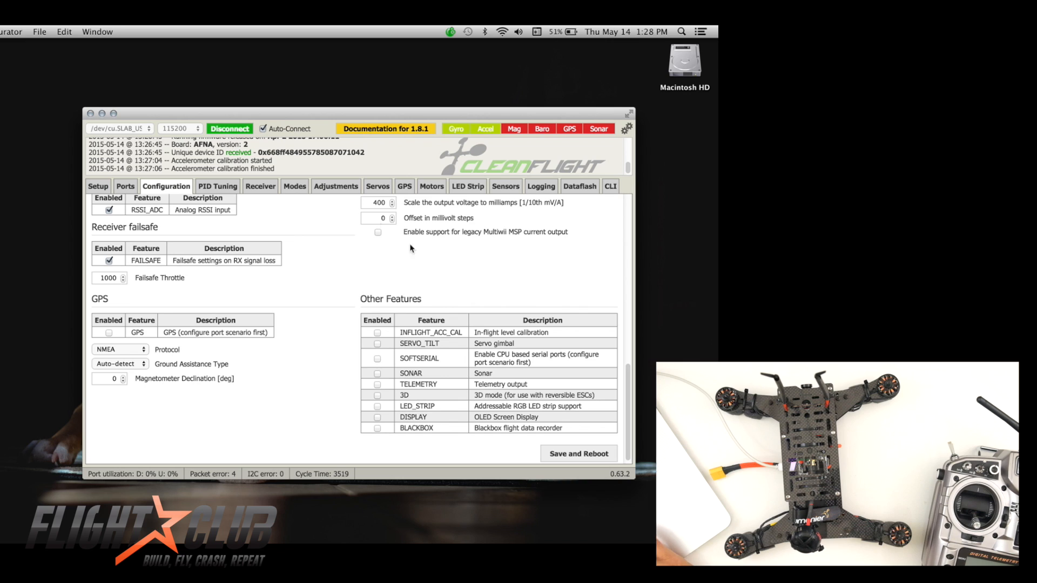
pyautogui.moveTo(244, 190)
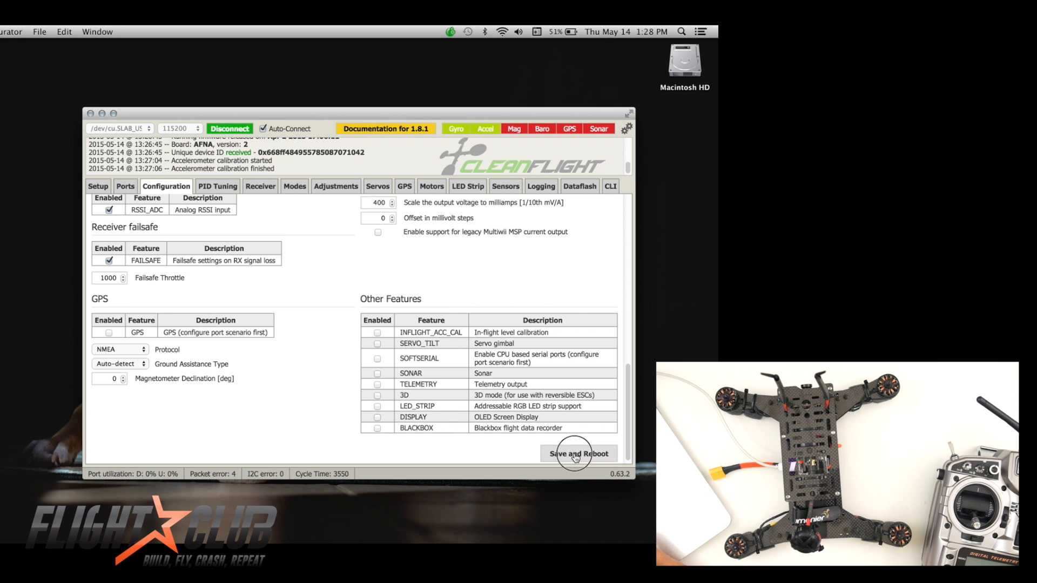
pyautogui.click(578, 453)
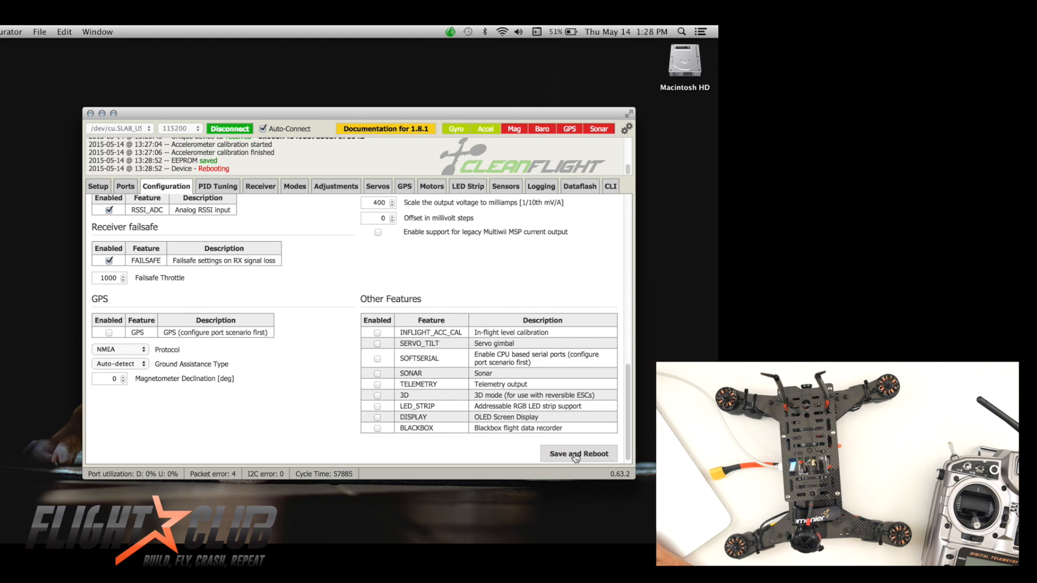
pyautogui.click(577, 454)
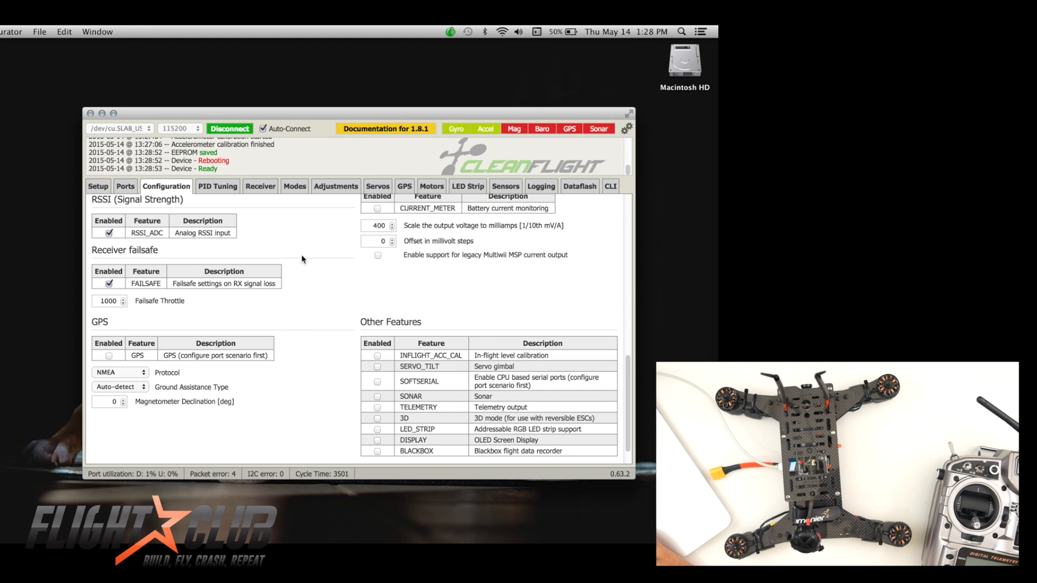
pyautogui.click(217, 186)
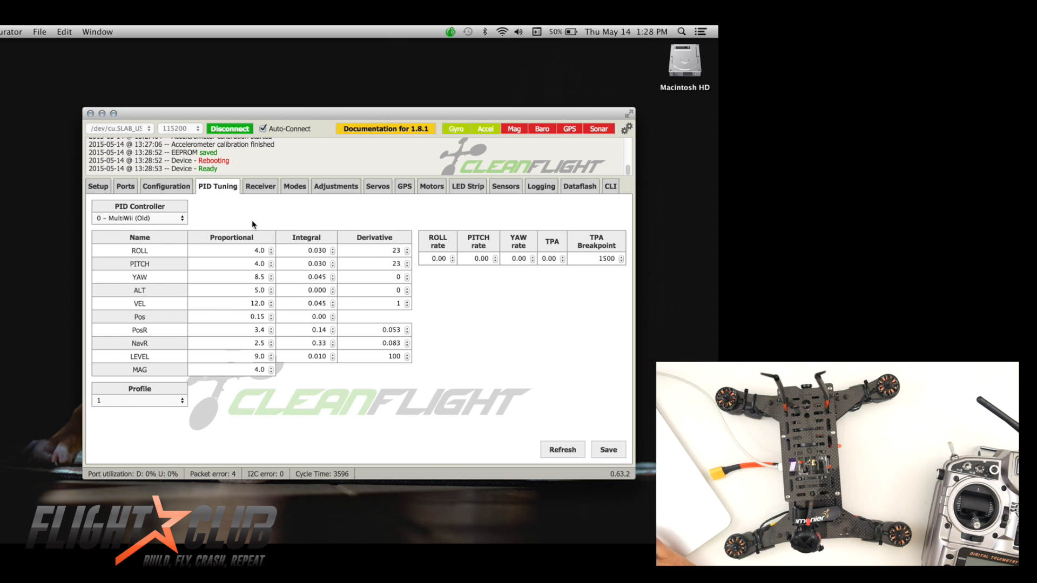
pyautogui.click(259, 186)
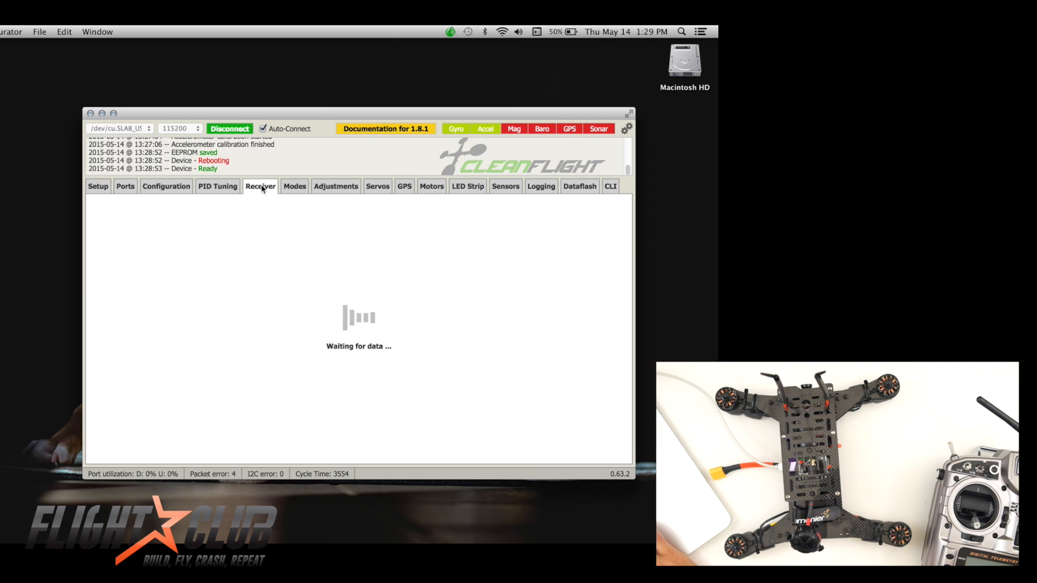
# - Set the receiver channel map to TAER1234 and save it
pyautogui.click(260, 186)
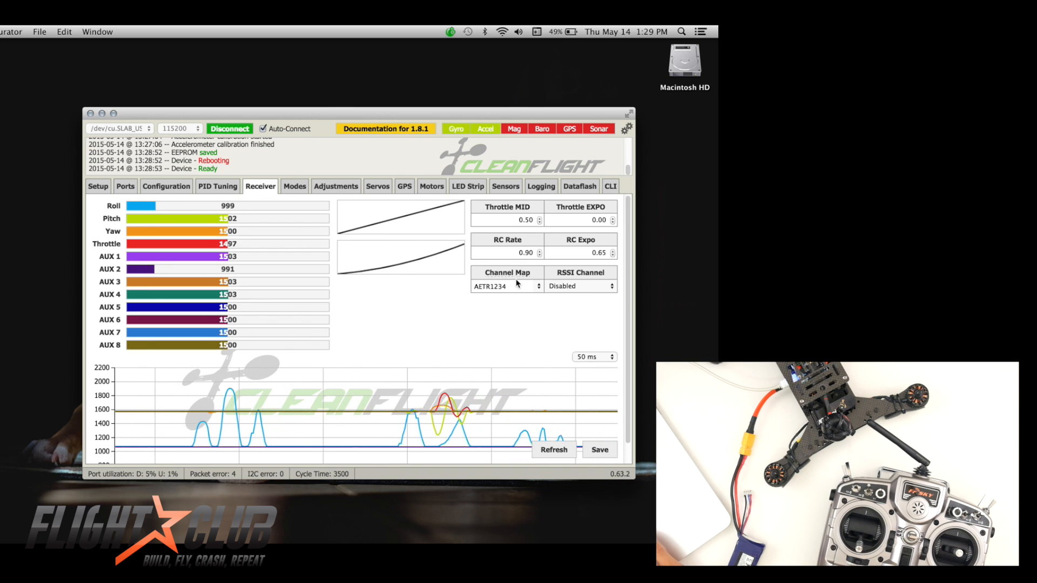
pyautogui.click(507, 286)
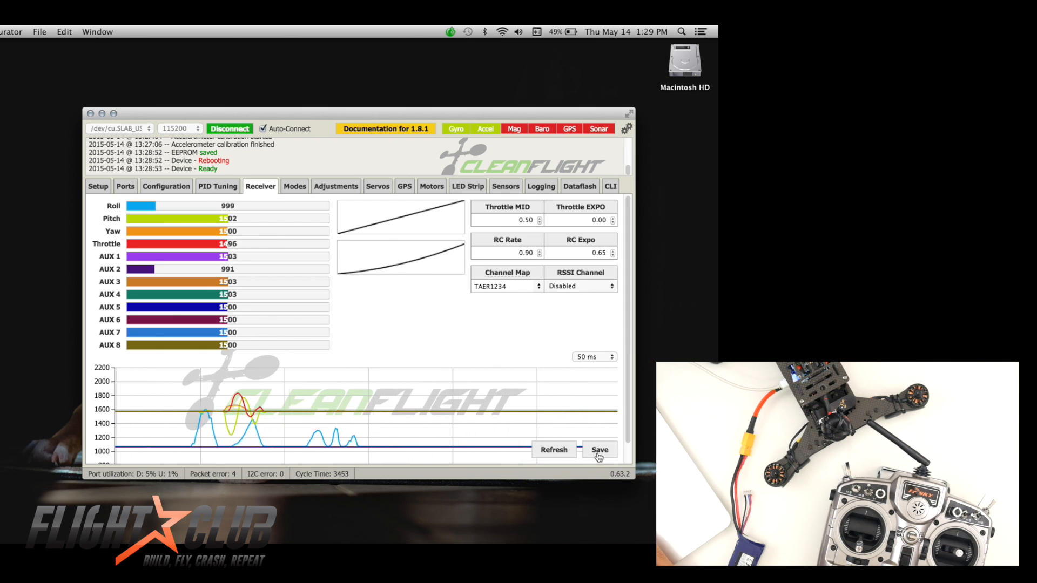
pyautogui.click(599, 449)
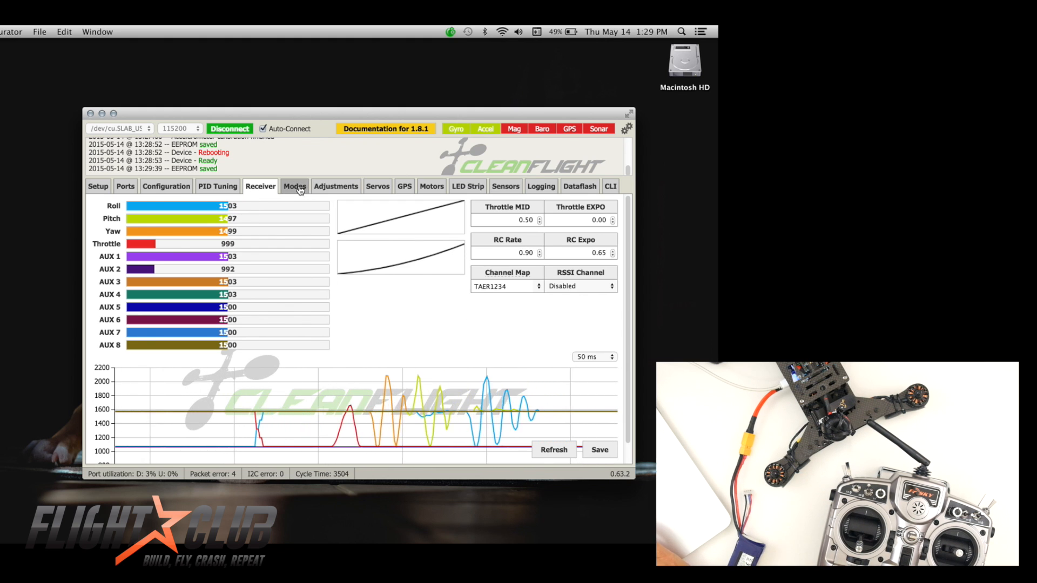
# - Open the Modes tab listing ARM, ANGLE, HORIZON and BEEPER
pyautogui.click(295, 186)
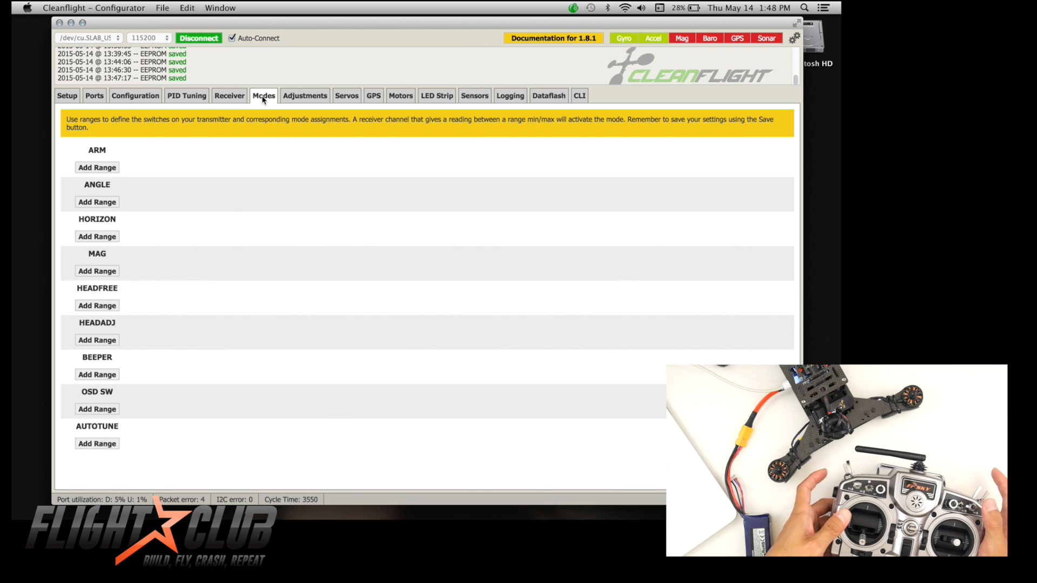
pyautogui.moveTo(259, 110)
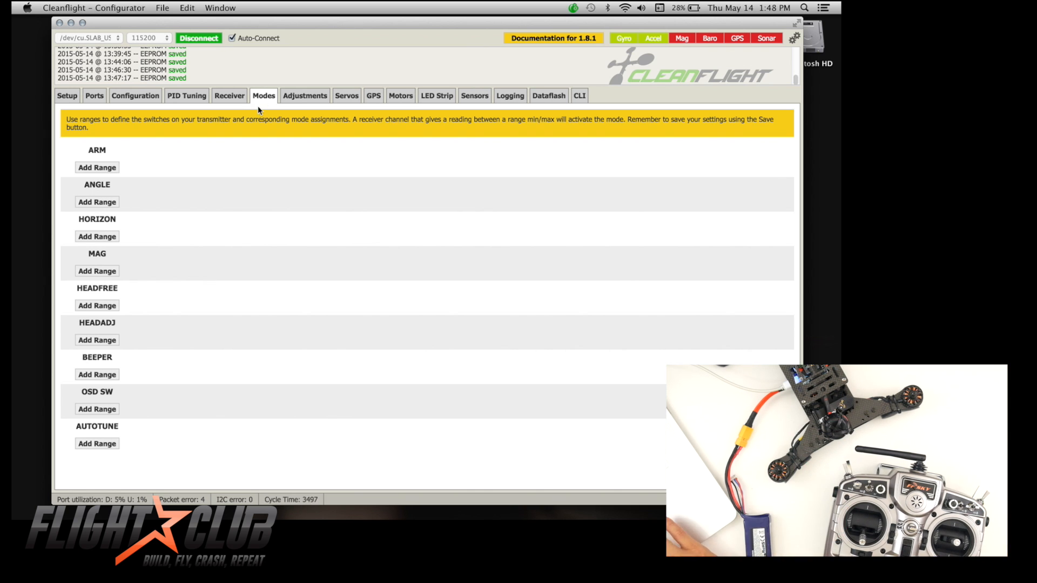
pyautogui.moveTo(96, 121)
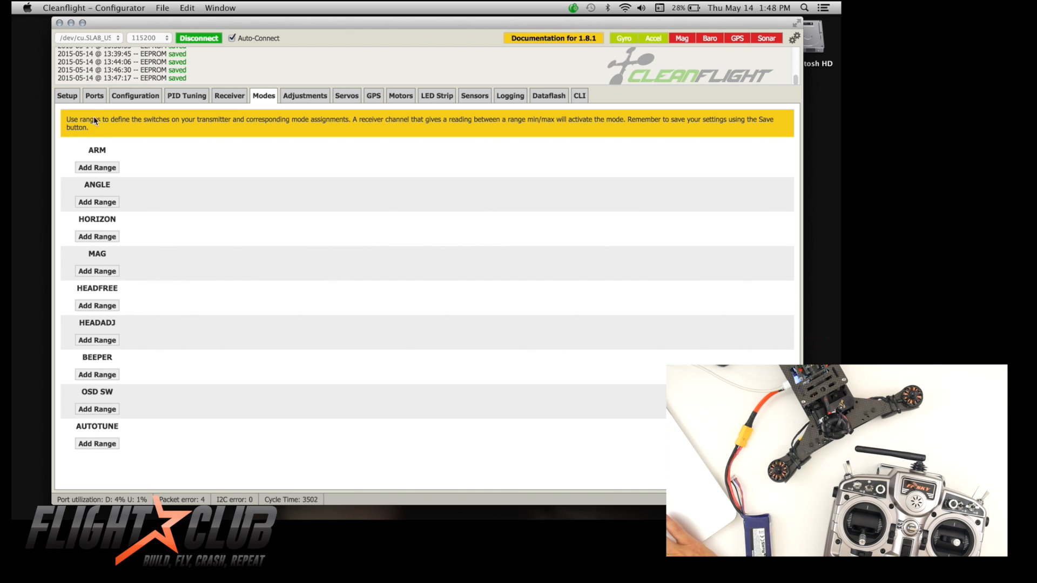
pyautogui.moveTo(142, 164)
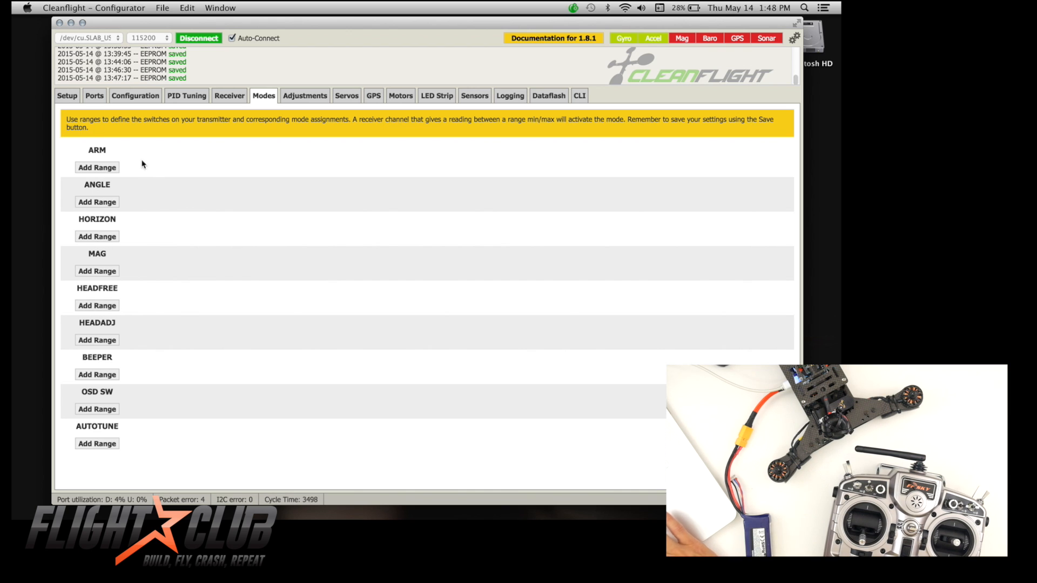
# - Add an AUX 2 switch range for ARM, then add a range for BEEPER
pyautogui.click(96, 167)
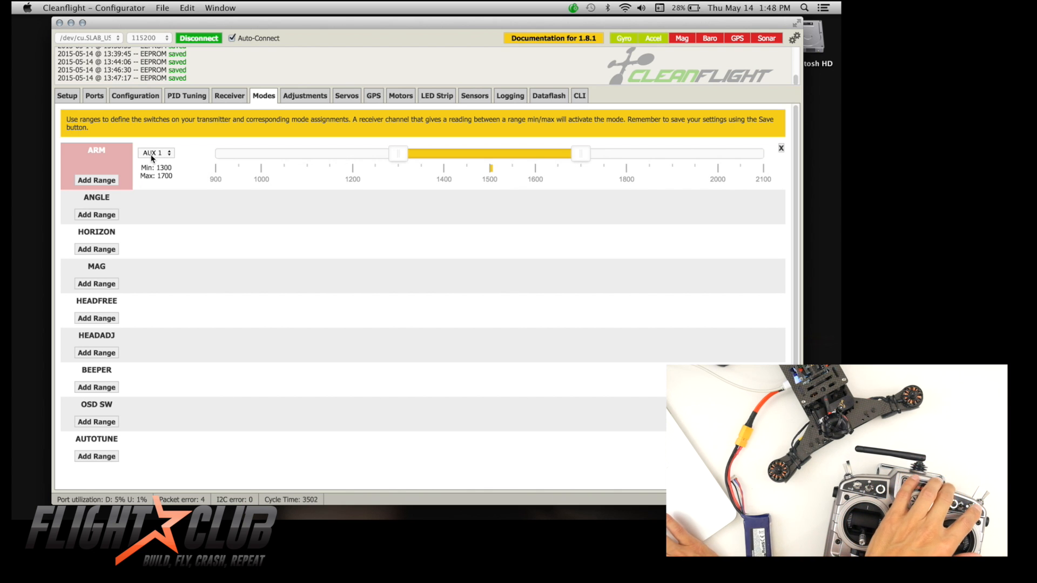
pyautogui.click(155, 153)
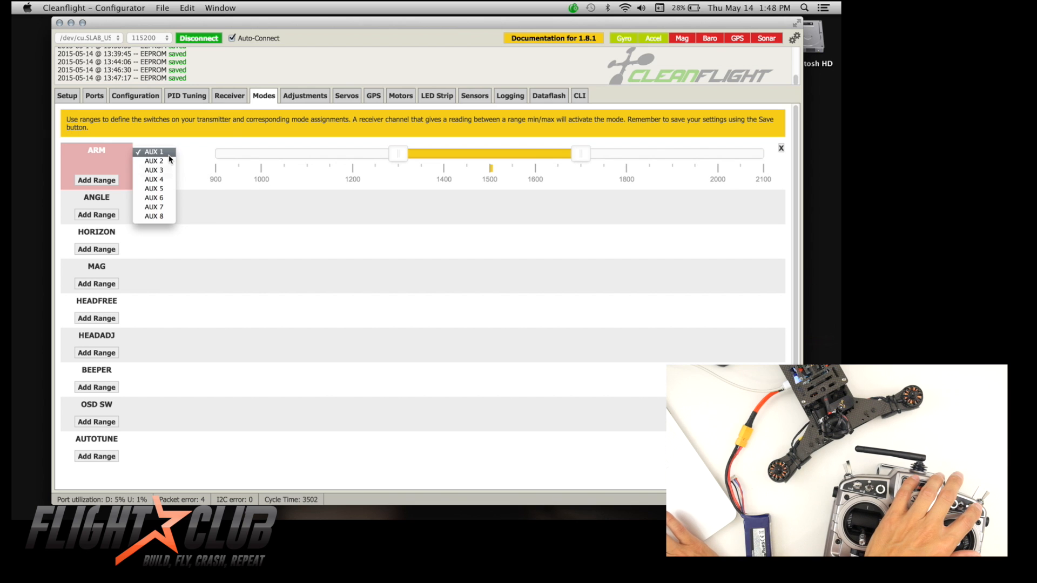
pyautogui.click(153, 161)
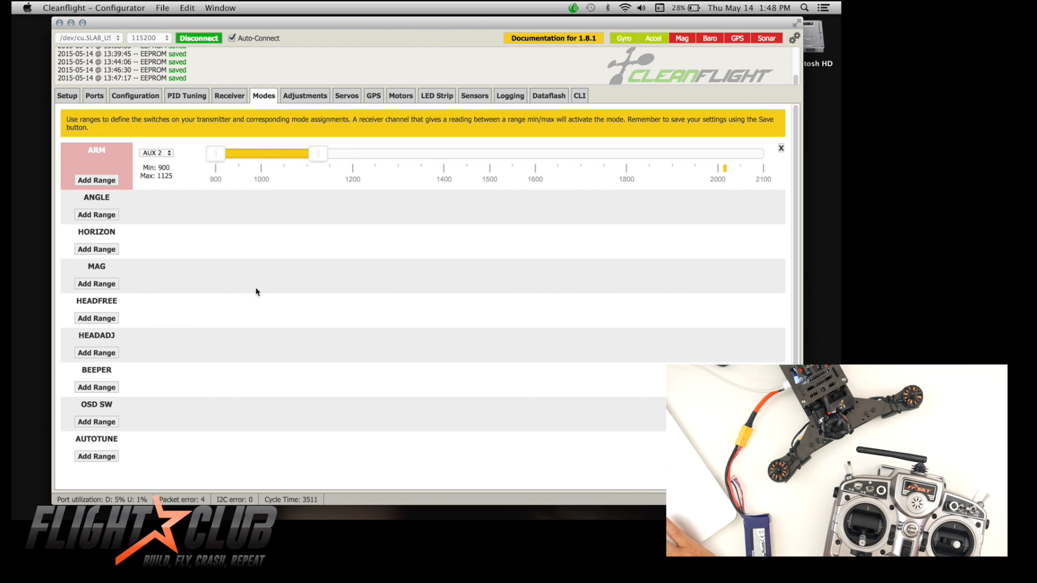
pyautogui.click(96, 387)
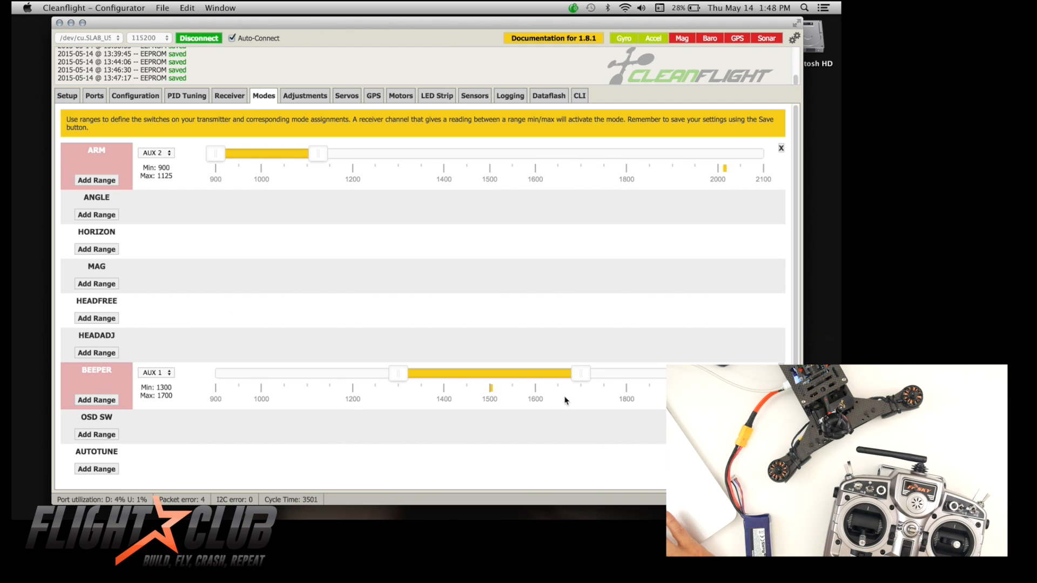
pyautogui.moveTo(169, 374)
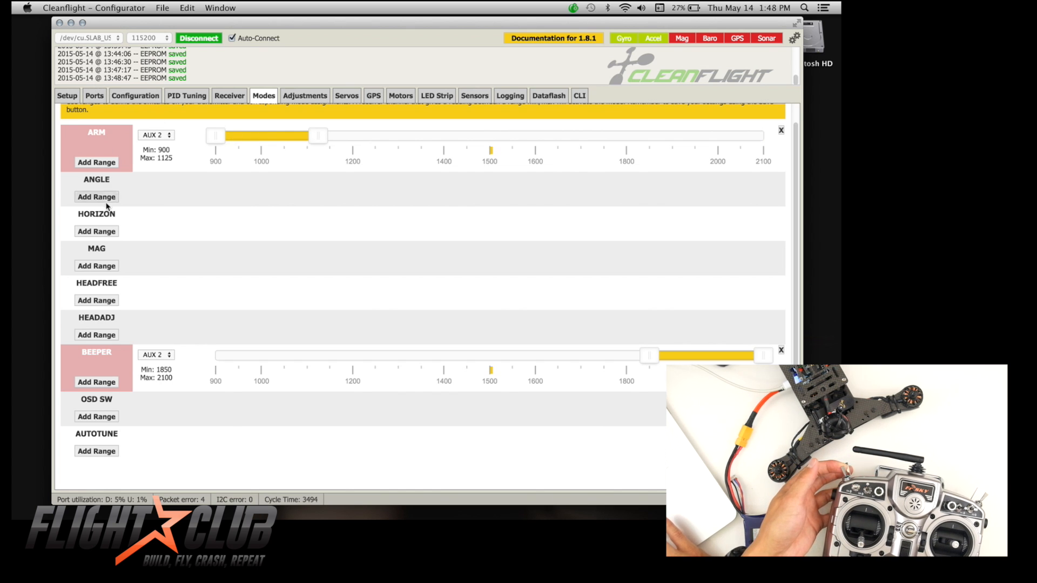
# - Add AUX 1 switch ranges: ANGLE at 1850–2100, HORIZON at 1300–1700
pyautogui.click(96, 196)
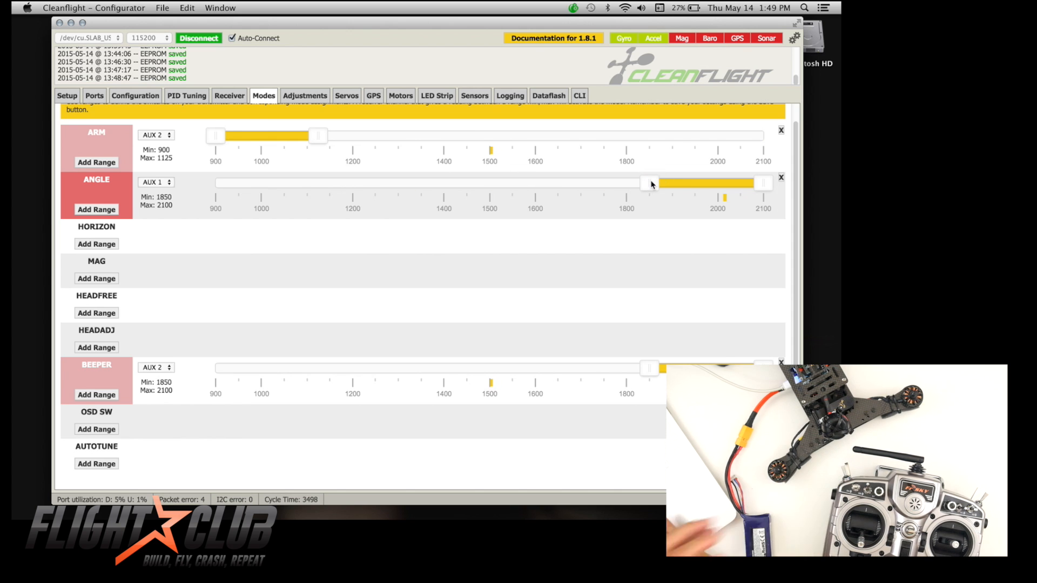
pyautogui.click(97, 243)
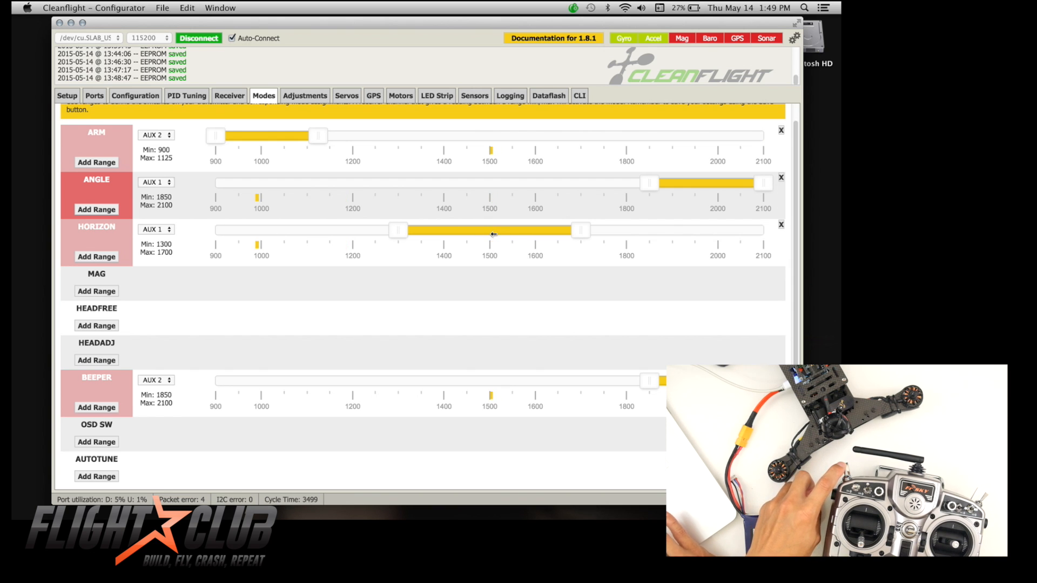
pyautogui.moveTo(261, 245)
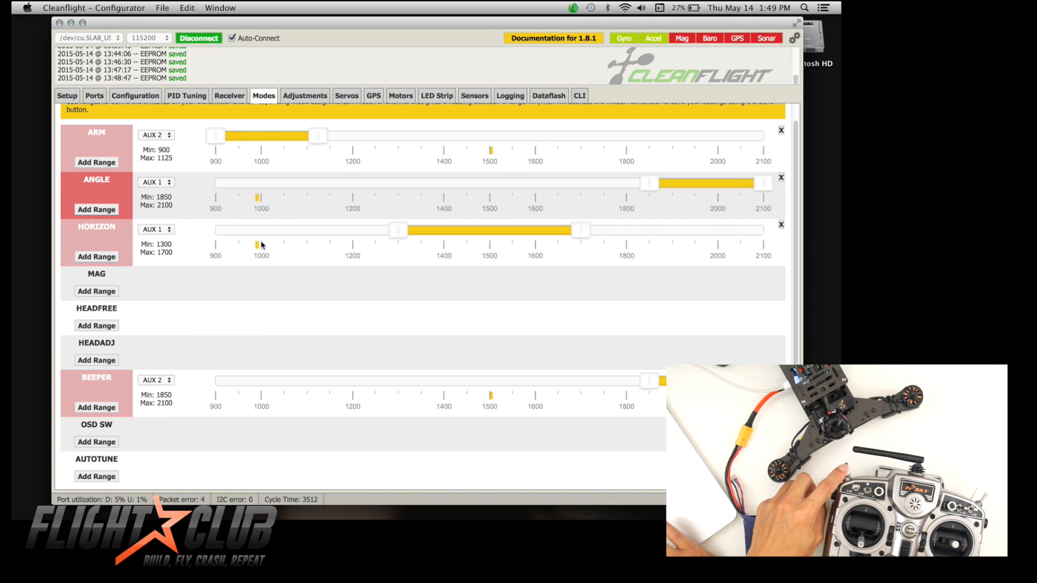
pyautogui.moveTo(556, 315)
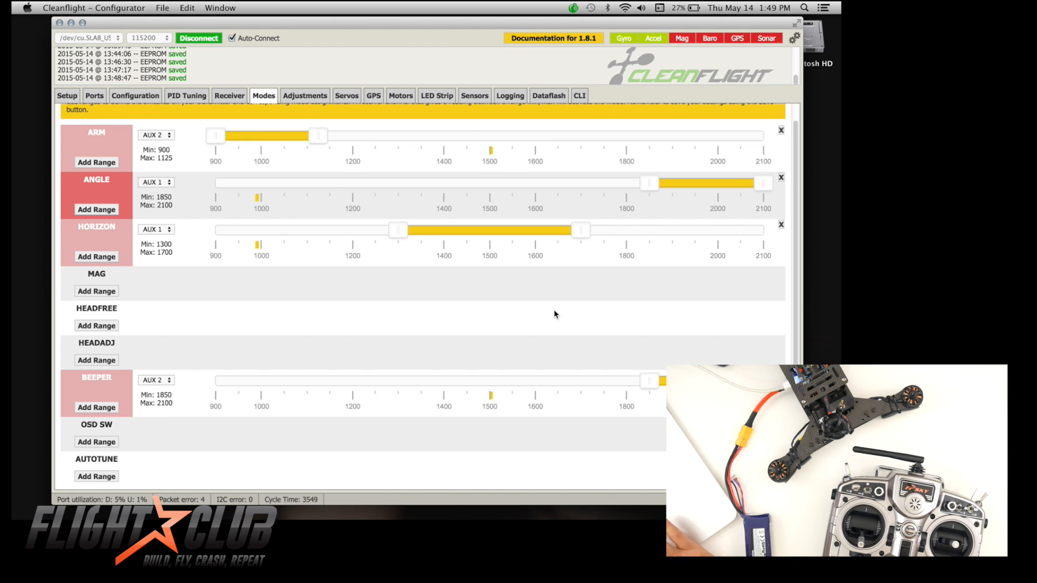